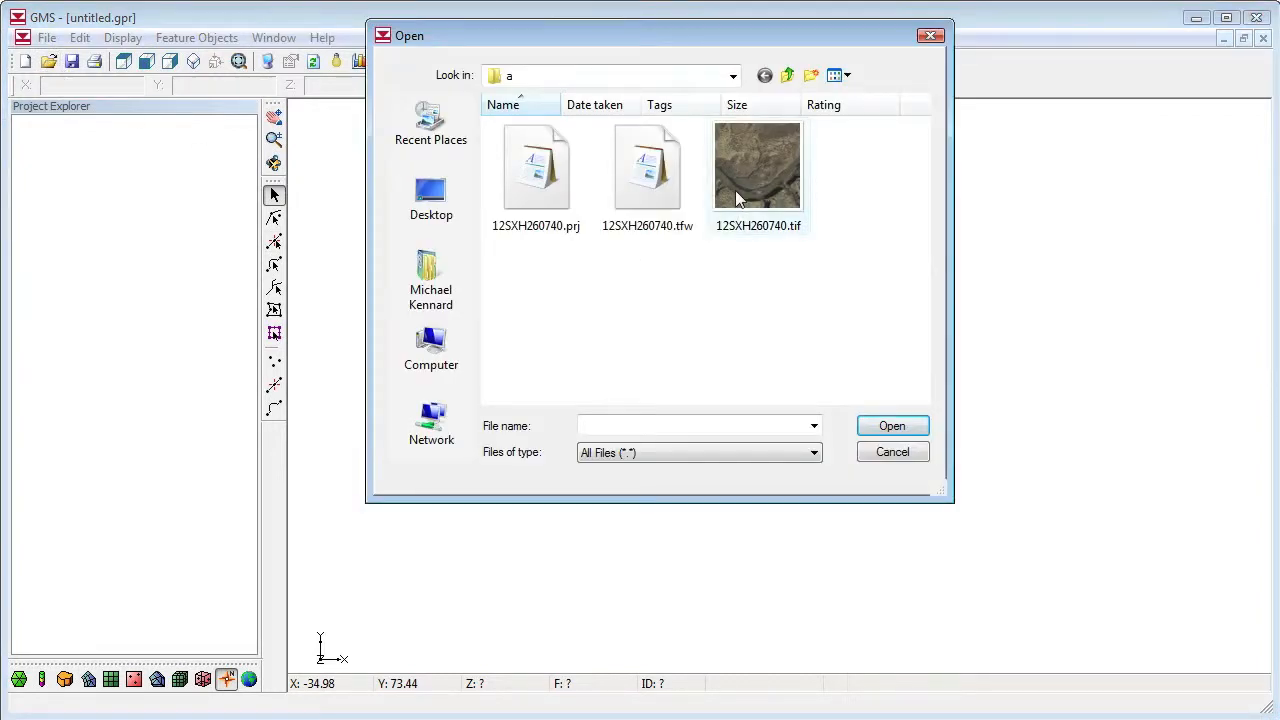
- Select 12SXH260740.tif in the Open dialog and open it
click(757, 165)
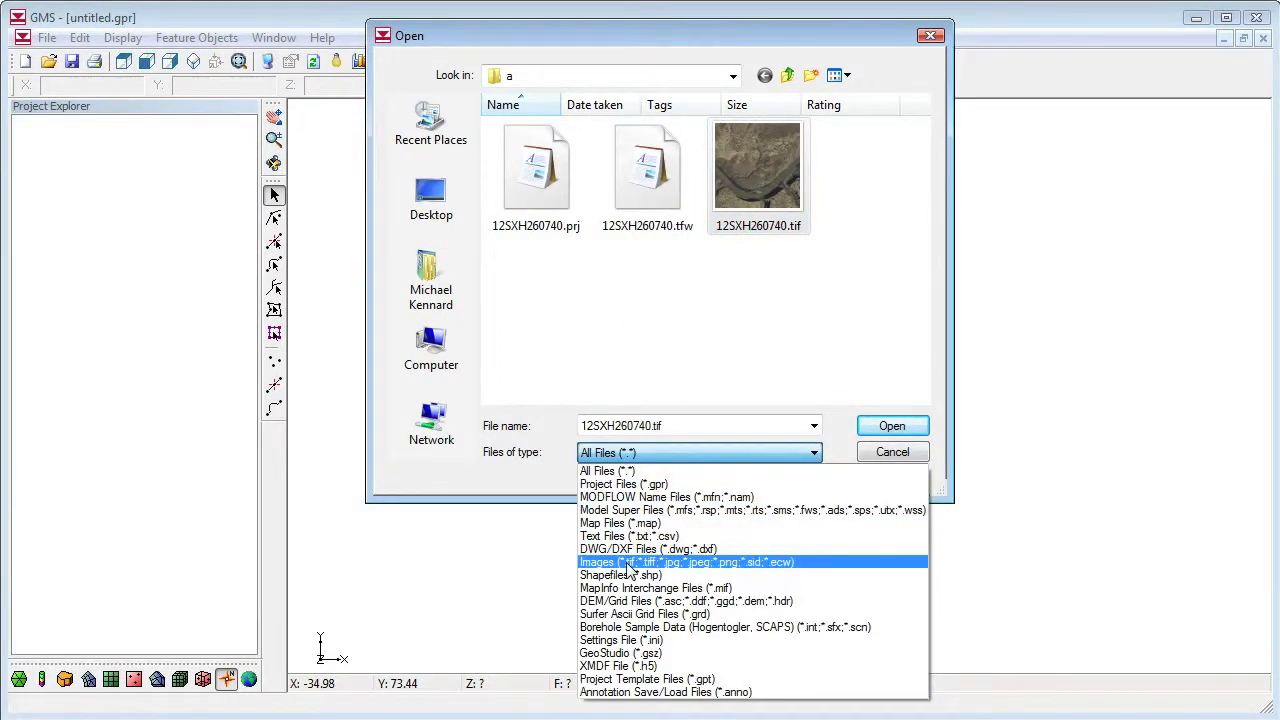
mouse_move(790, 570)
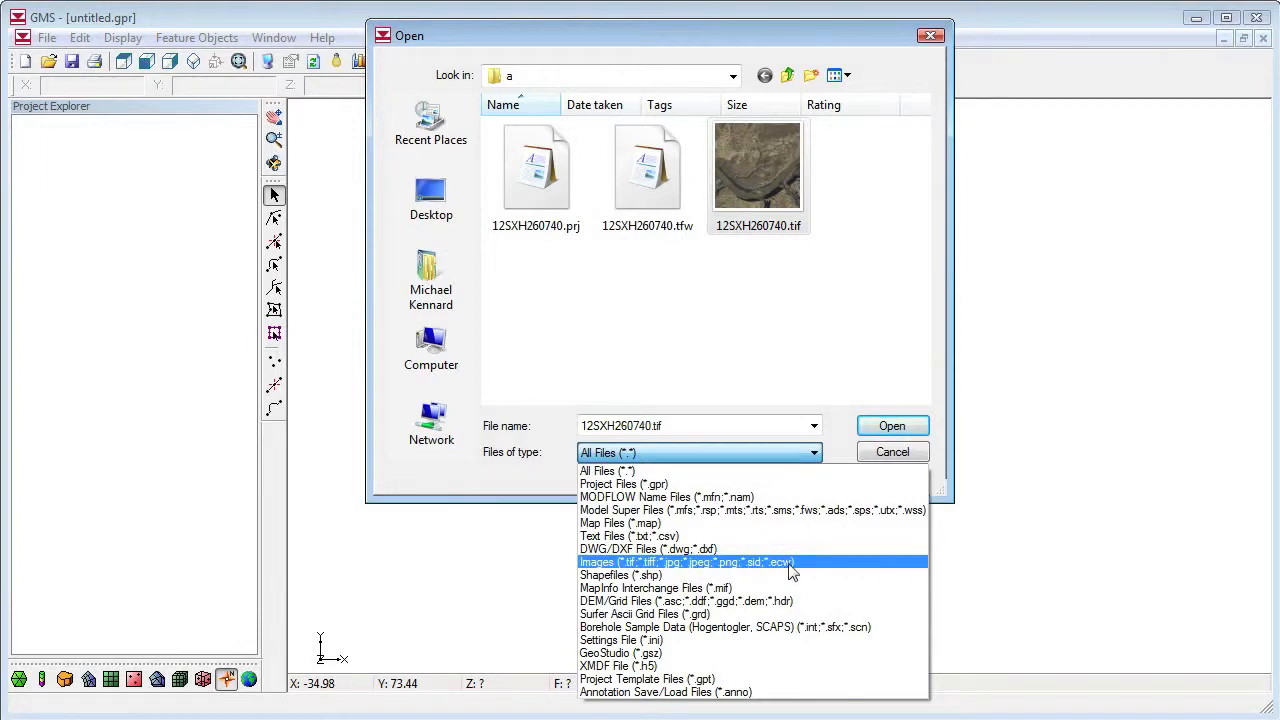
mouse_move(808, 570)
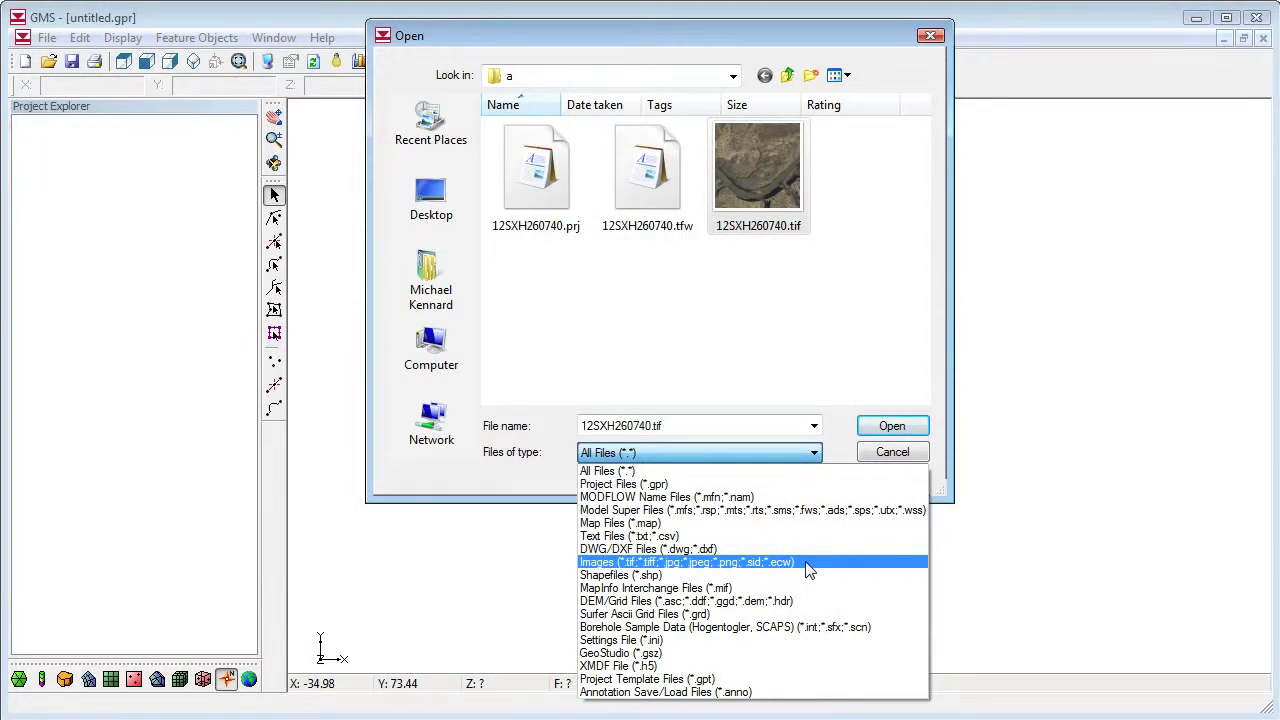
click(891, 426)
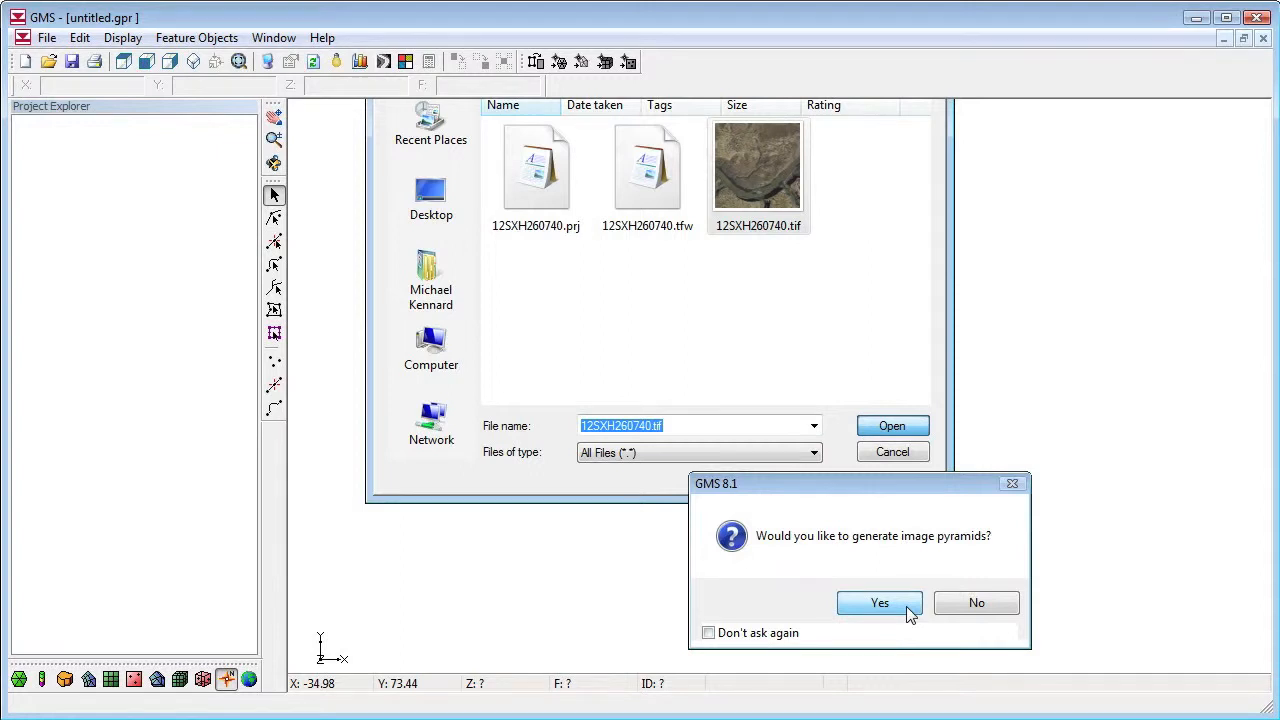
- Generate image pyramids for the aerial image and trace a red arc along the river
click(879, 602)
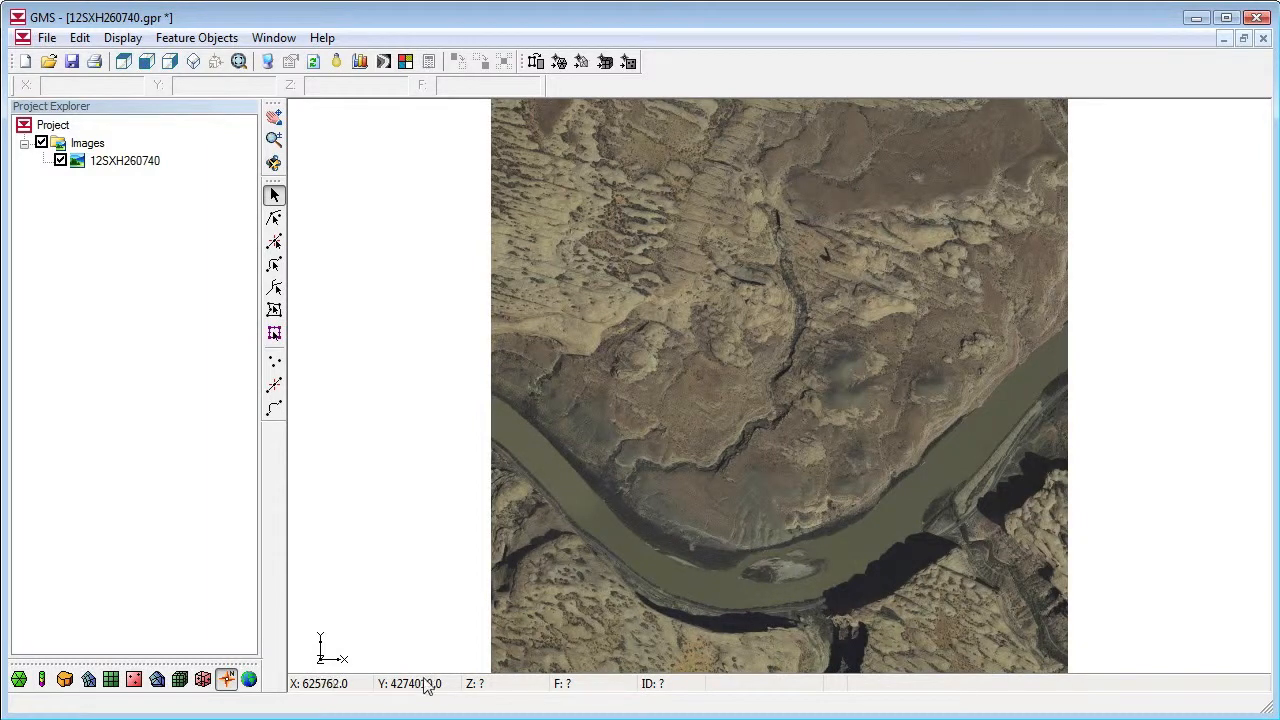
mouse_move(438, 631)
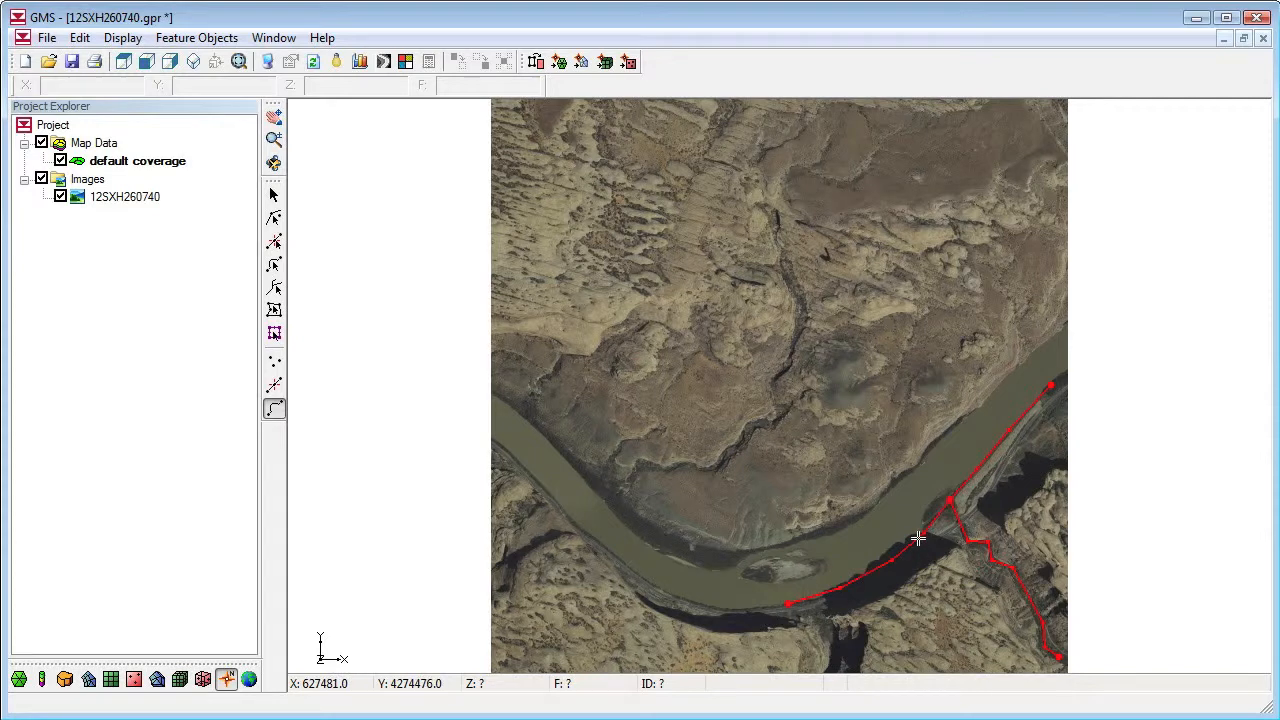
click(273, 195)
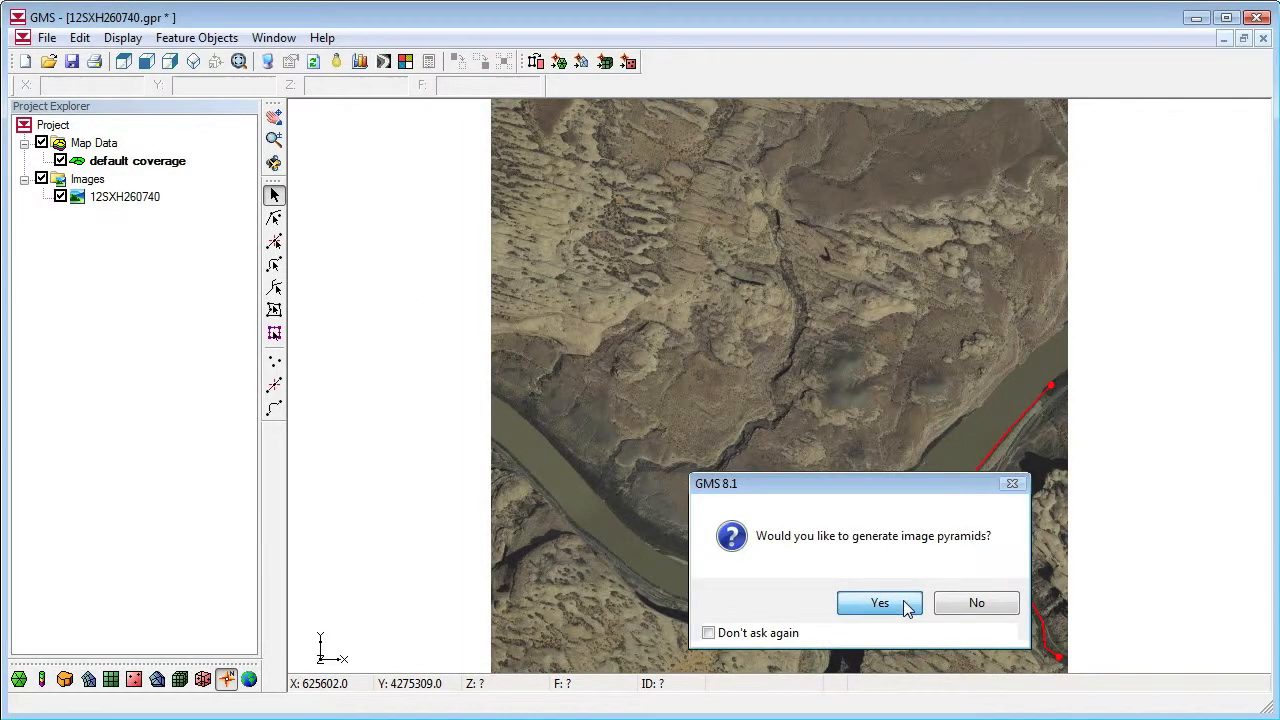
- Generate pyramids for ARCHmap3 and enter coordinates for the first two control points
click(879, 602)
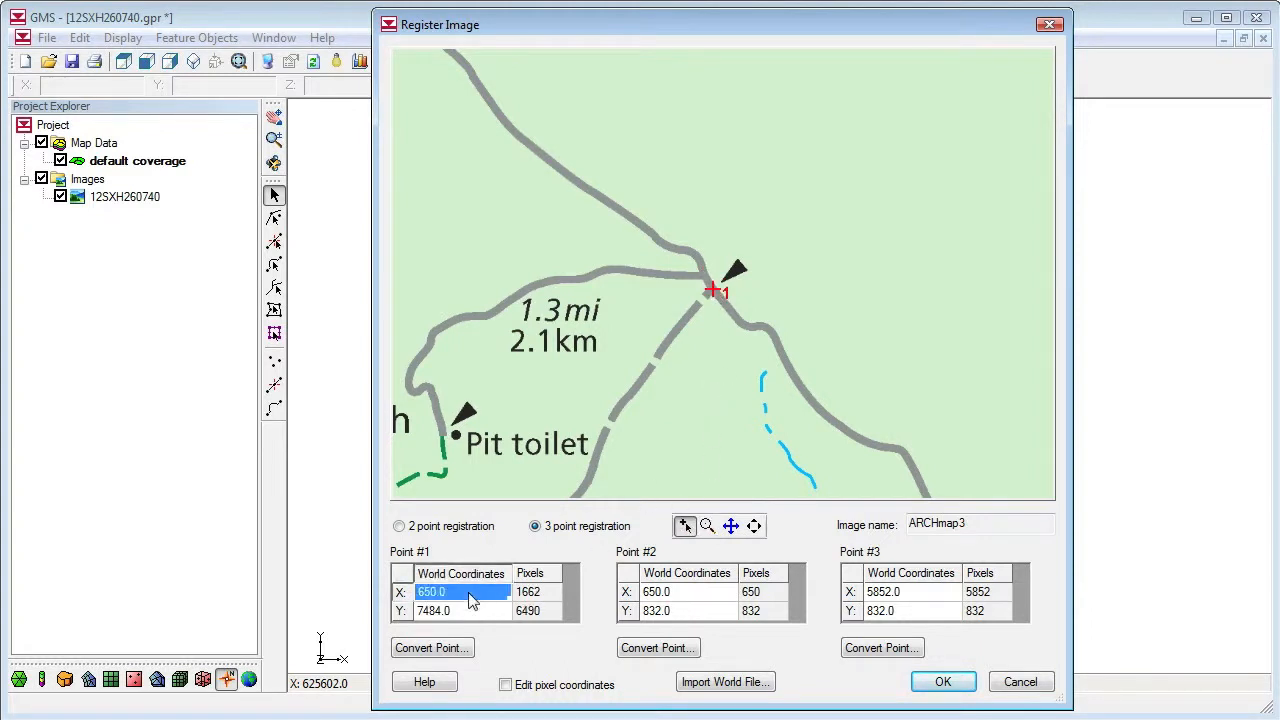
text(616536)
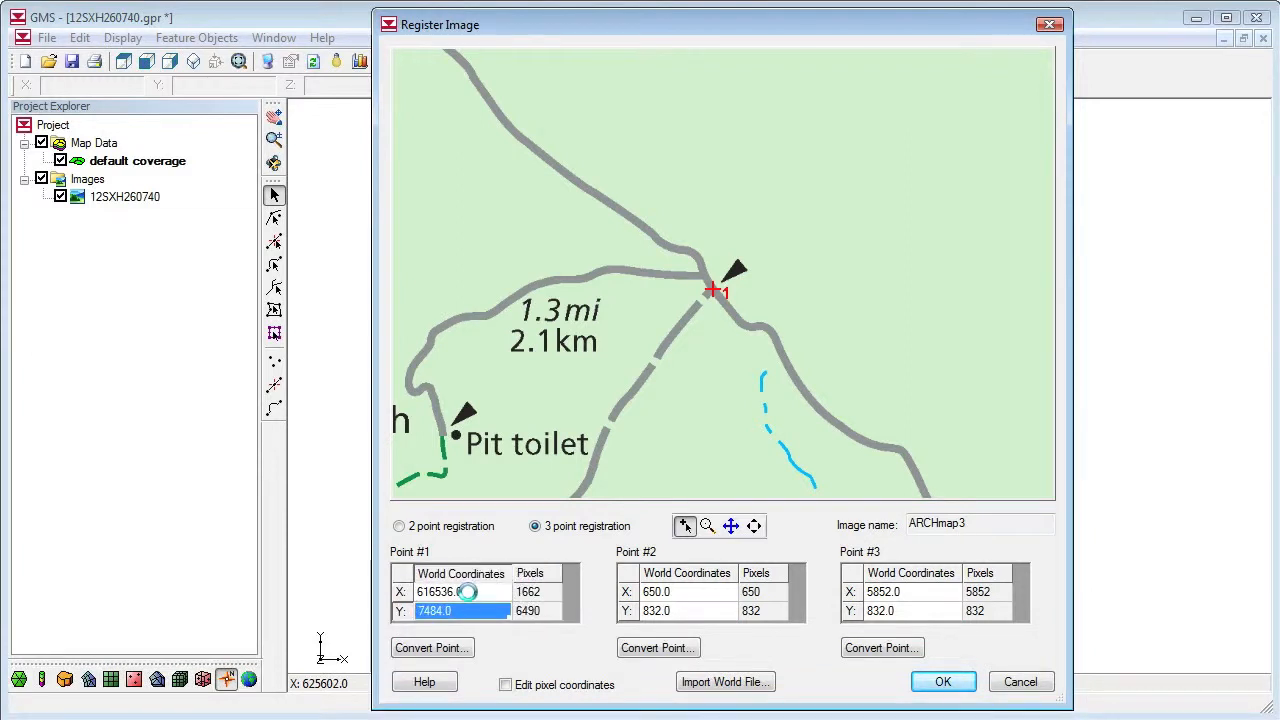
text(4294916)
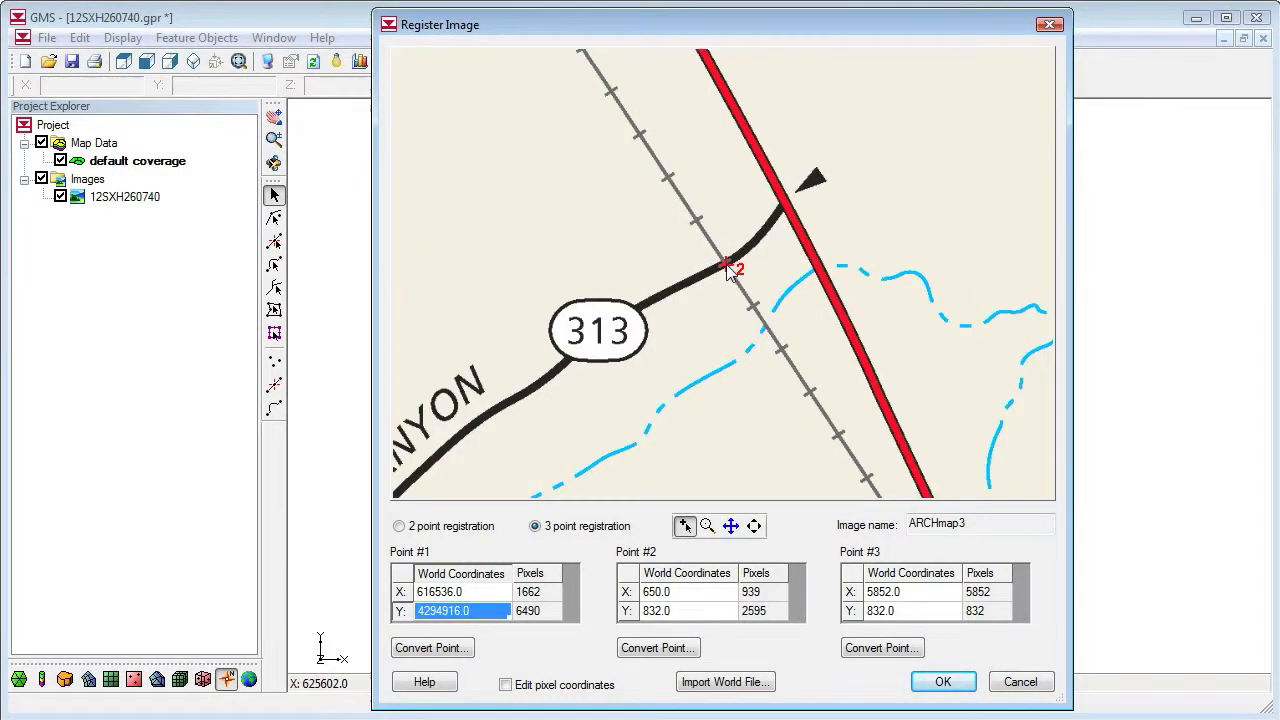
click(690, 591)
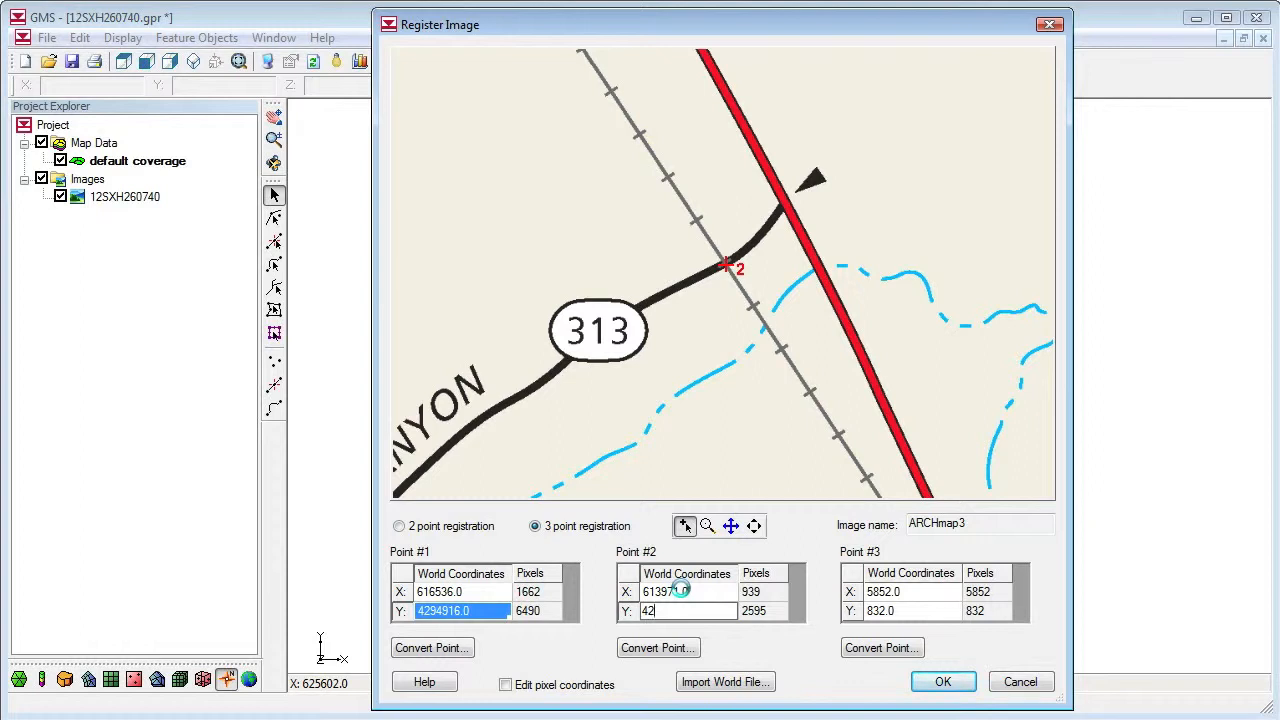
text(4280986.0)
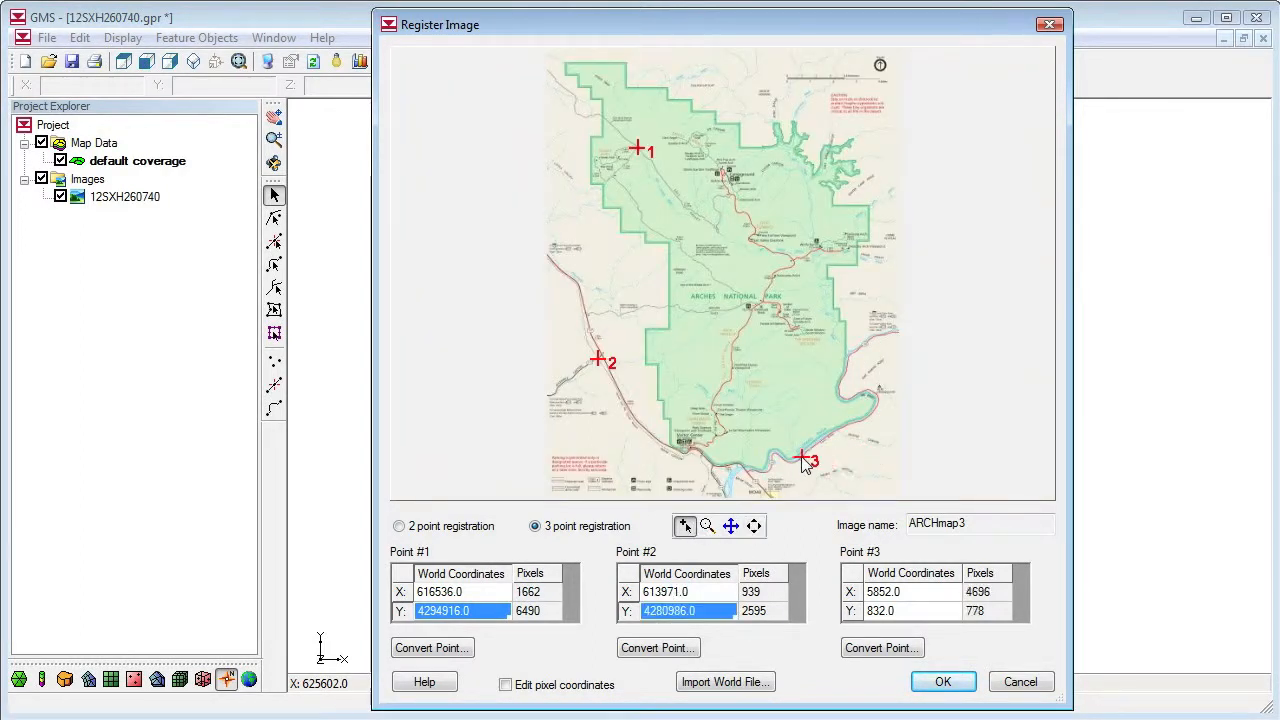
- Place the third control point near the river, enter its coordinates, and apply the registration
click(707, 525)
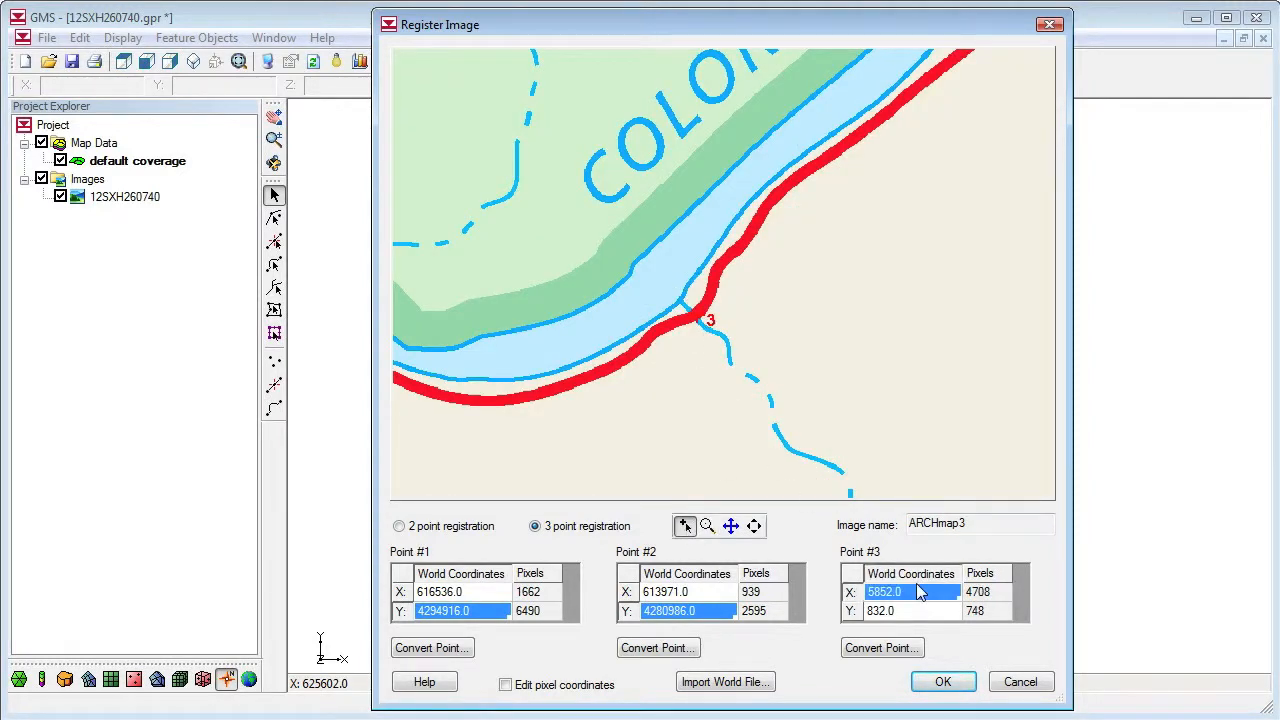
text(627624)
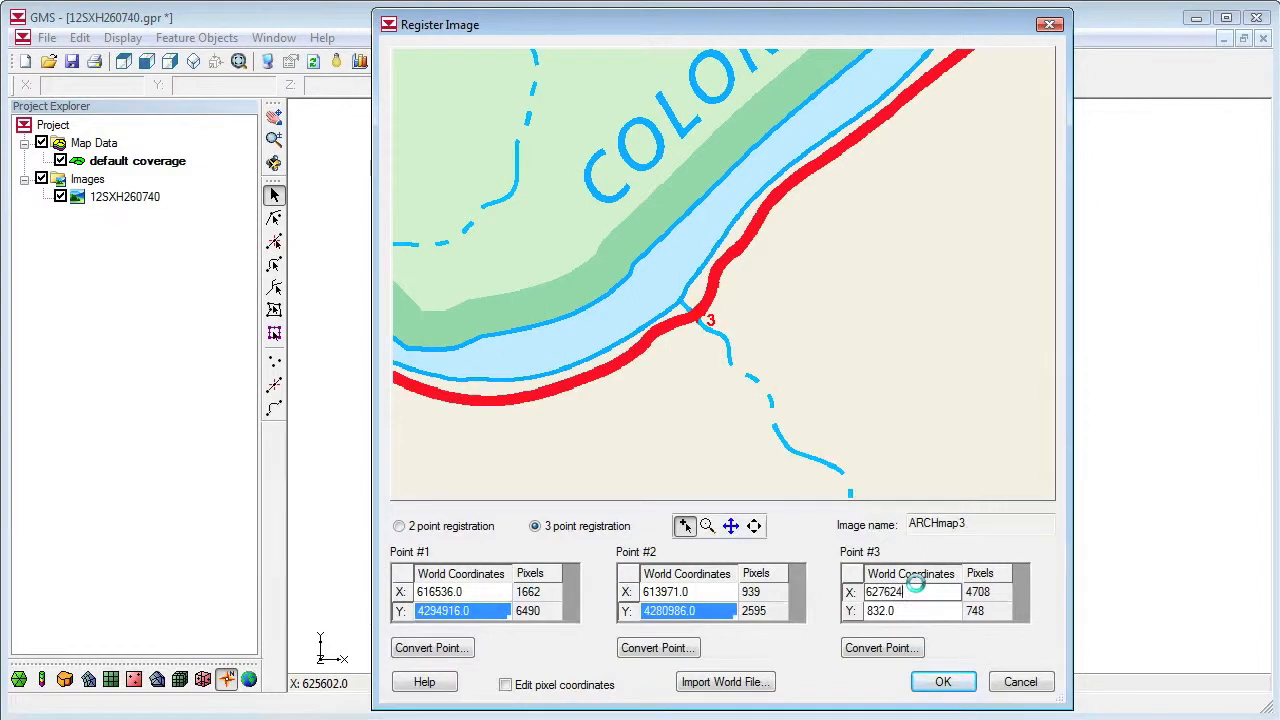
text(4274525)
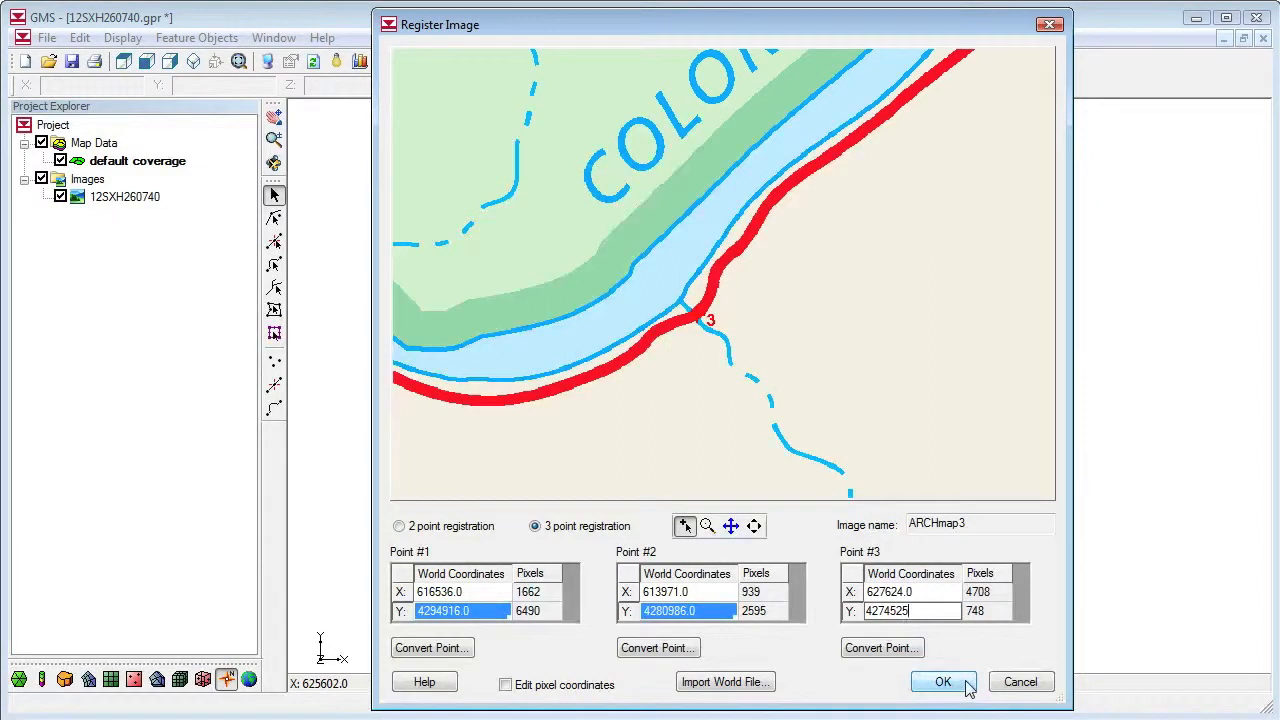
click(942, 681)
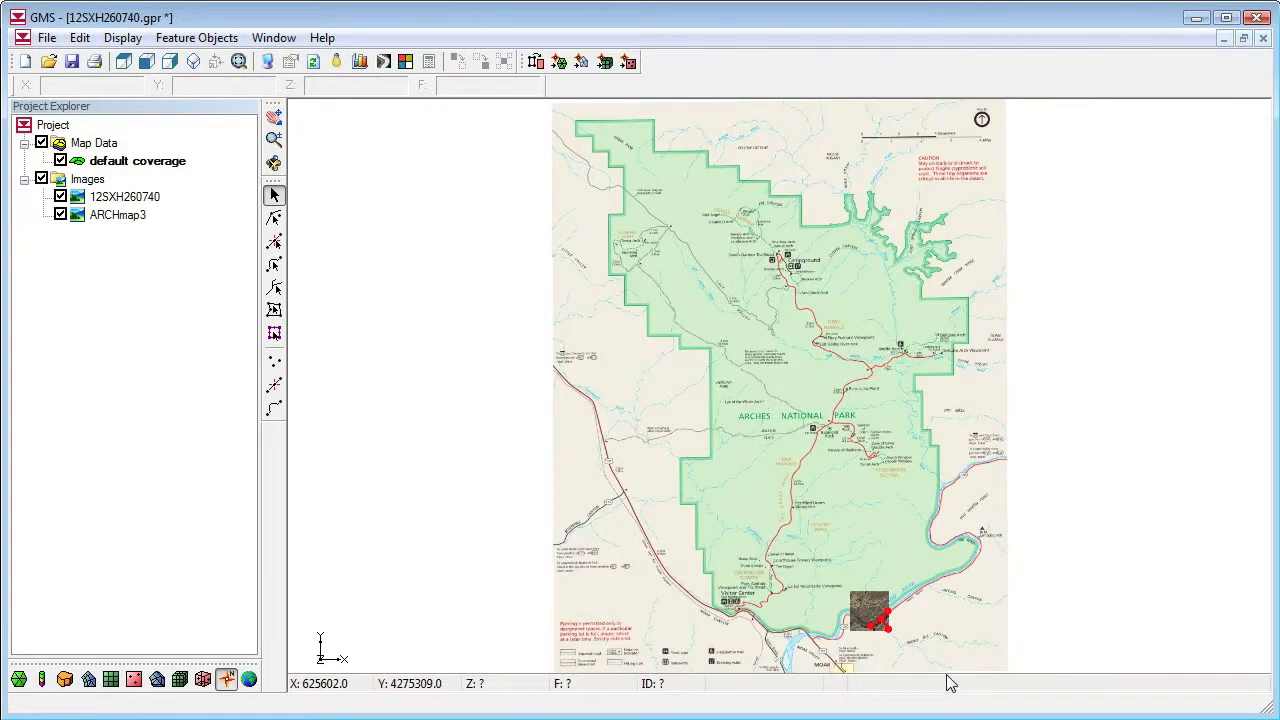
click(273, 140)
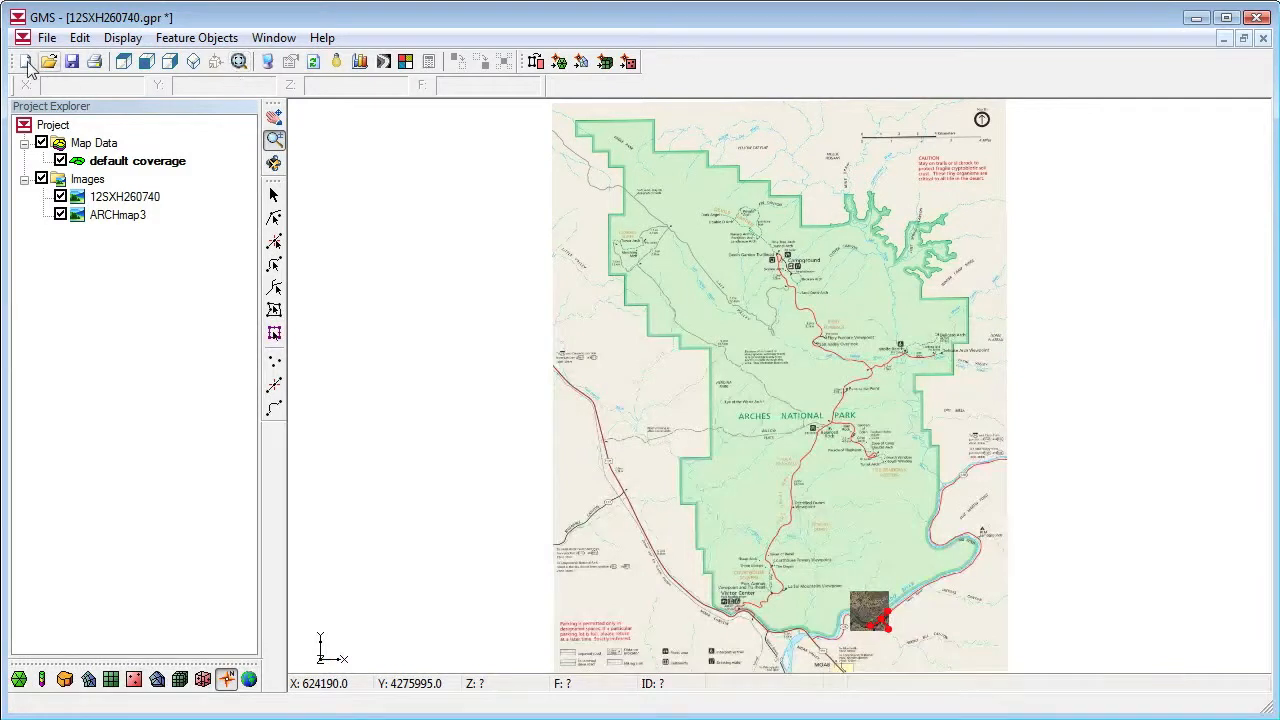
mouse_move(26, 61)
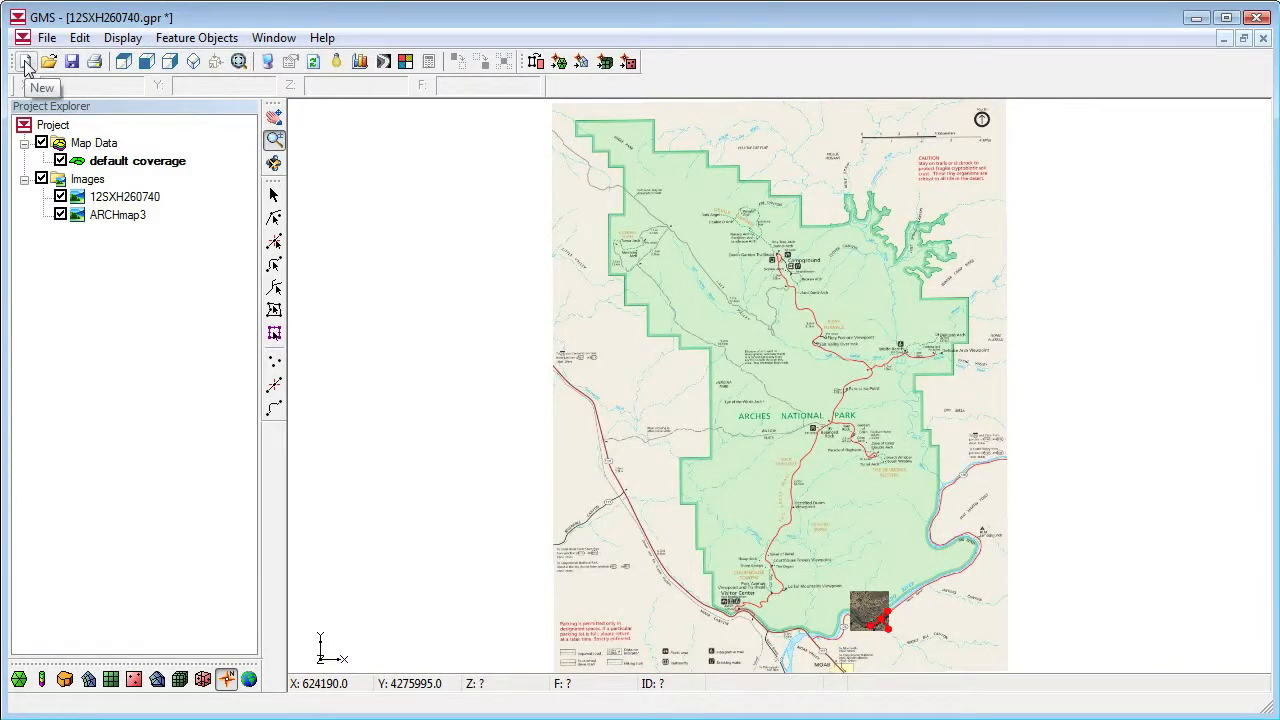
- Start a new empty GMS project
click(26, 61)
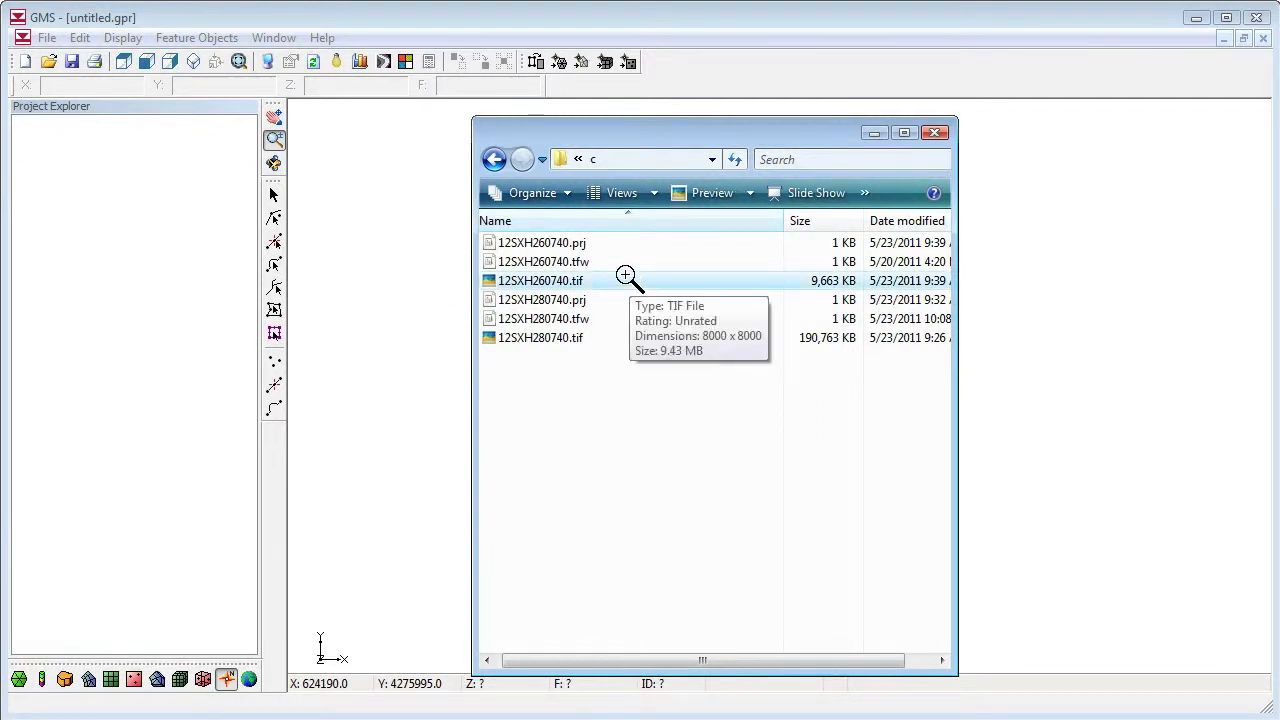
mouse_move(615, 261)
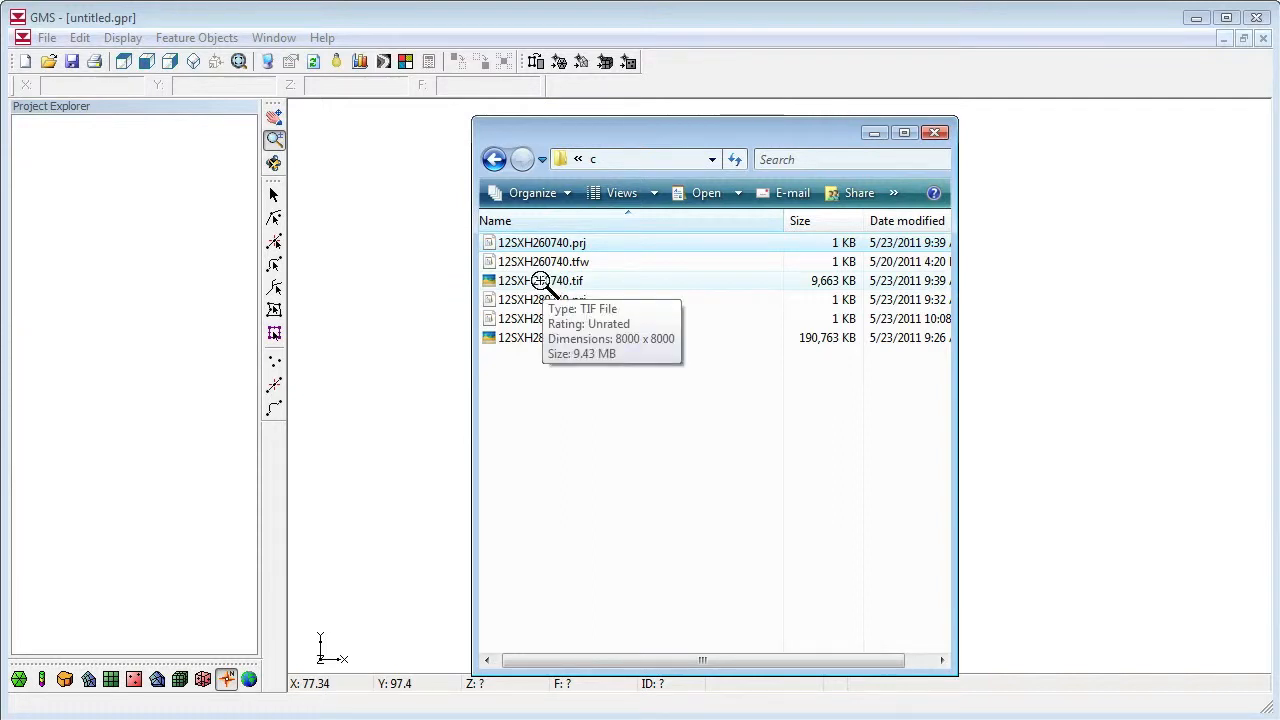
- Load 12SXH260740 without pyramids, turning off the prompt, then start a new project
click(541, 280)
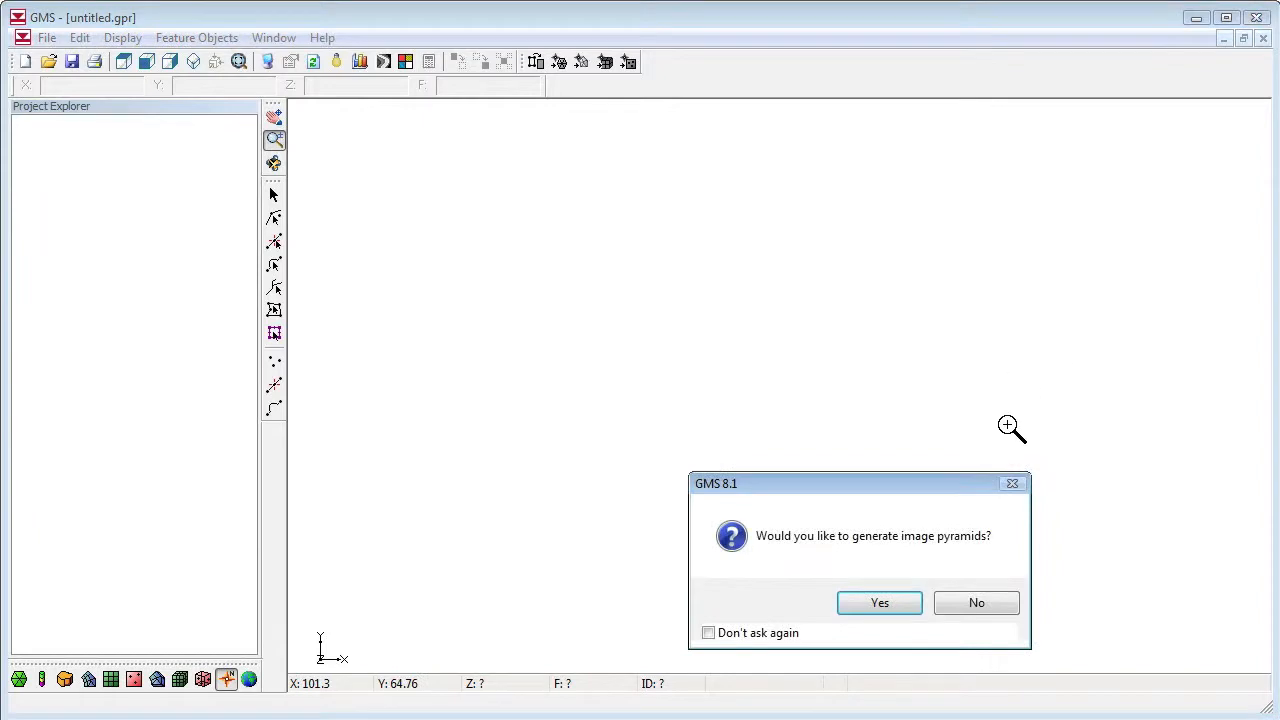
click(708, 632)
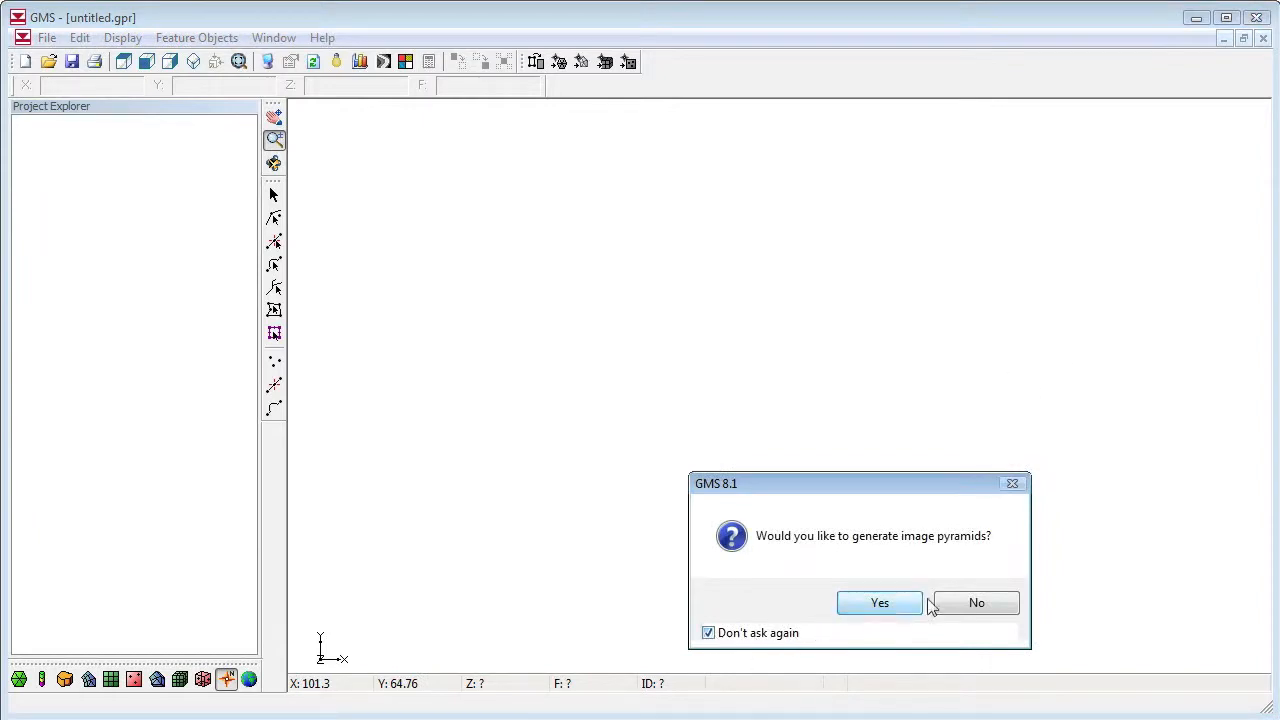
click(976, 602)
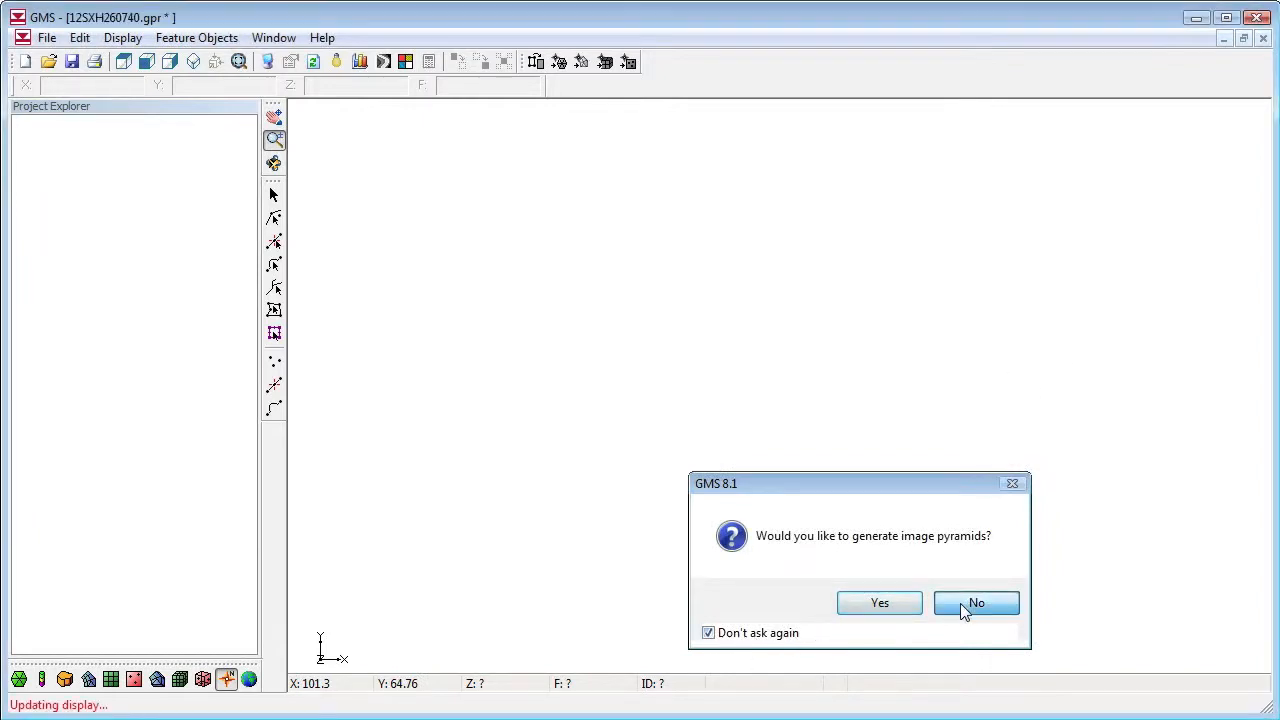
click(975, 602)
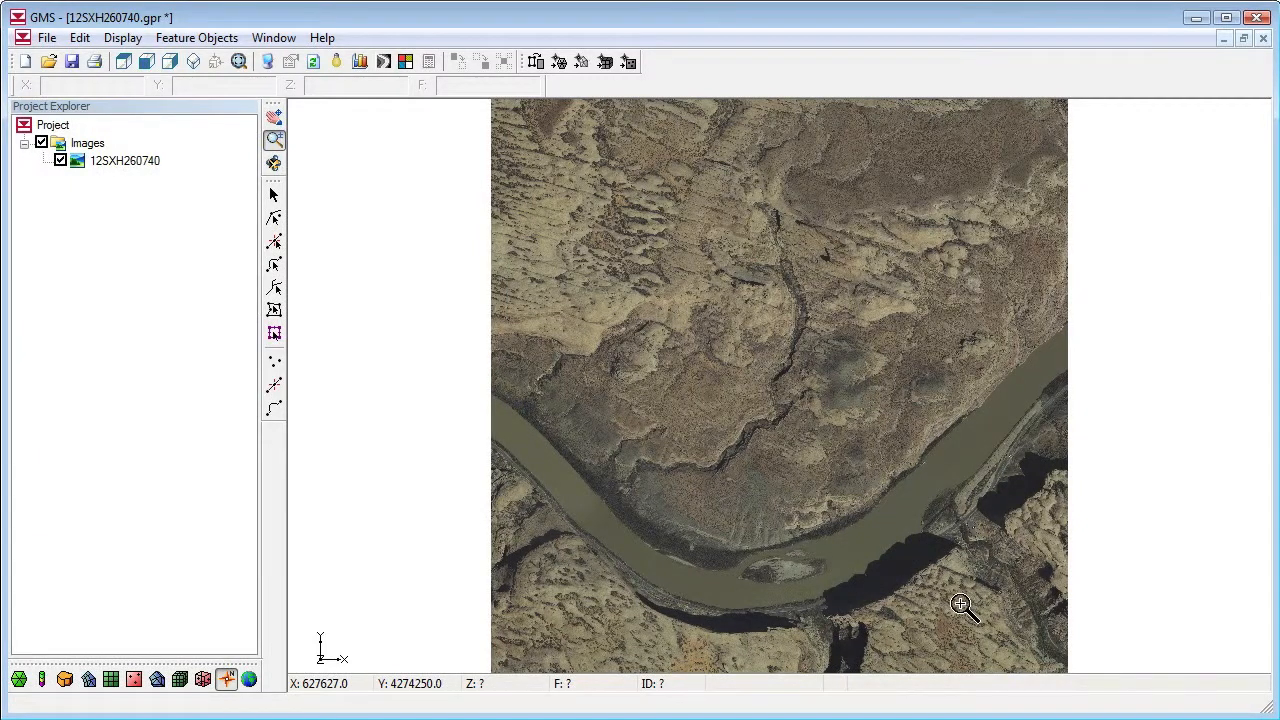
click(274, 195)
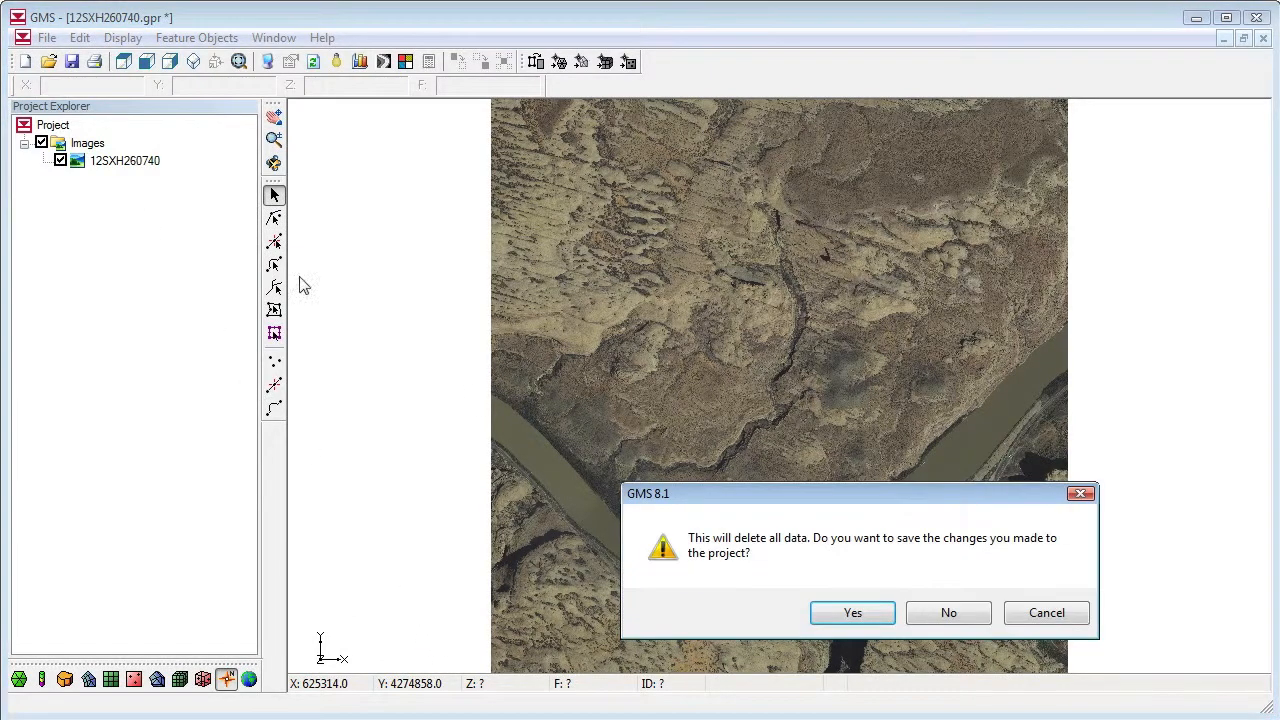
- Discard changes, view 12SXH280740.prj in WordPad, then open 12SXH280740.tif in GMS
click(947, 612)
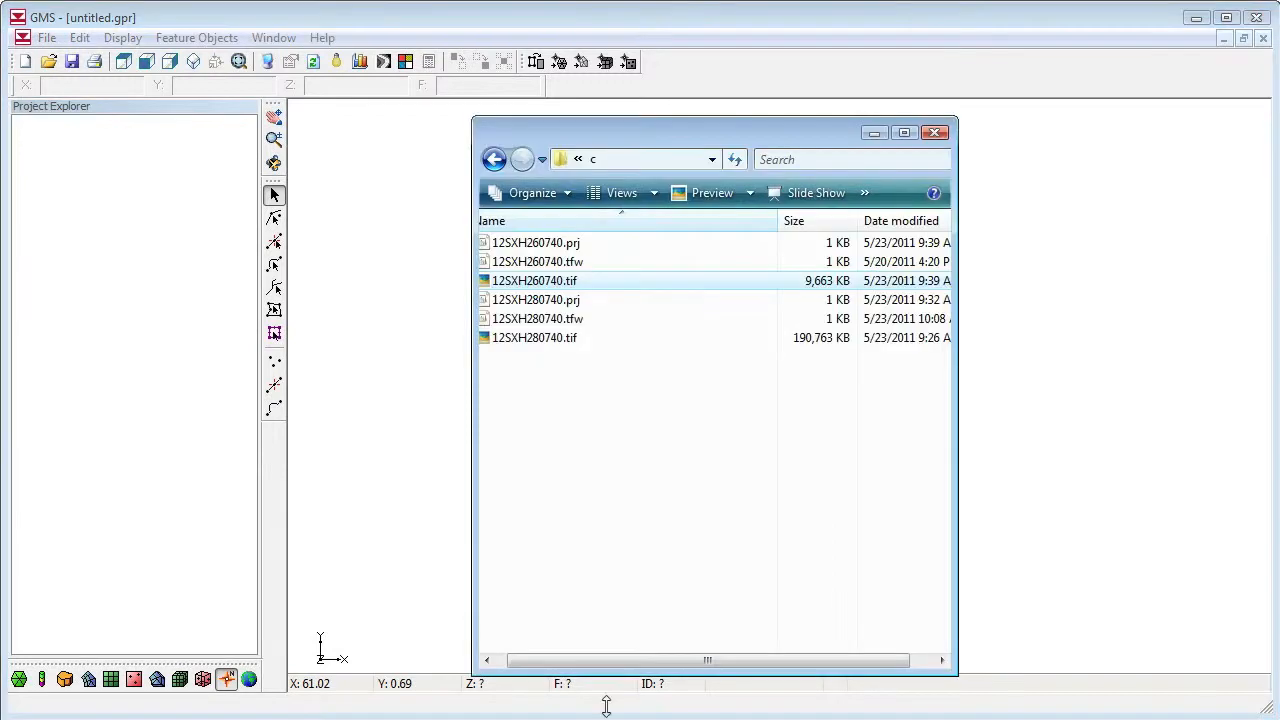
mouse_move(546, 337)
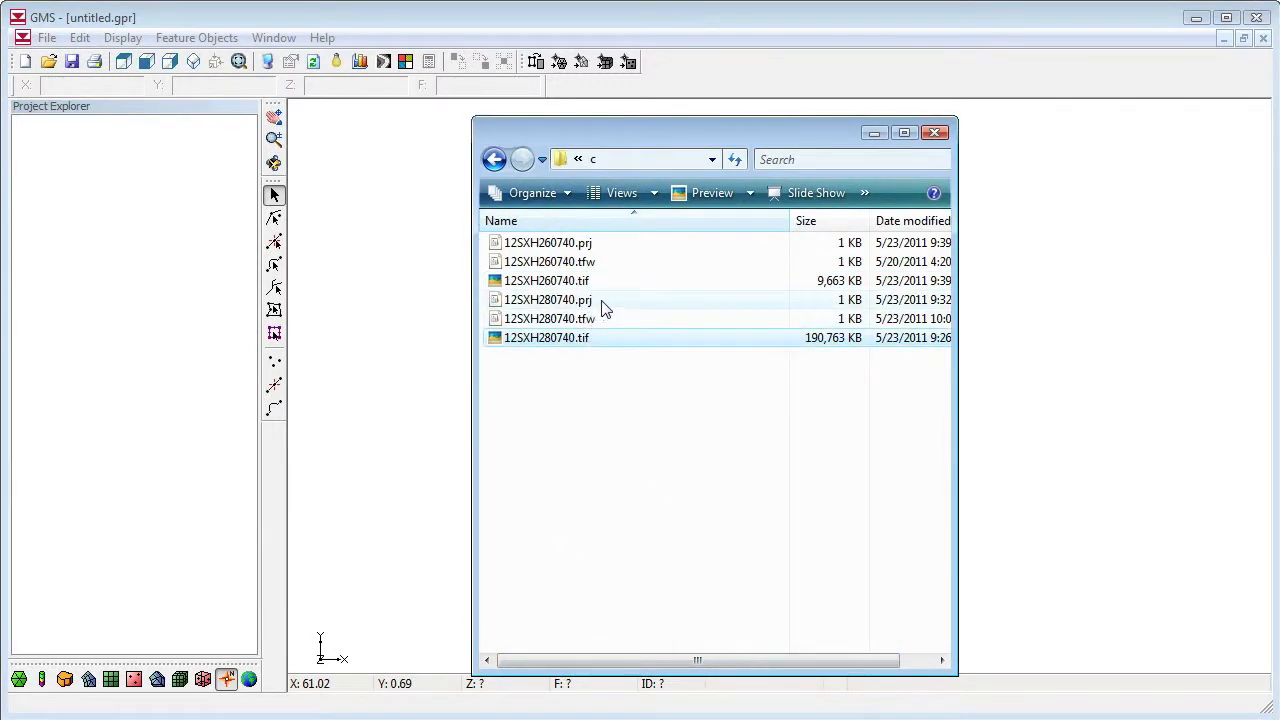
double_click(546, 299)
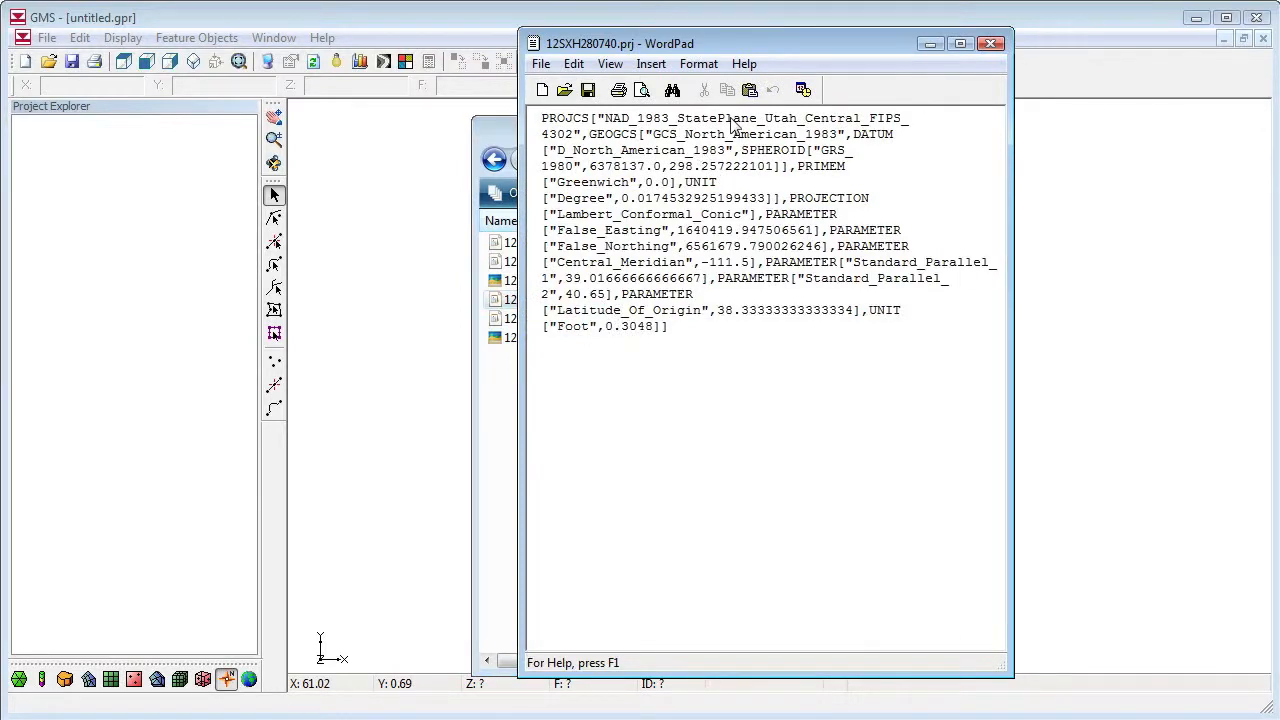
mouse_move(595, 337)
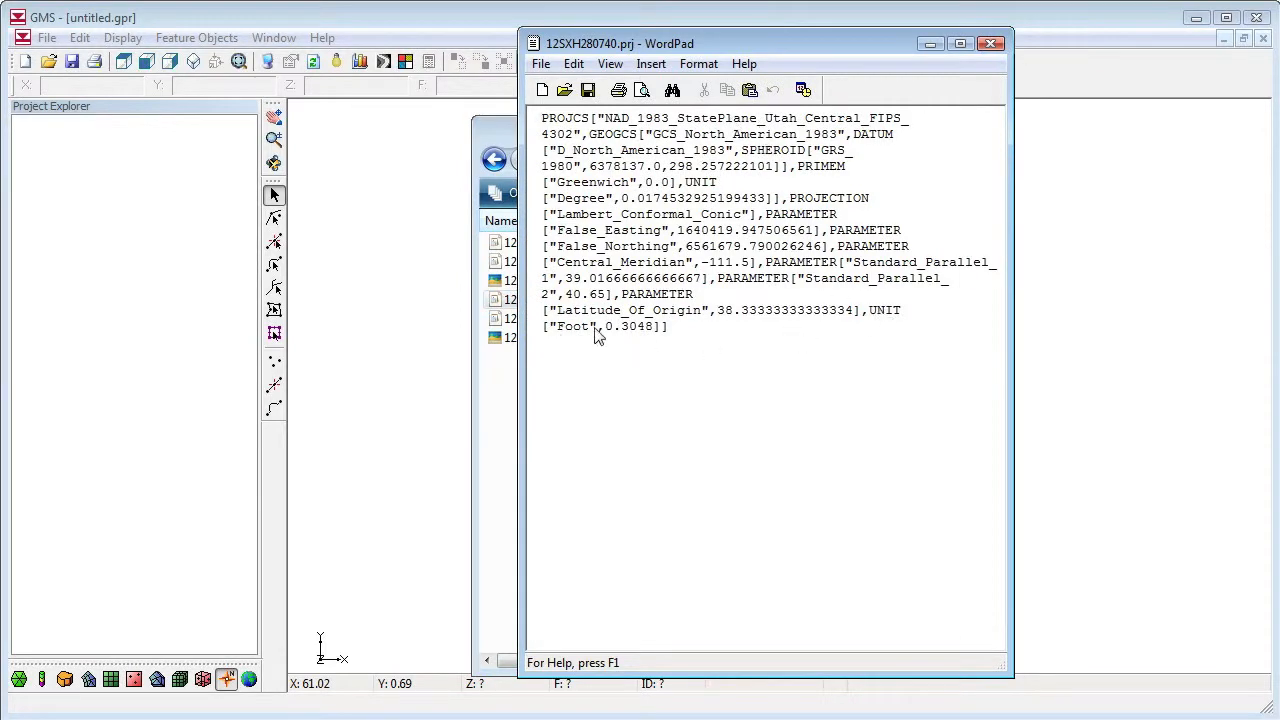
click(991, 43)
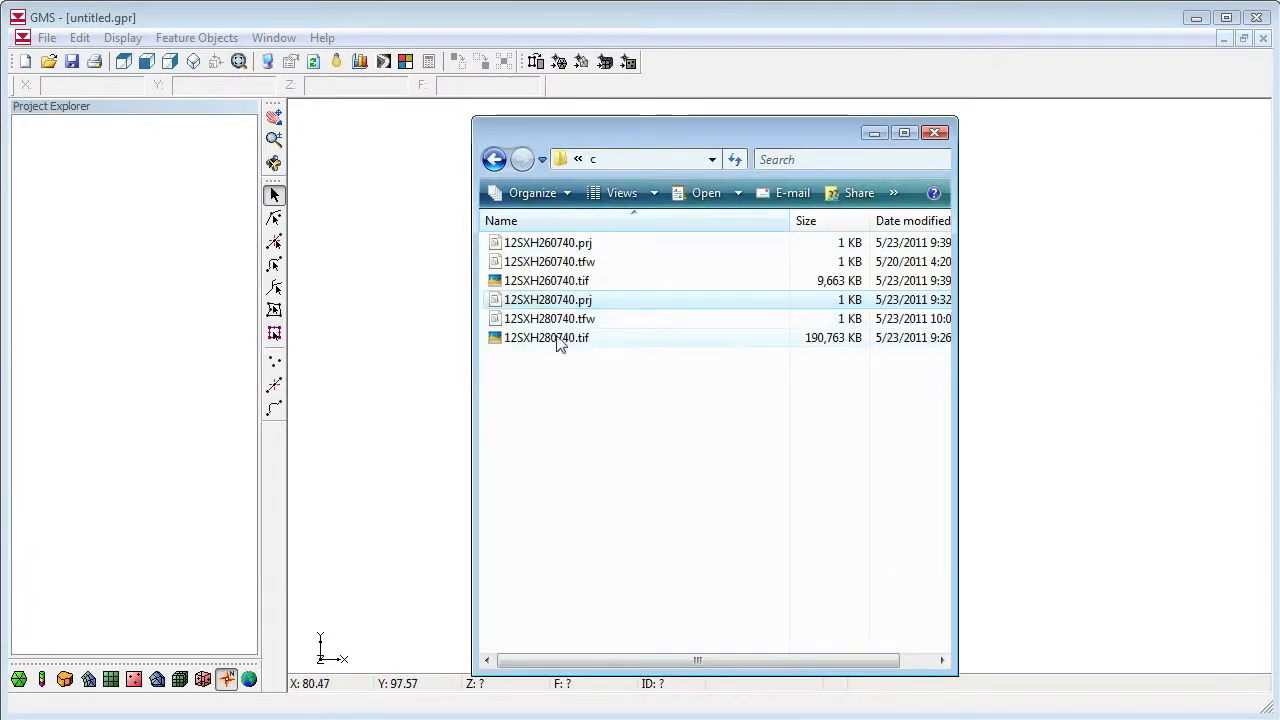
click(547, 337)
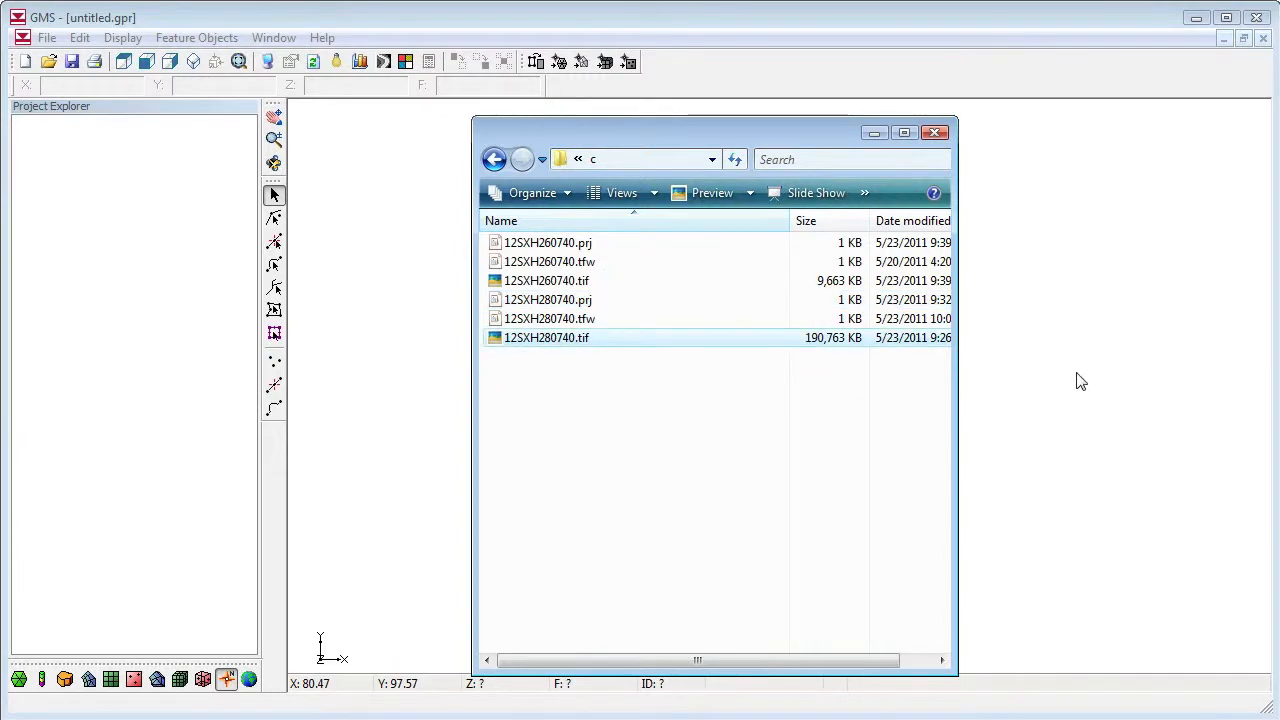
double_click(546, 337)
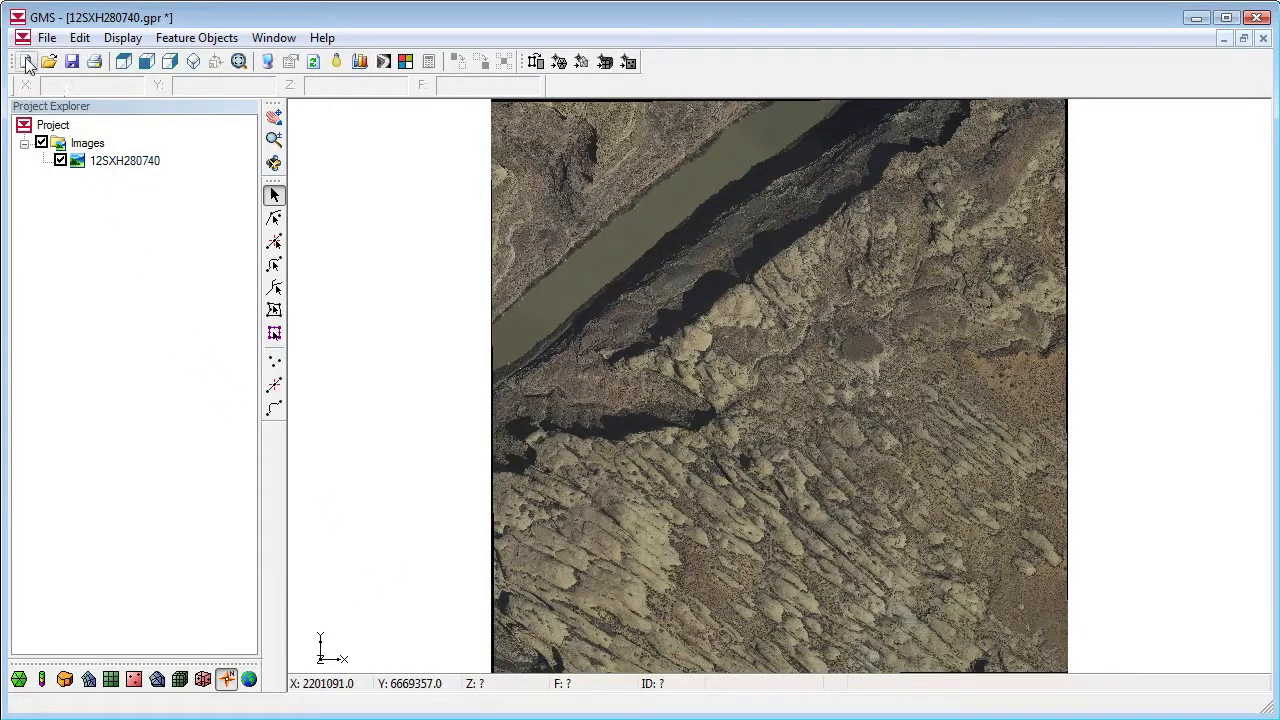
- Start a new unsaved project, load tiles 12SXH260740 and 12SXH280740, and zoom where they meet
click(27, 61)
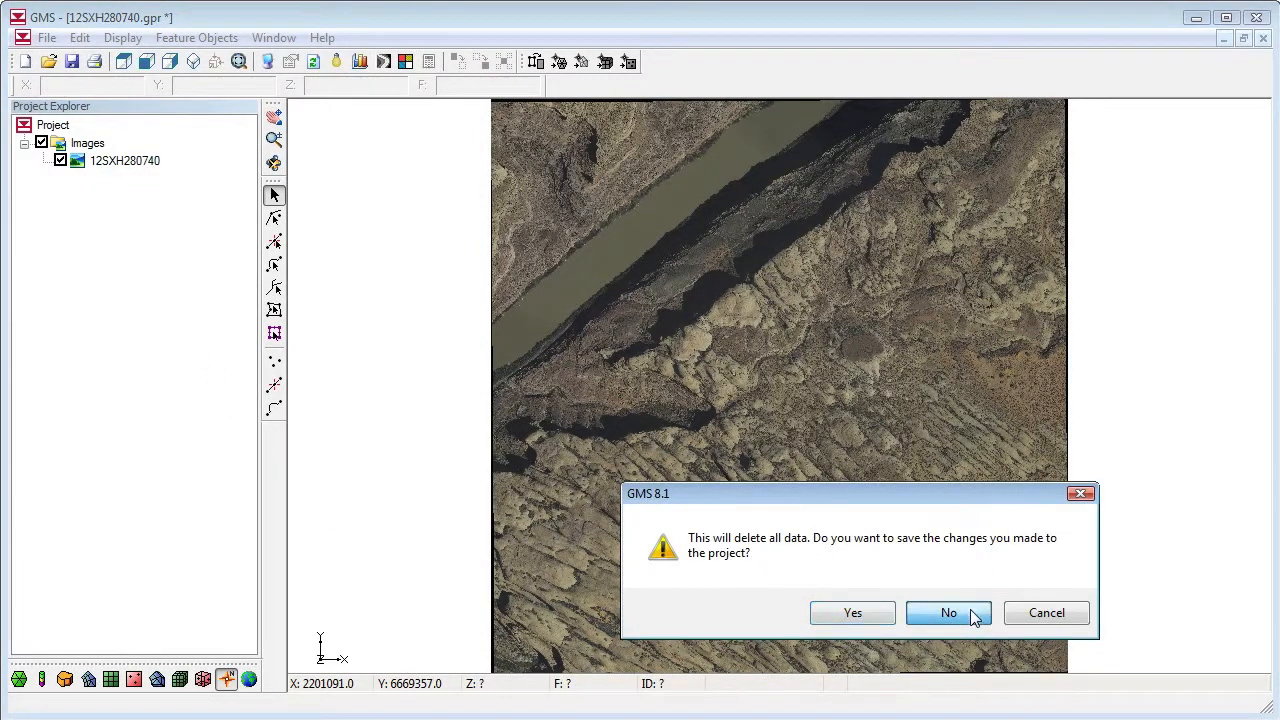
click(948, 612)
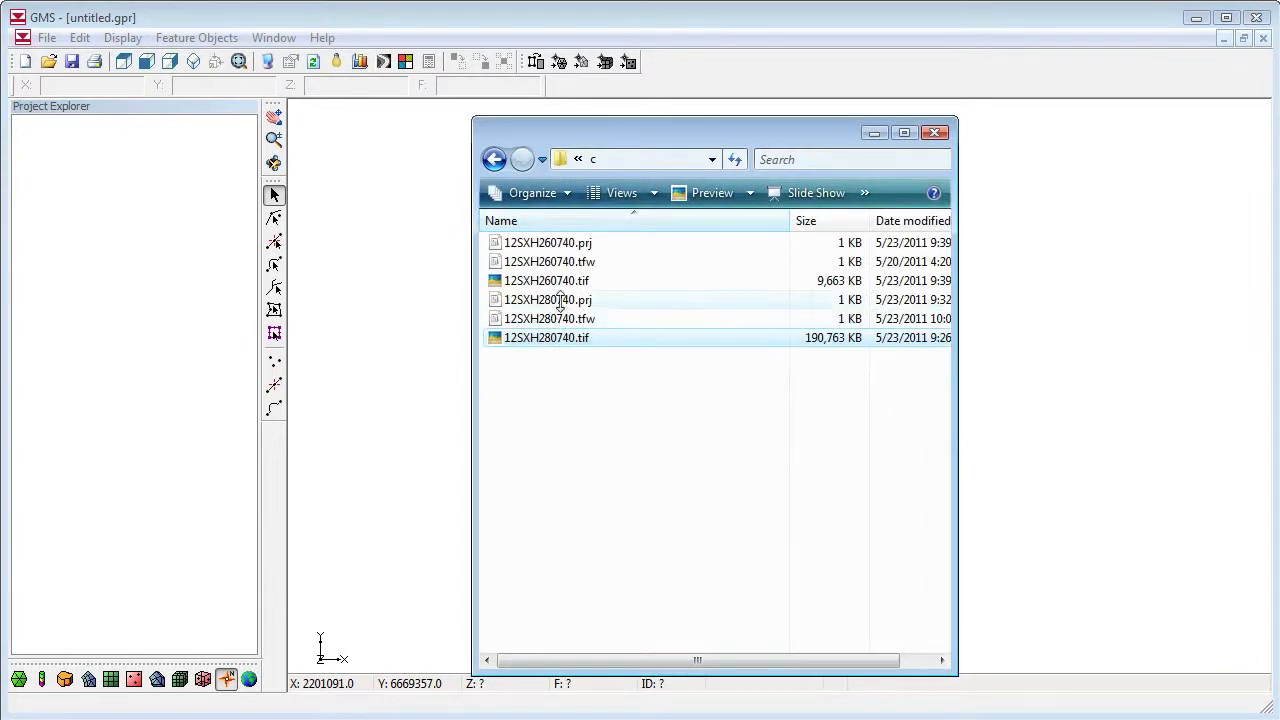
click(540, 280)
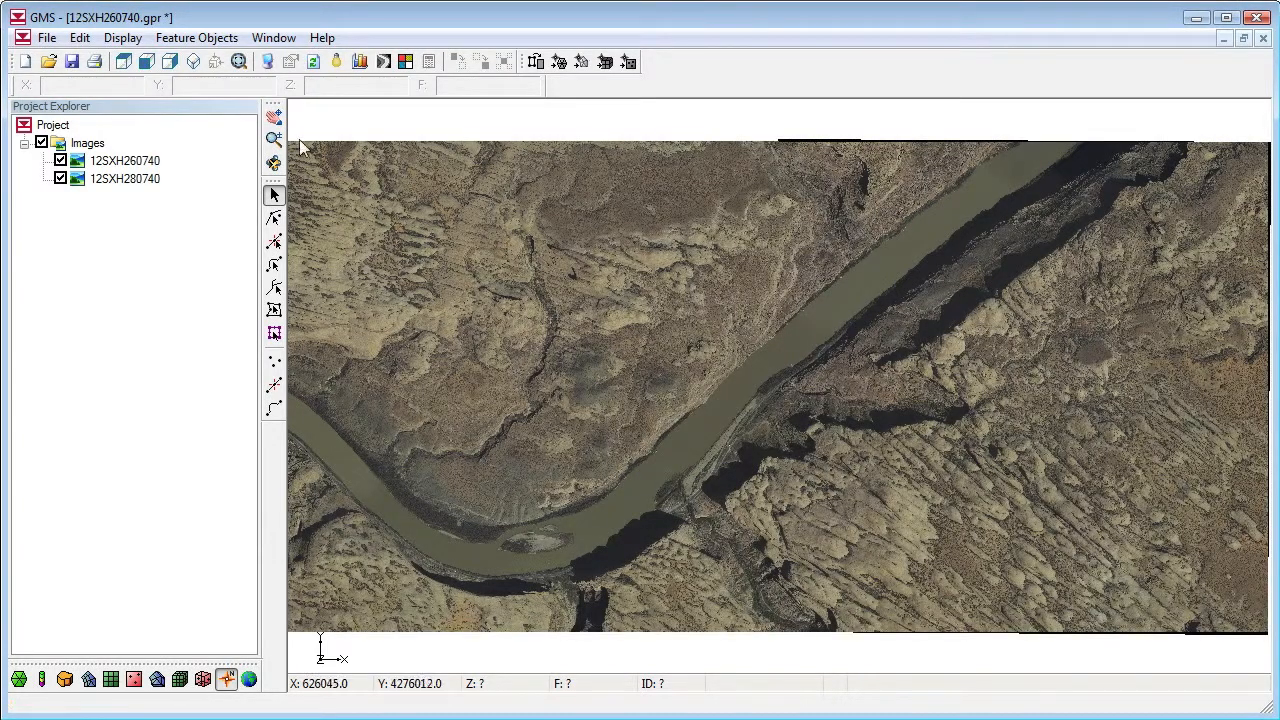
click(124, 178)
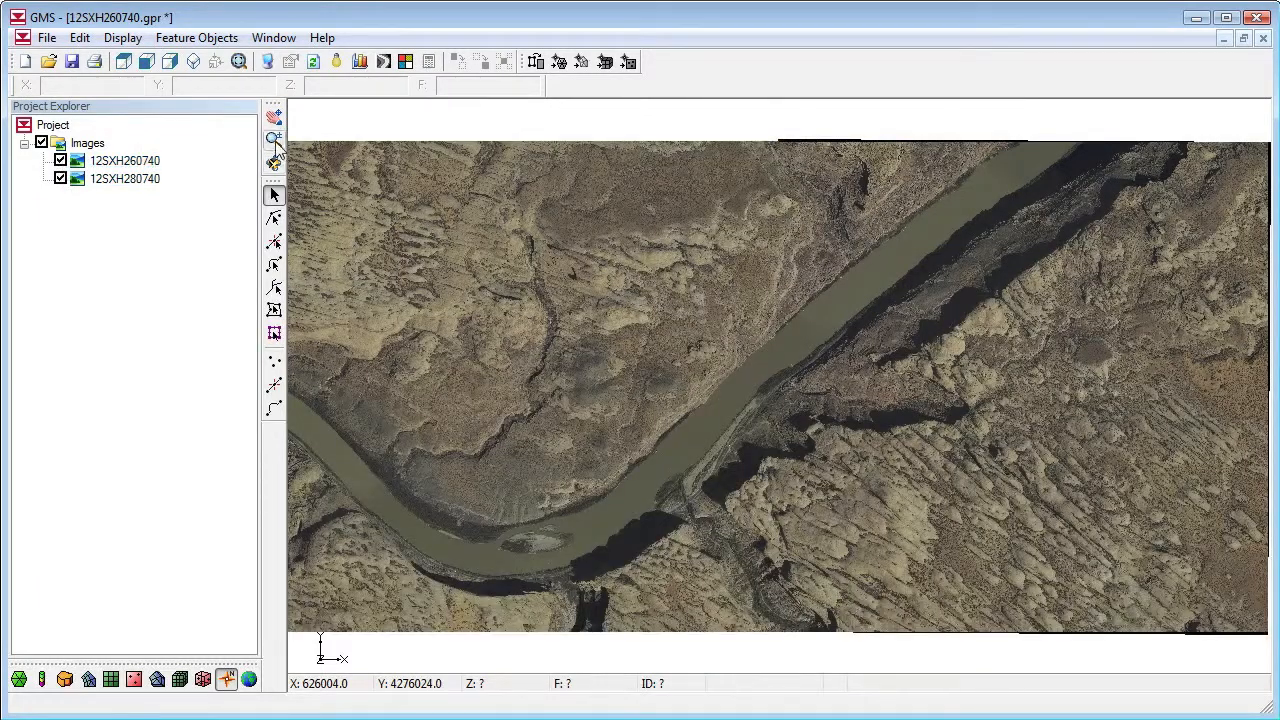
click(274, 140)
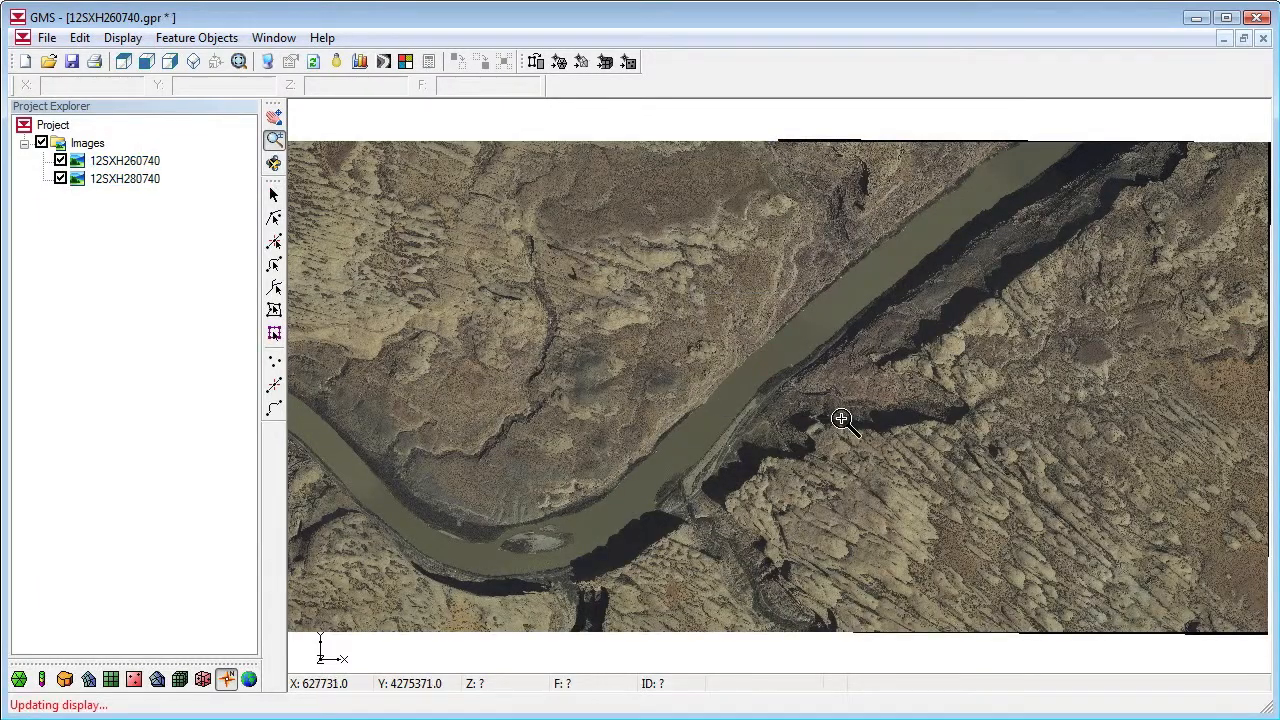
click(60, 179)
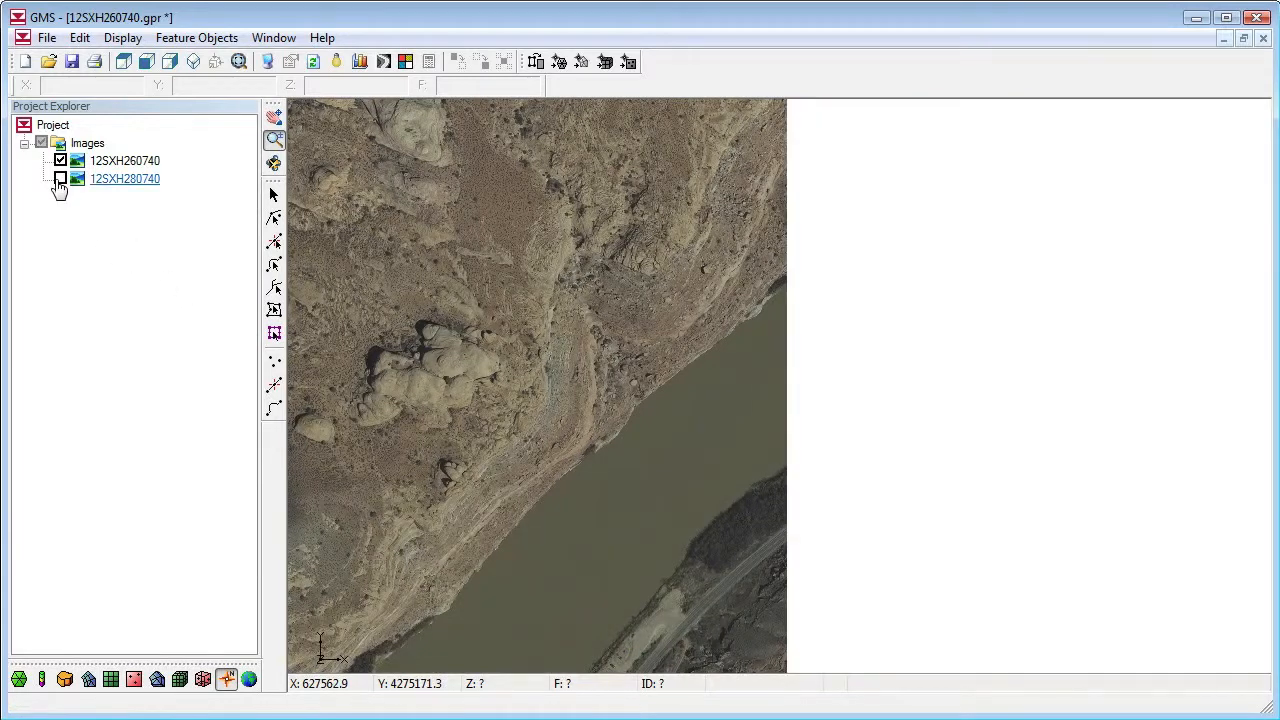
click(60, 179)
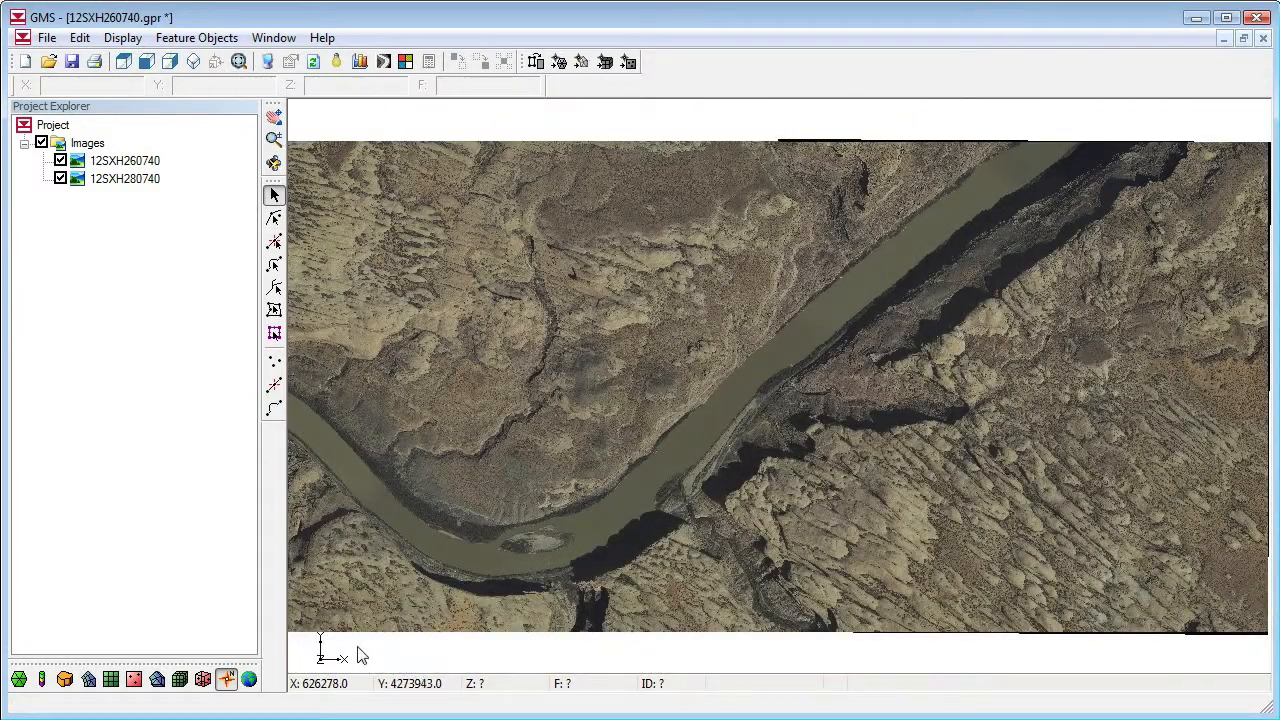
- Set the project projection to UTM zone 12, NAD83, meters through Edit > Projection
click(79, 37)
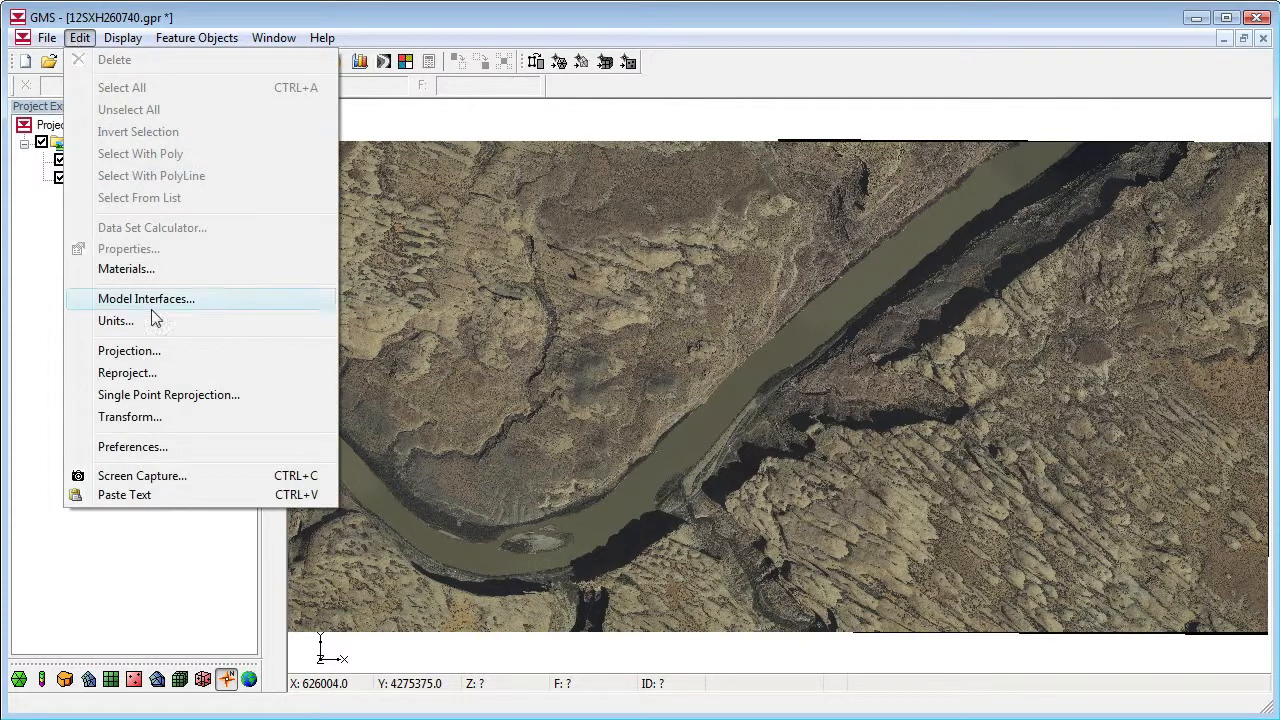
click(129, 350)
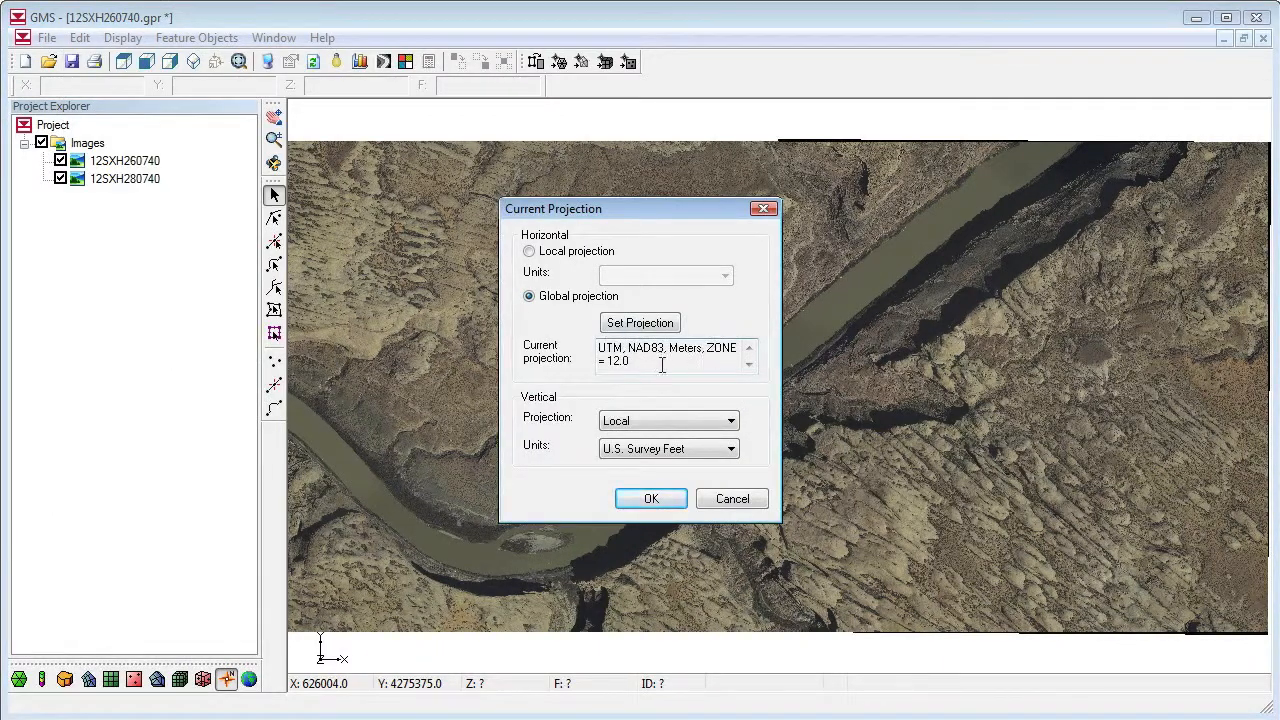
click(639, 322)
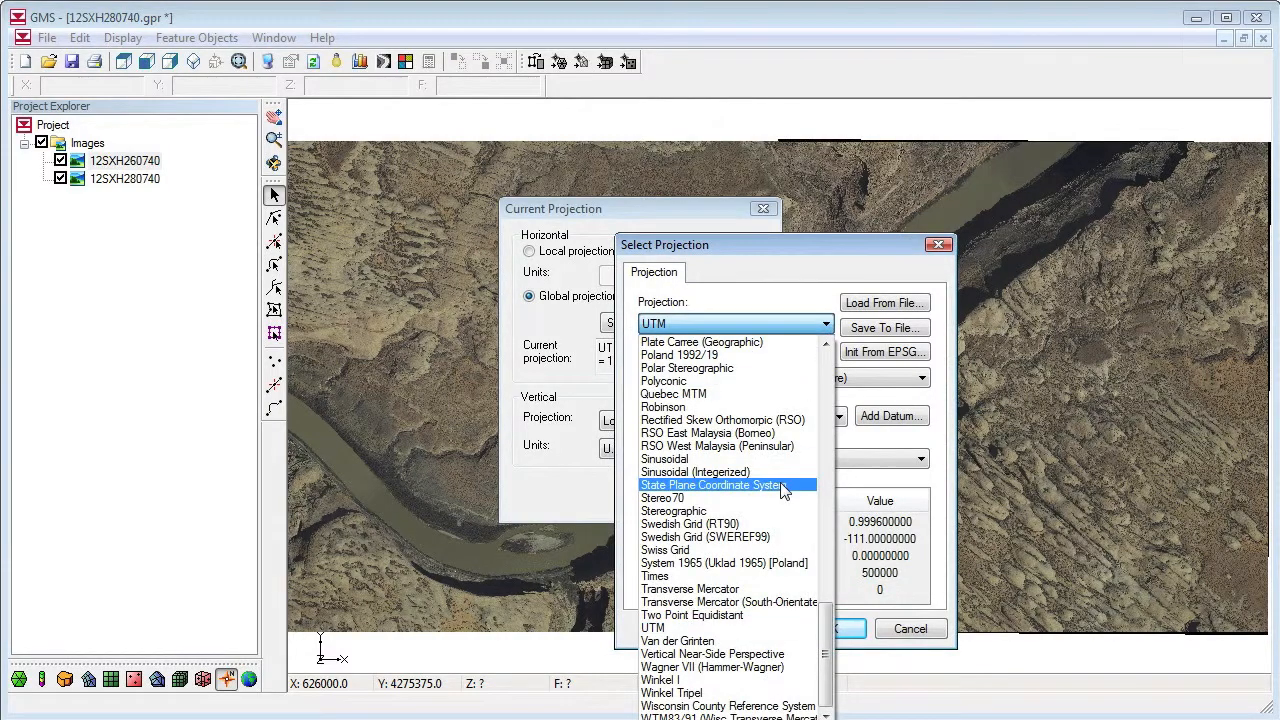
click(845, 628)
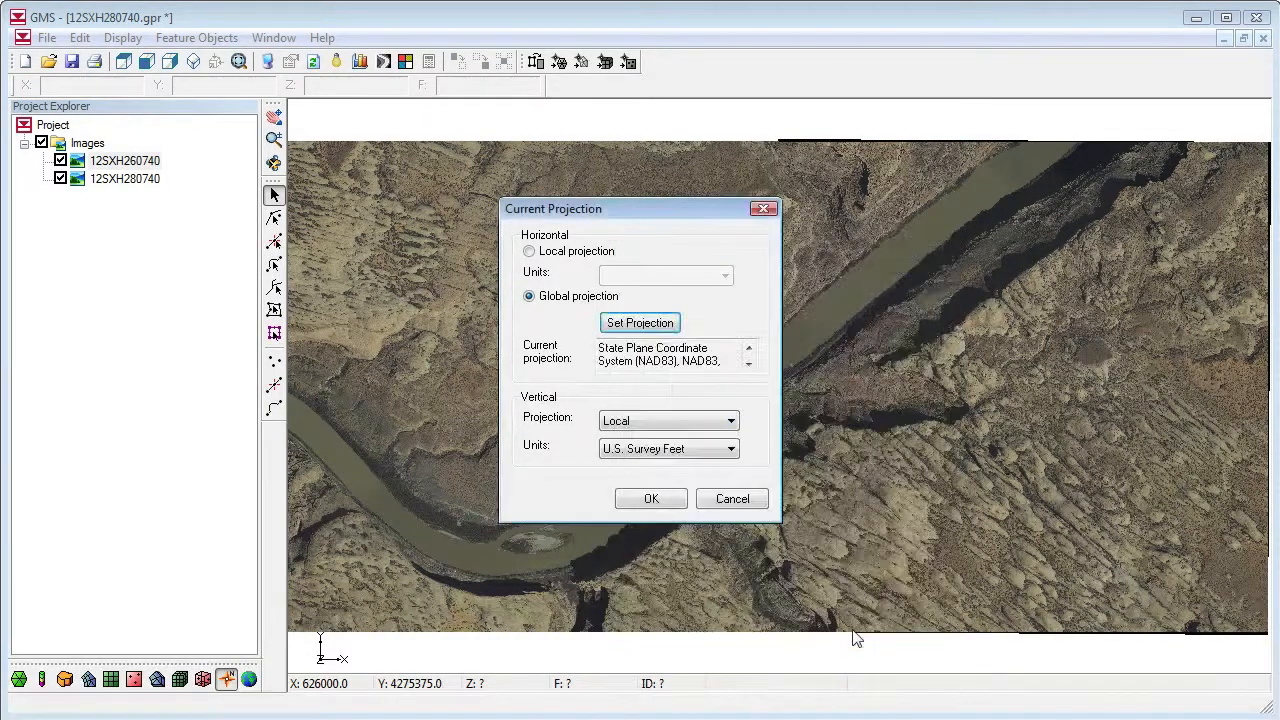
click(650, 498)
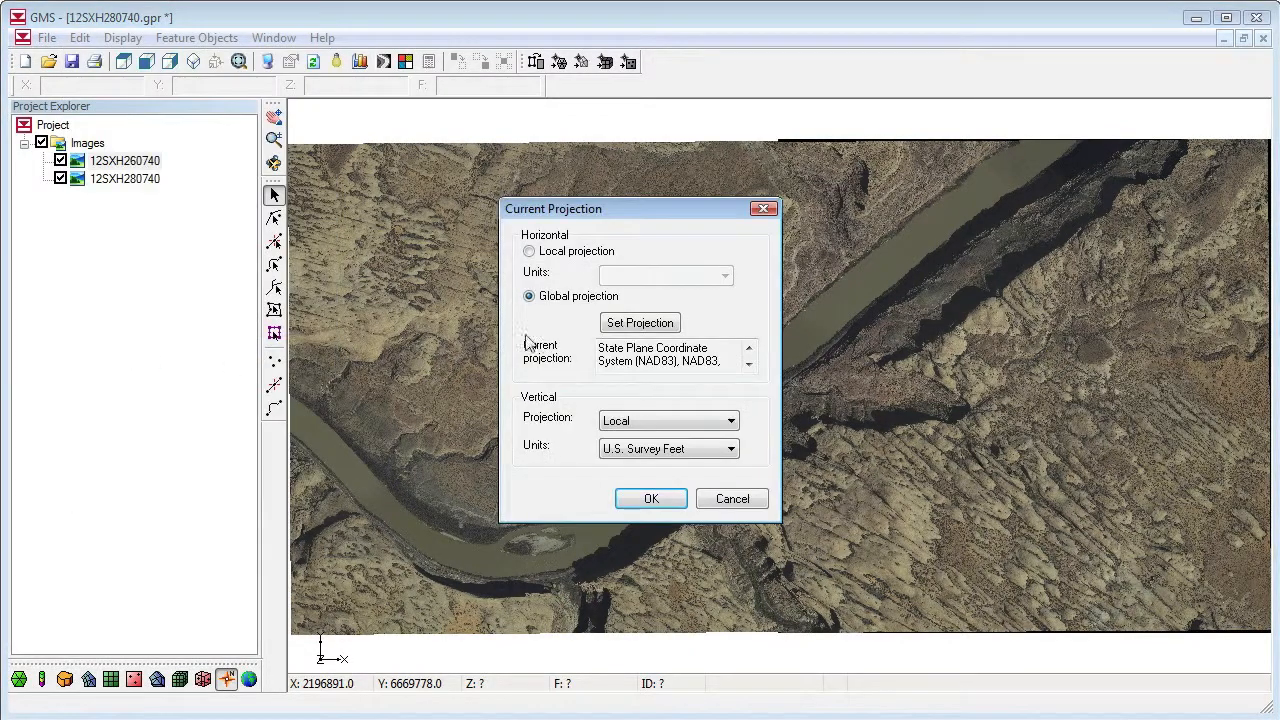
click(639, 322)
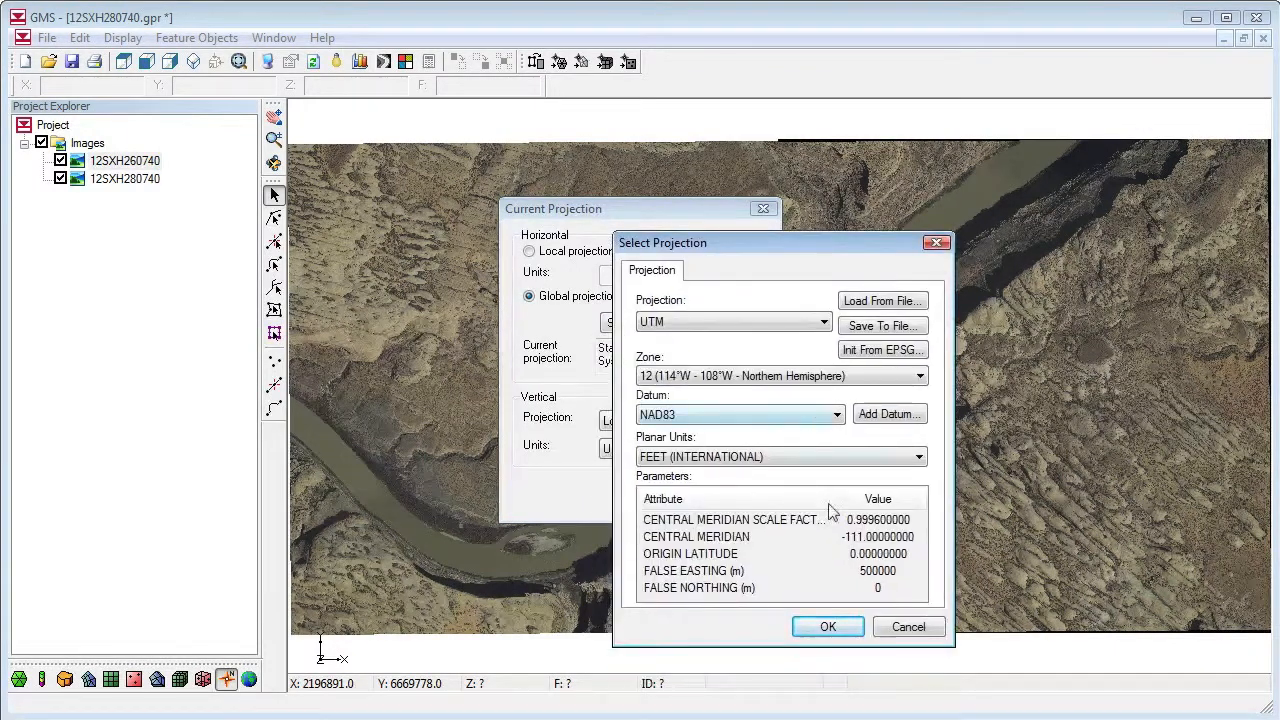
click(780, 456)
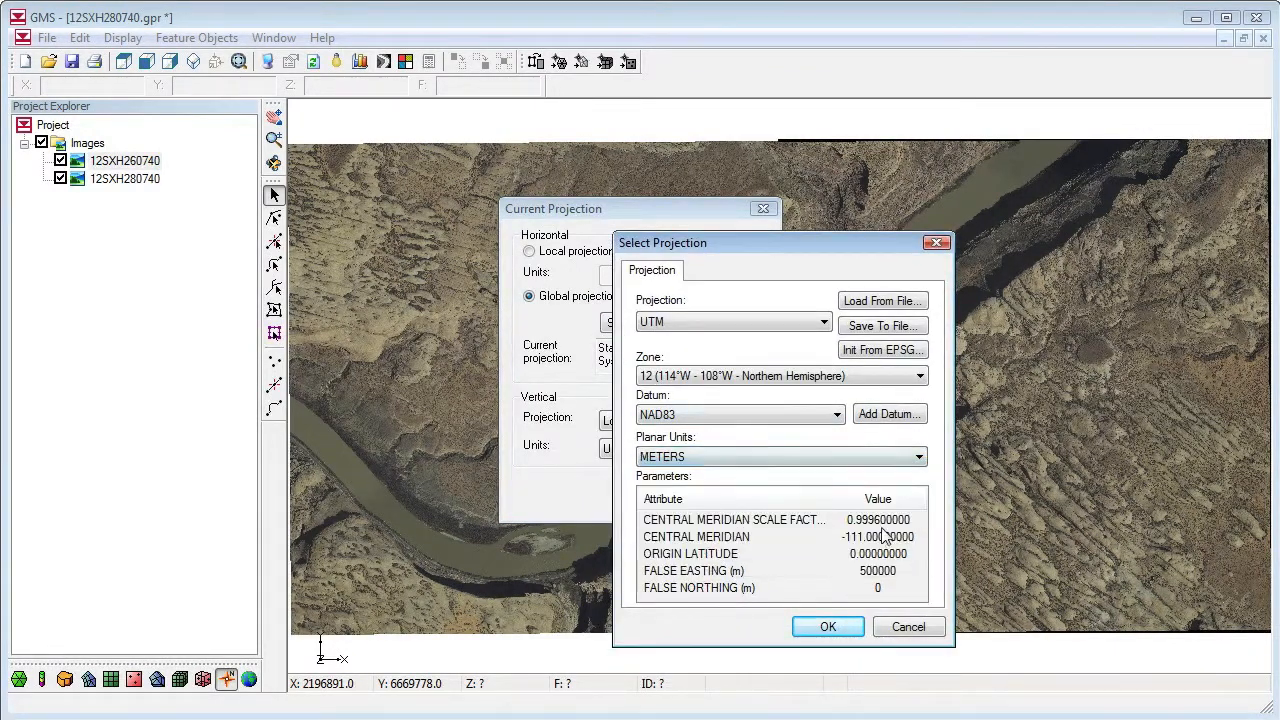
click(827, 626)
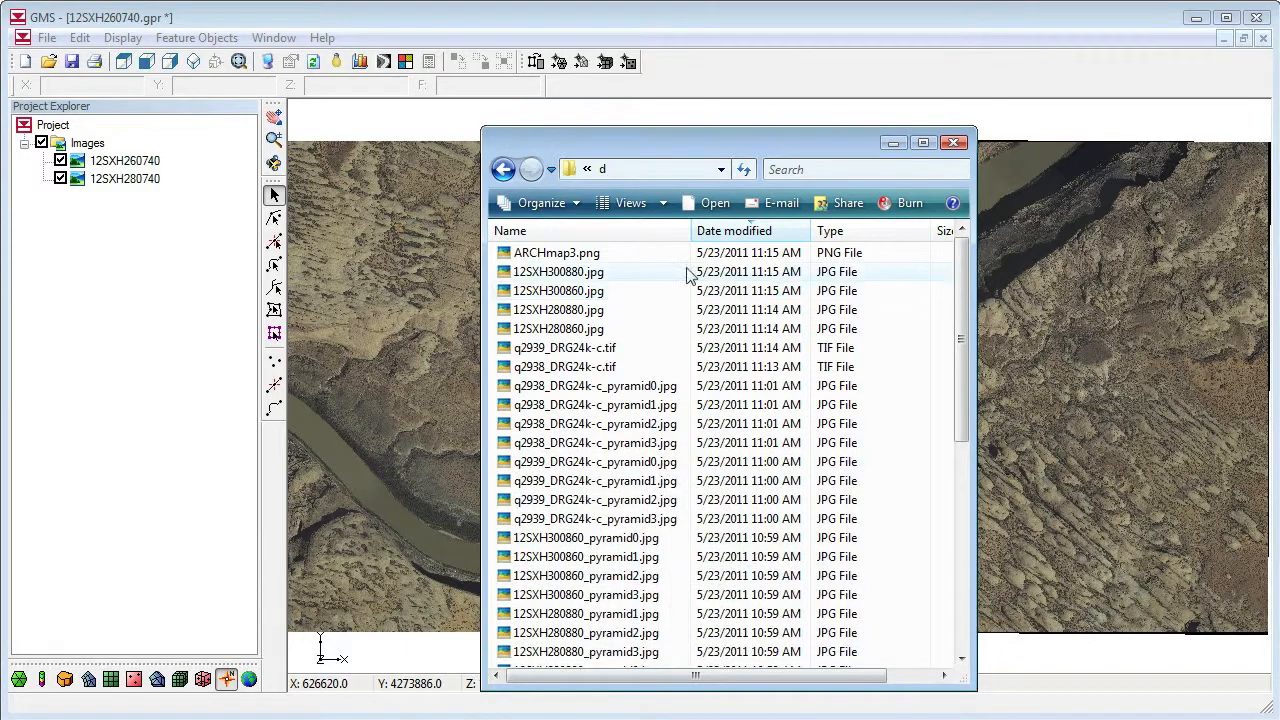
- Drag the folder d images into GMS and move ARCHmap3 to the list bottom
click(557, 252)
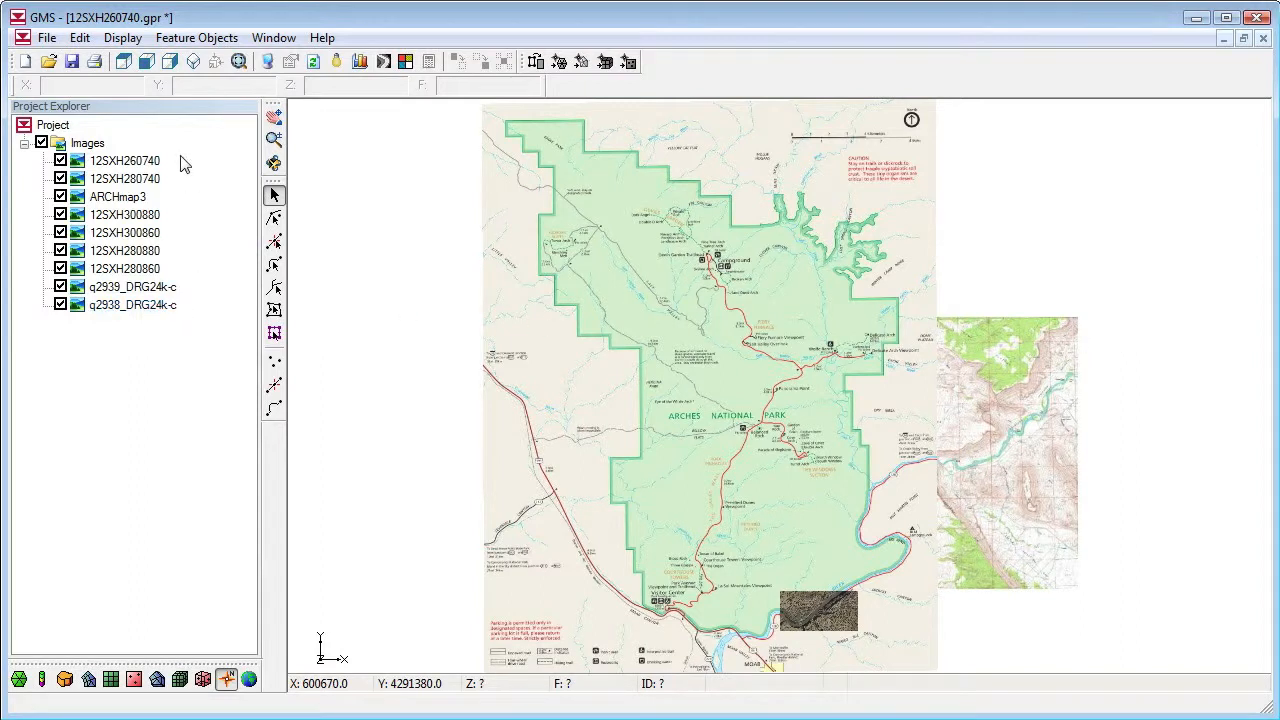
click(117, 196)
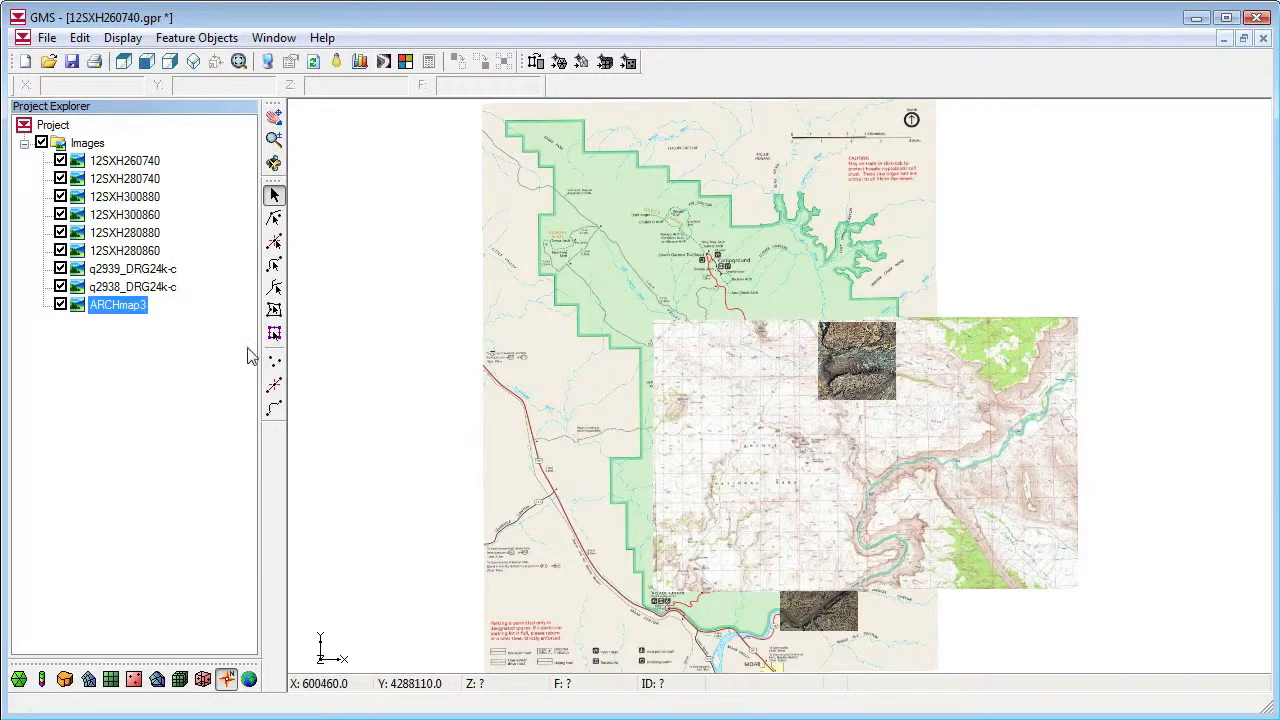
click(61, 287)
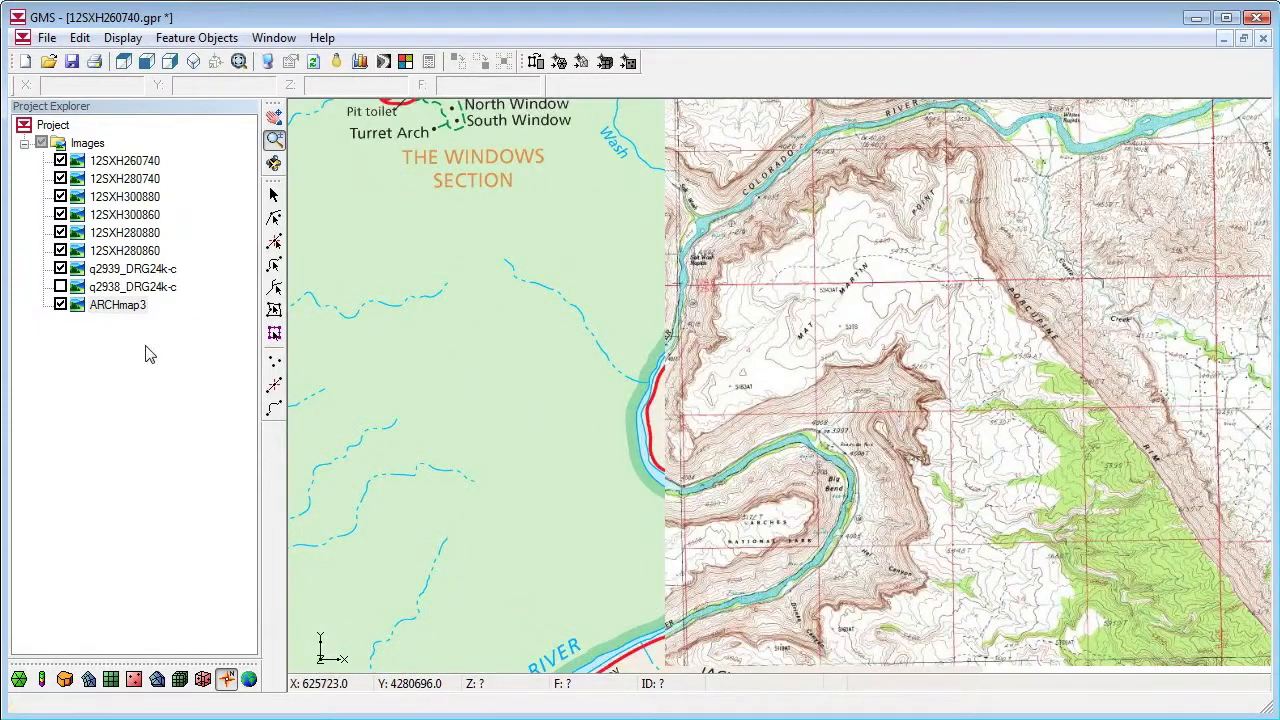
- Give q2939_DRG24k-c 20% transparency, hide all images, and show only 12SXH300880
right_click(132, 268)
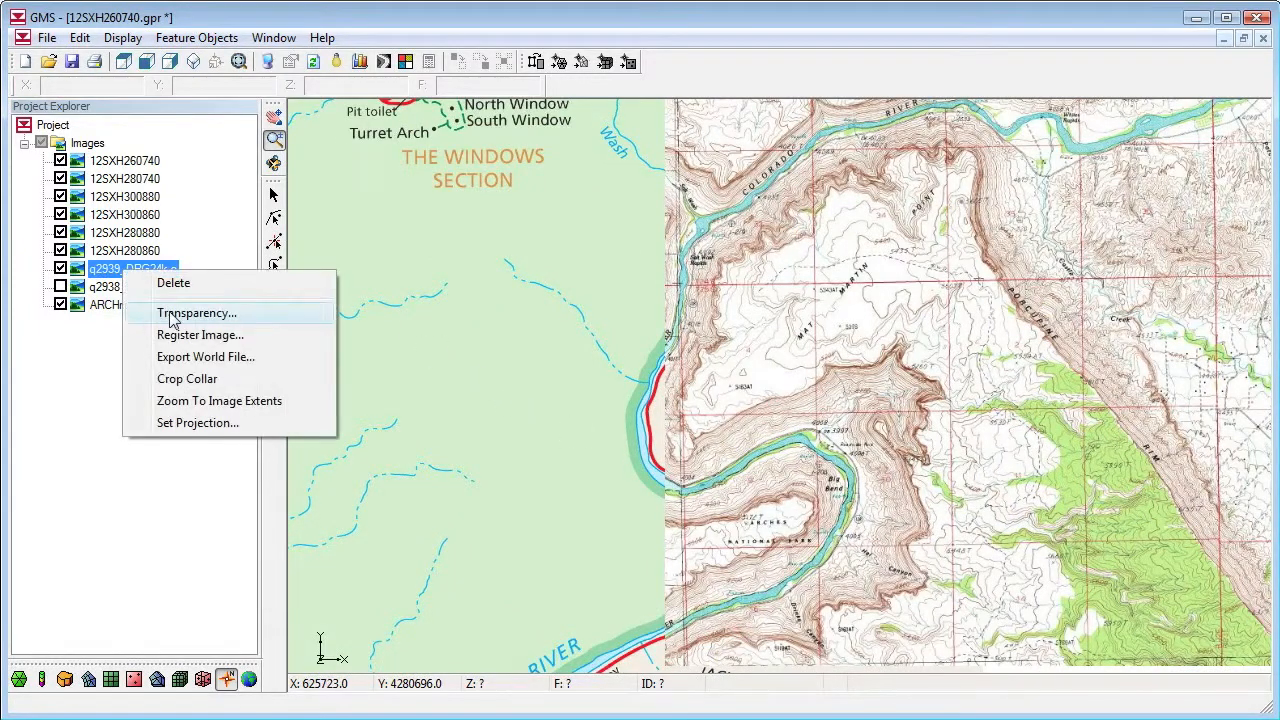
click(197, 313)
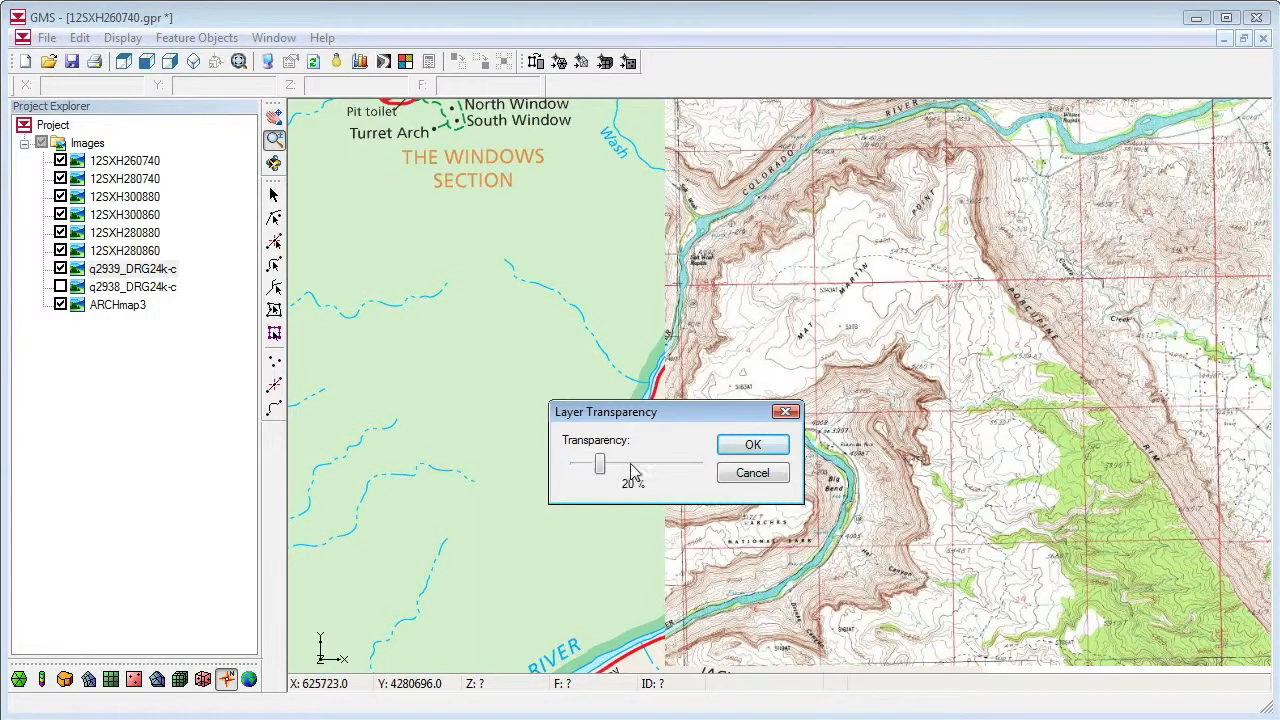
click(752, 444)
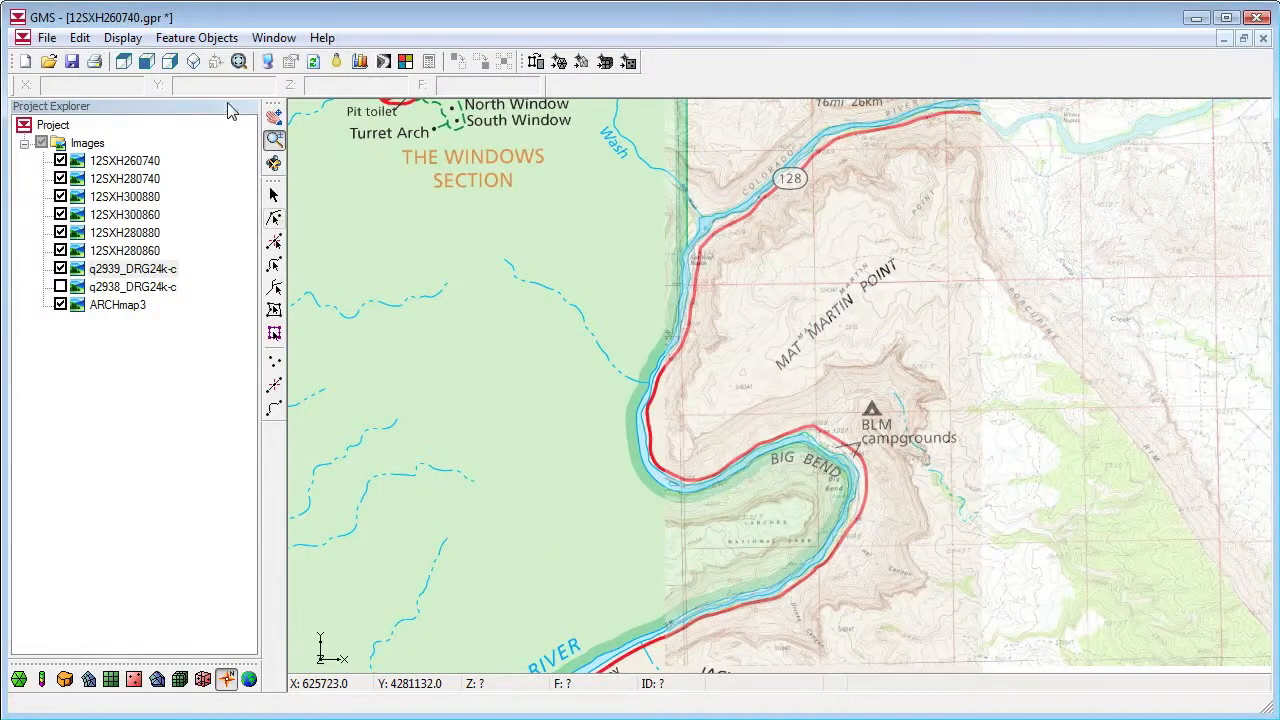
click(240, 61)
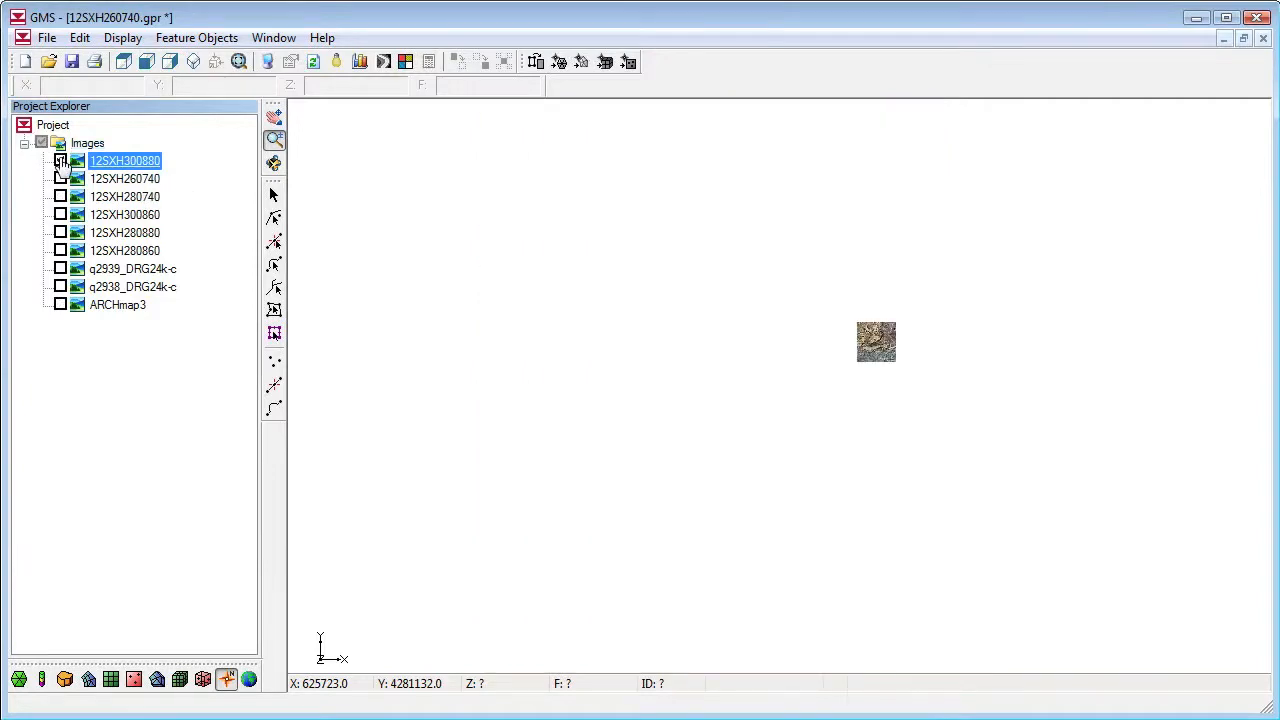
click(60, 160)
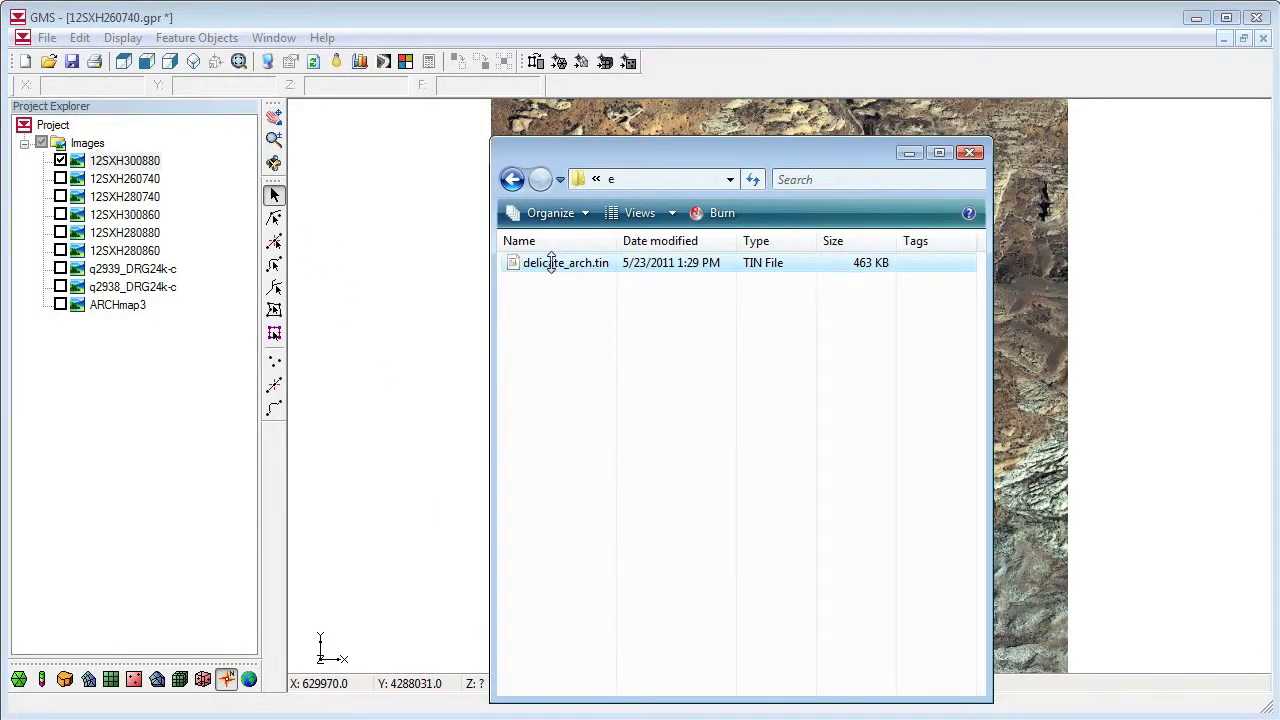
- Open delicate_arch.tin and turn on the texture map image in Display Options
double_click(566, 262)
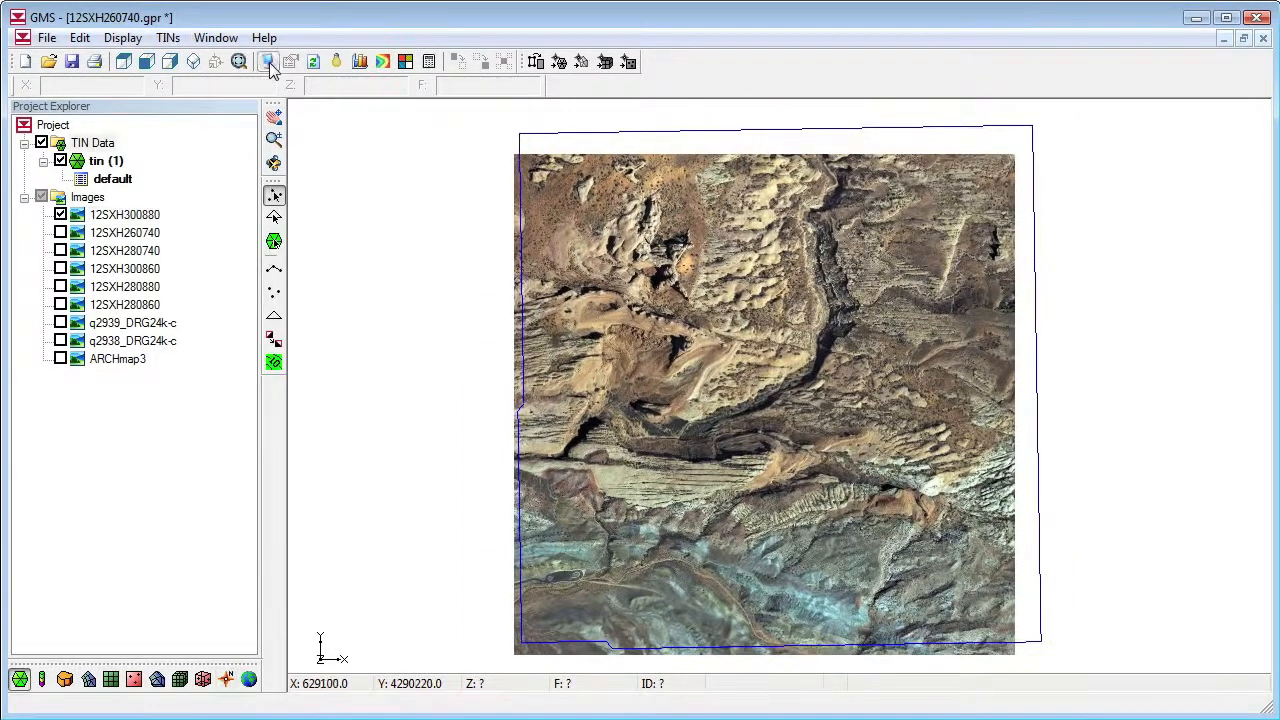
click(269, 61)
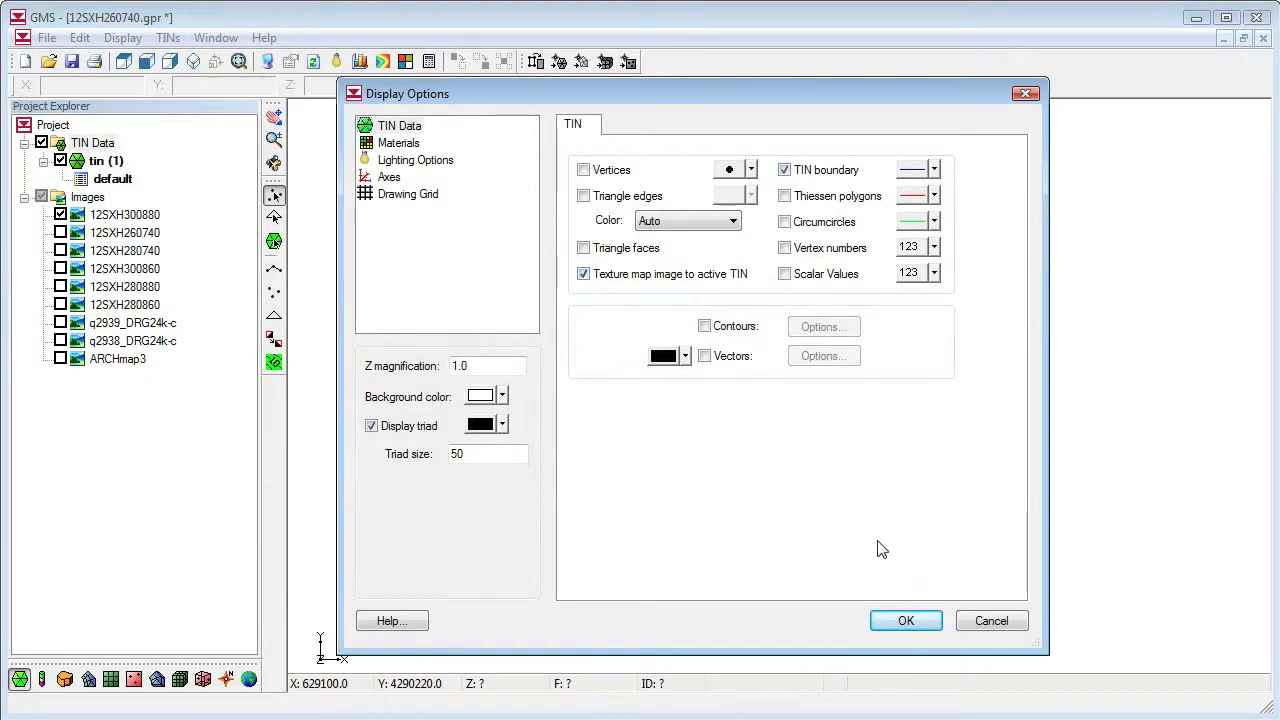
click(905, 620)
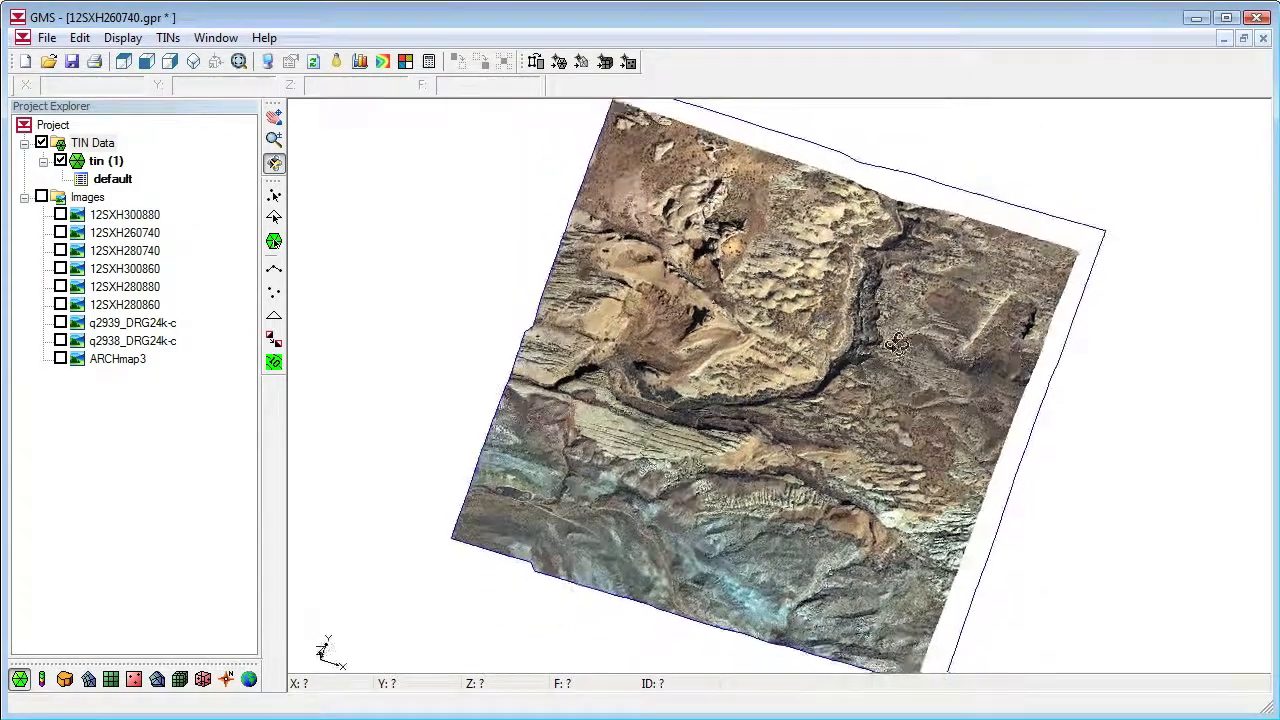
- Orbit the textured terrain to inspect its 3D relief, then return to plan view
drag(895, 345, 738, 365)
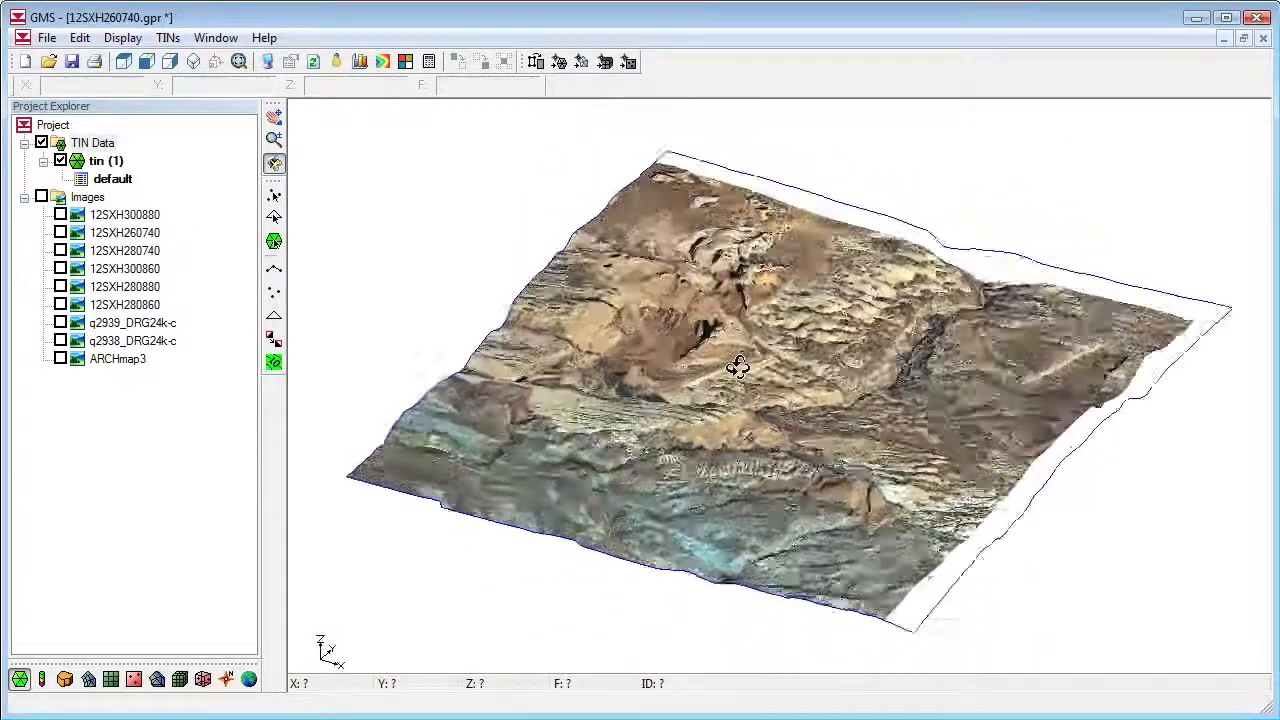
drag(738, 367, 808, 390)
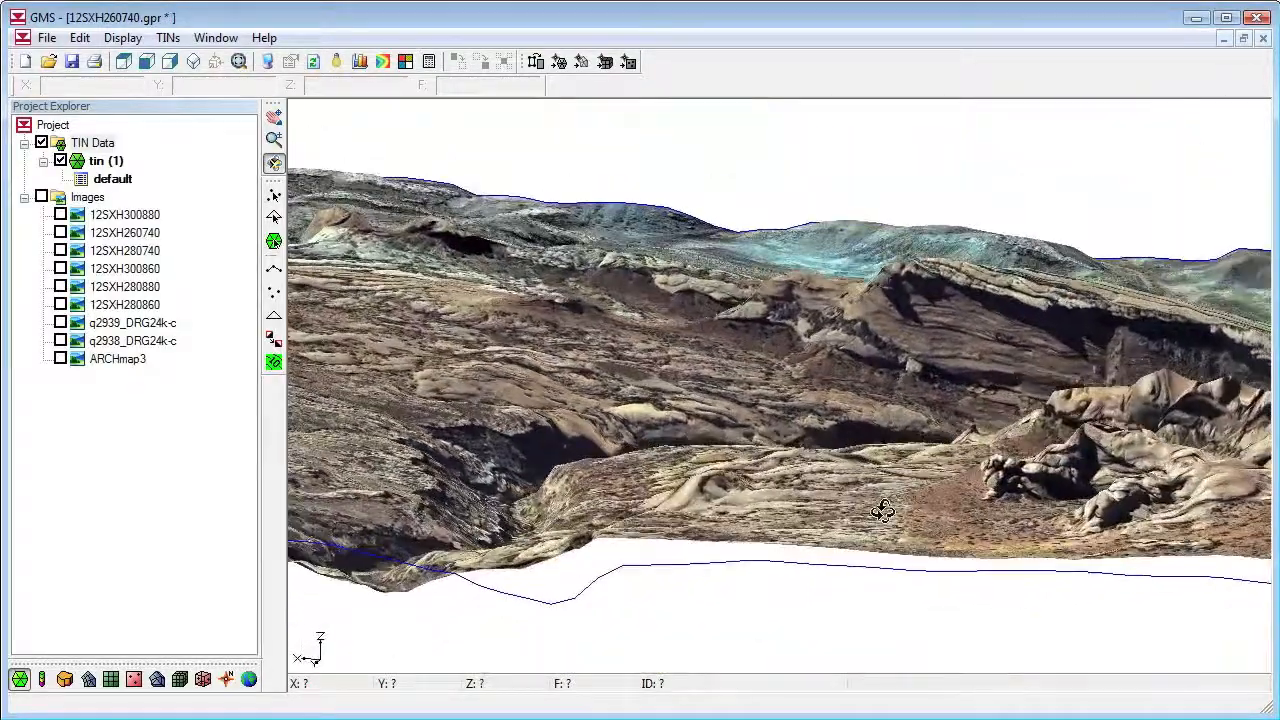
drag(883, 510, 453, 456)
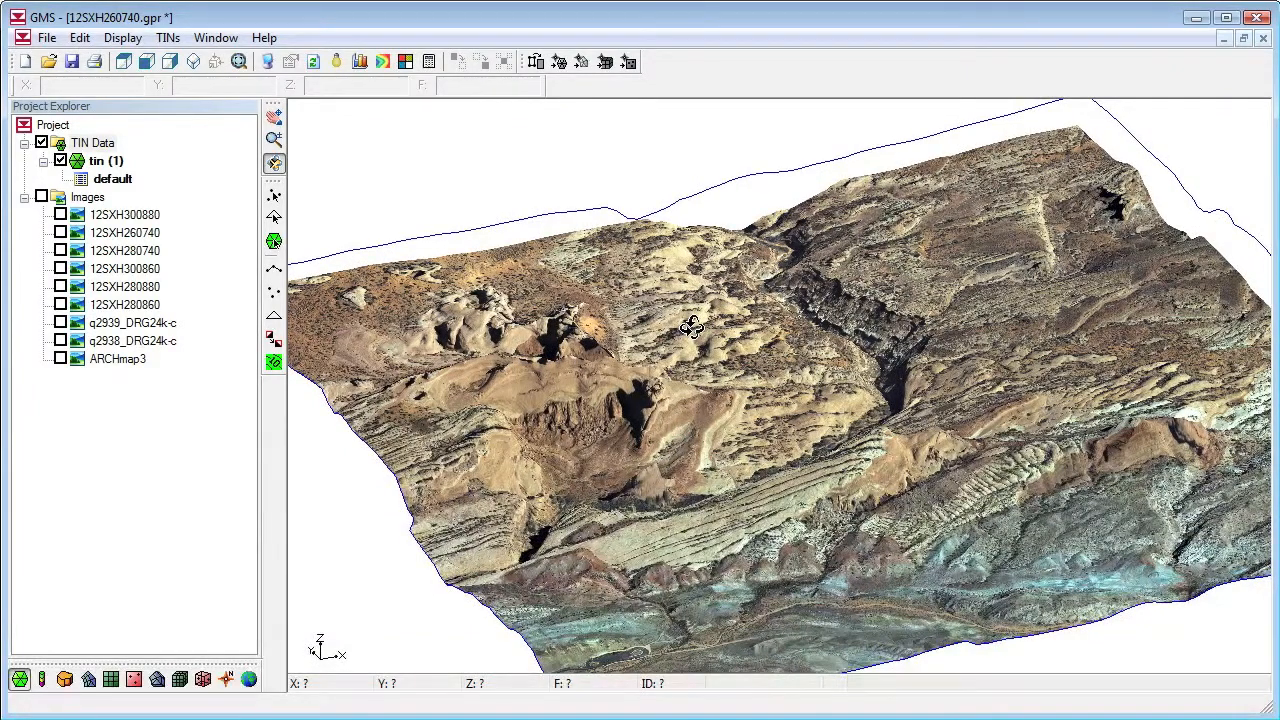
click(124, 62)
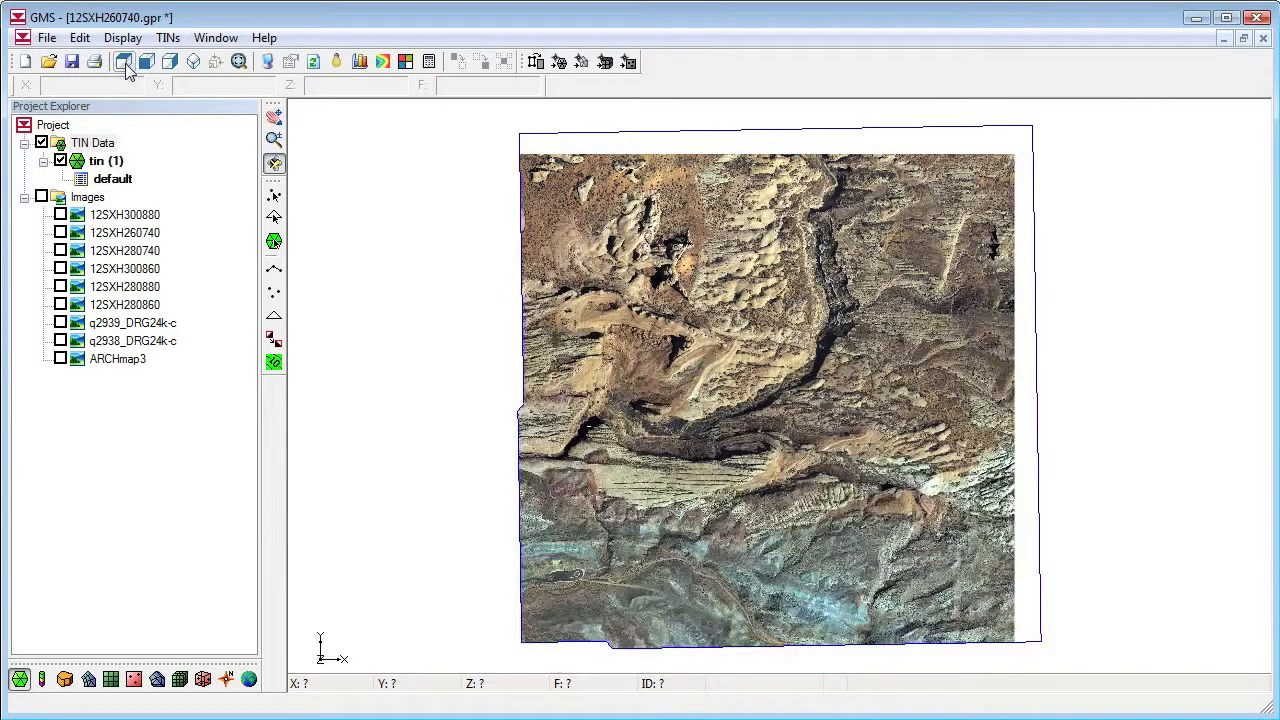
mouse_move(249, 680)
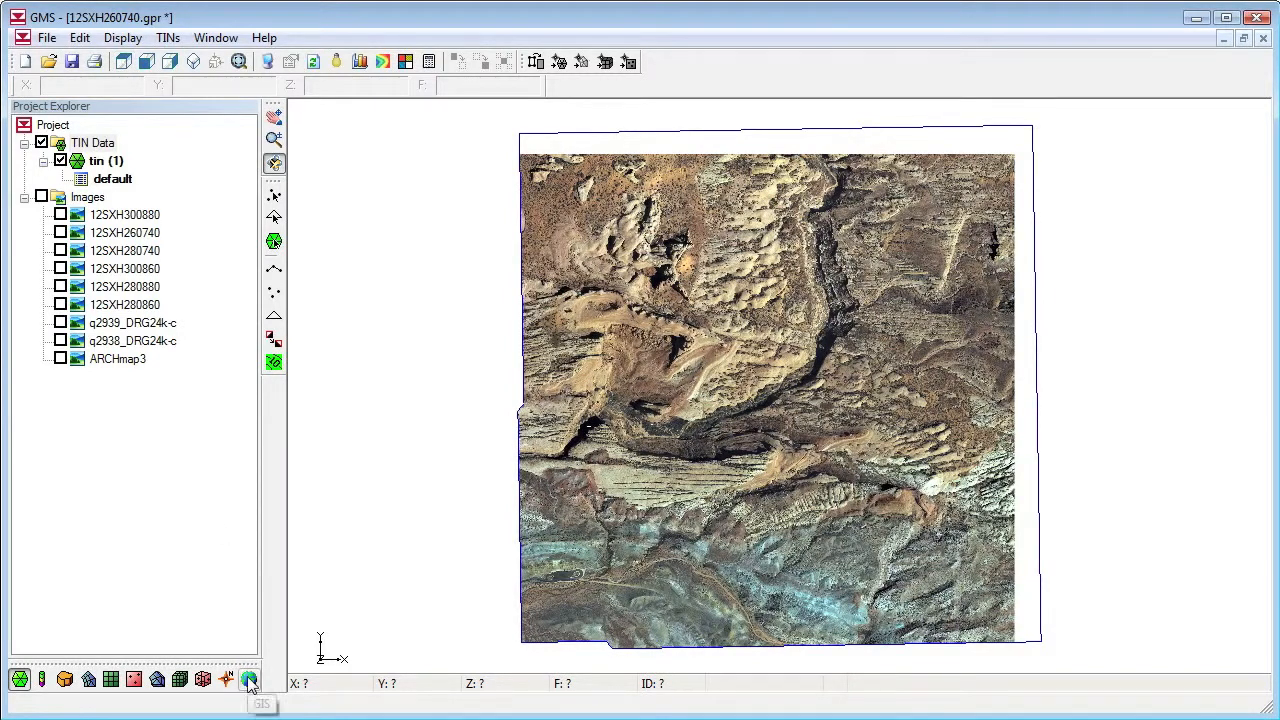
- Add the World_Imagery.lyr basemap, hide the TIN, and zoom out over the region
click(249, 680)
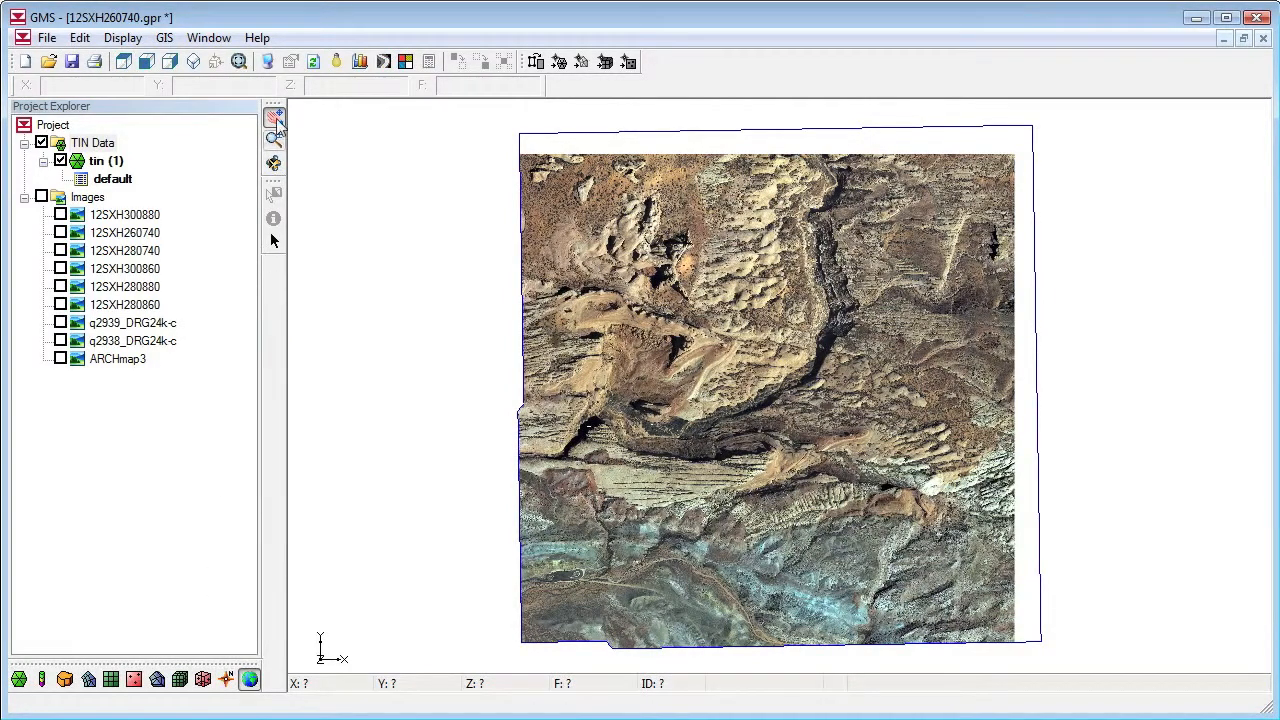
click(164, 37)
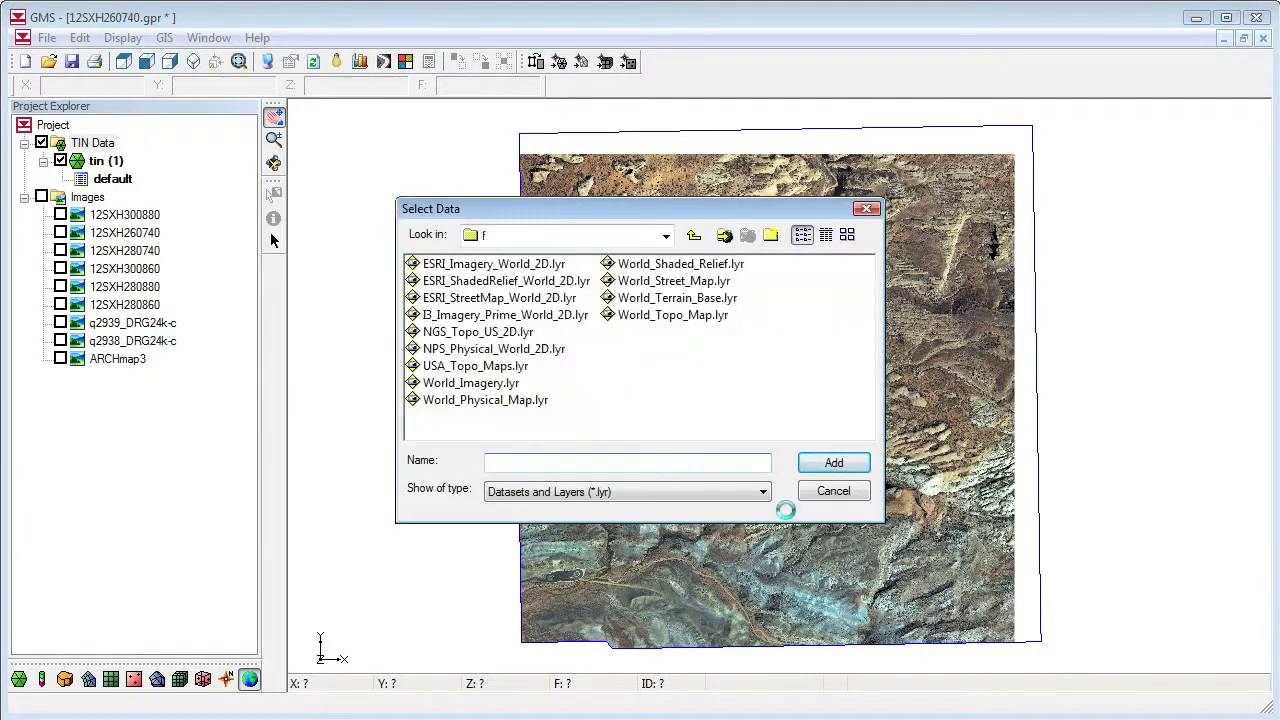
click(471, 382)
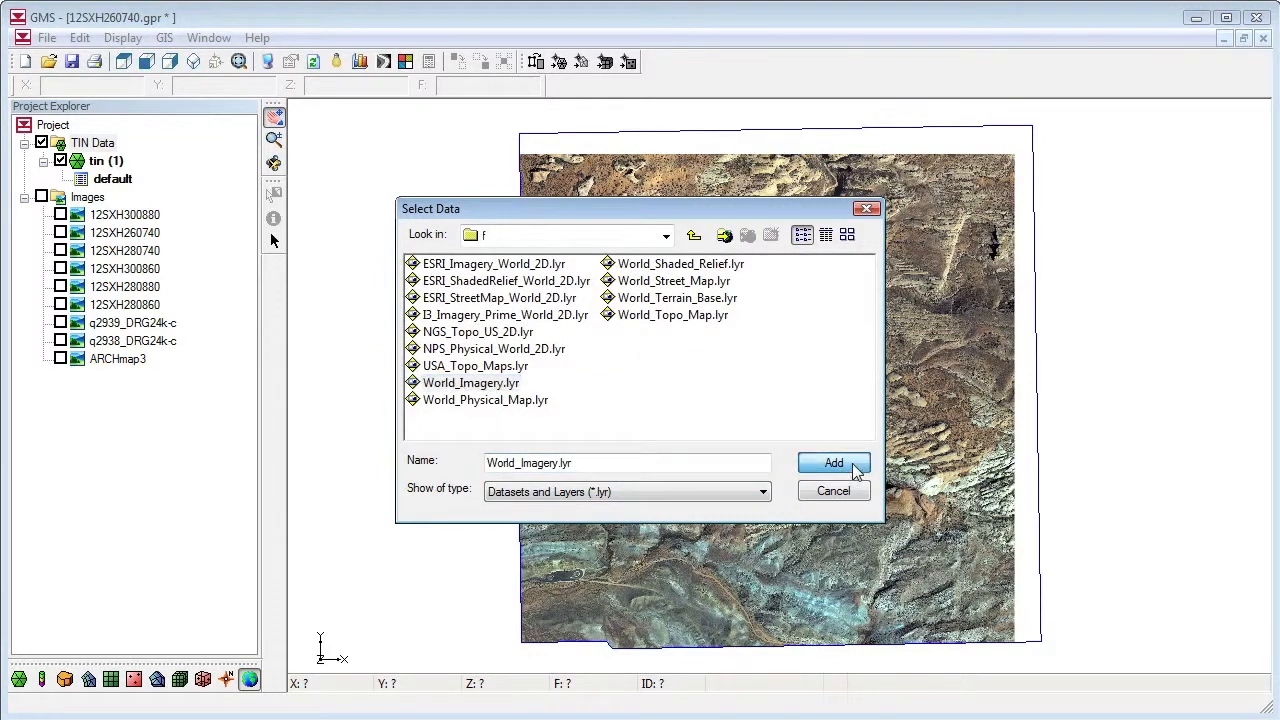
click(833, 463)
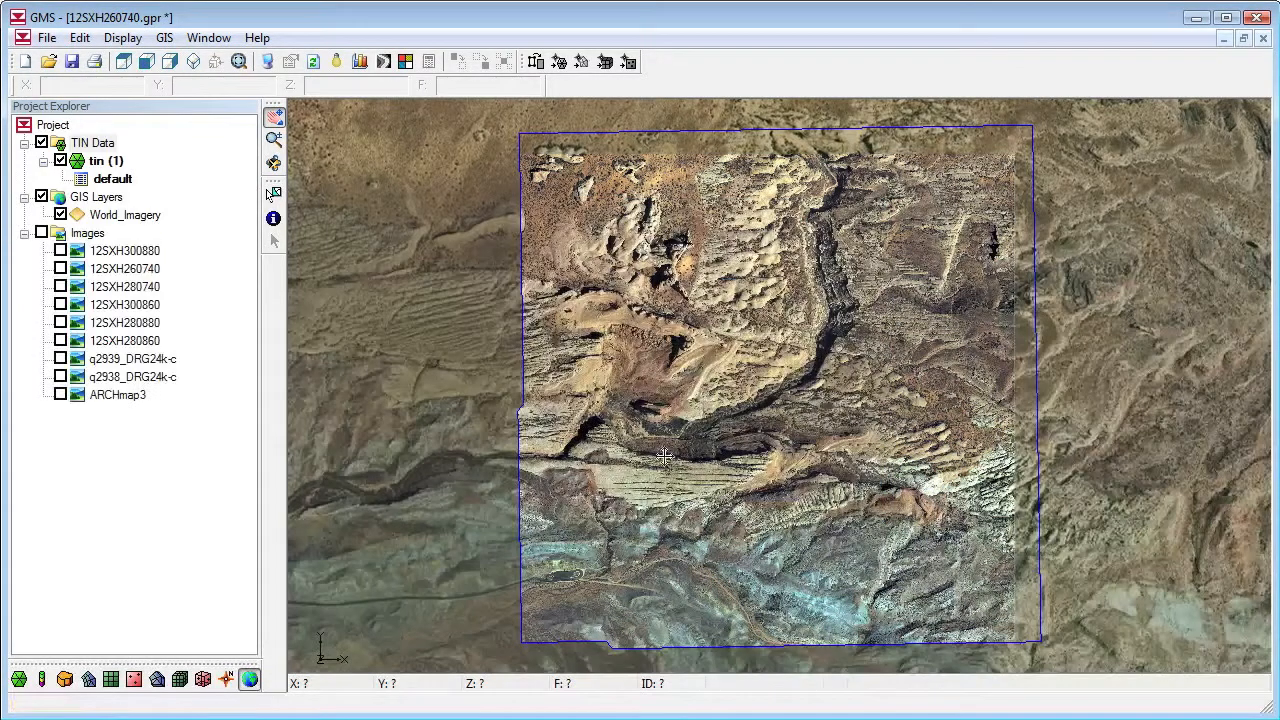
click(42, 161)
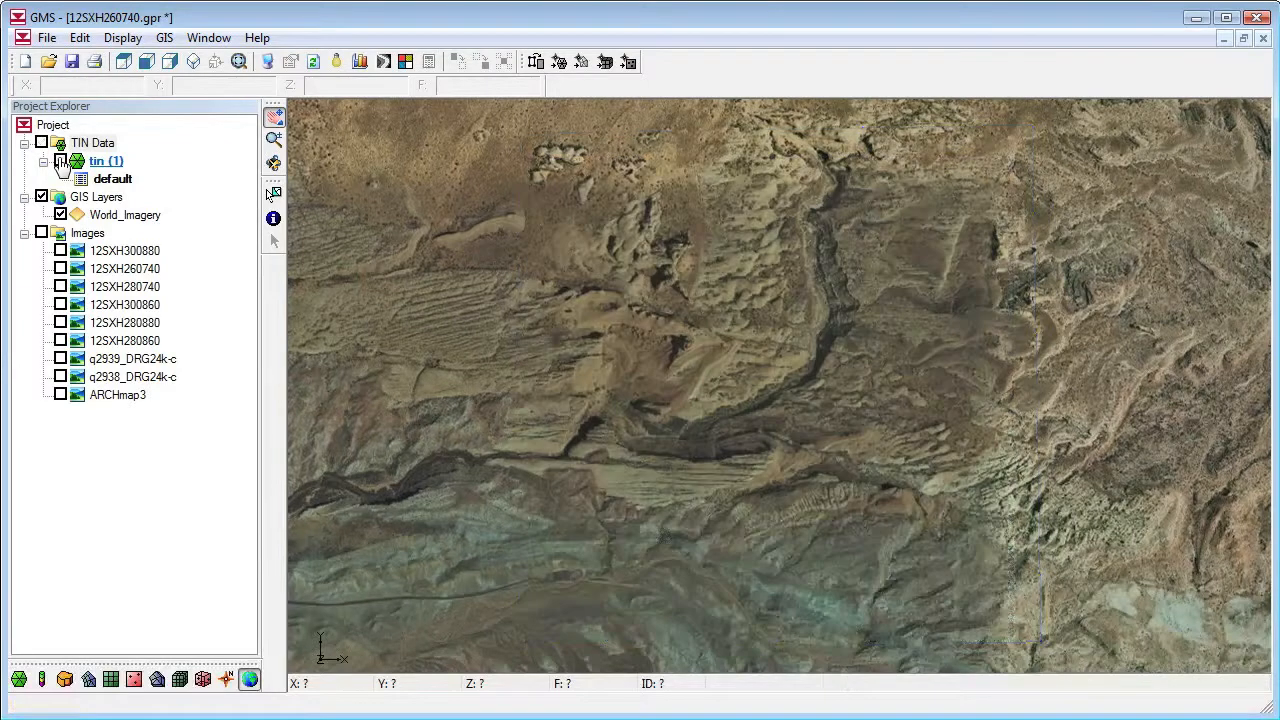
click(60, 161)
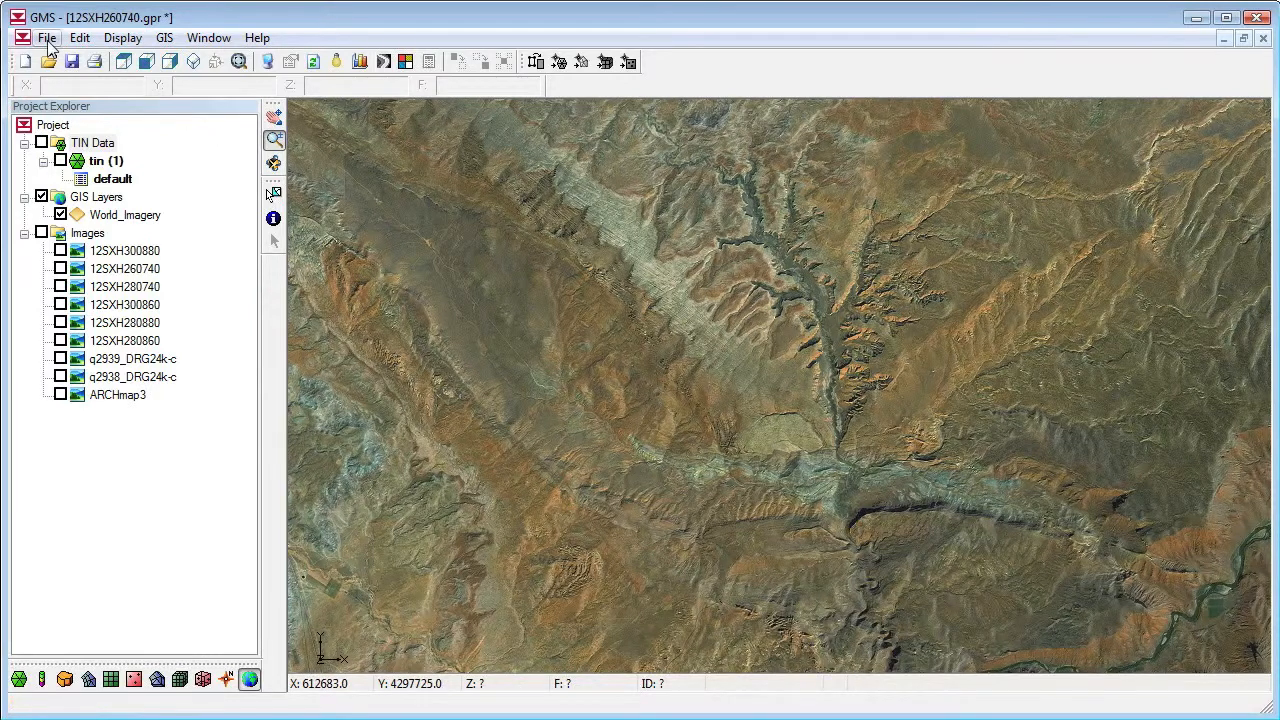
- Save the view as the JPEG 'arches' with default export options
click(46, 37)
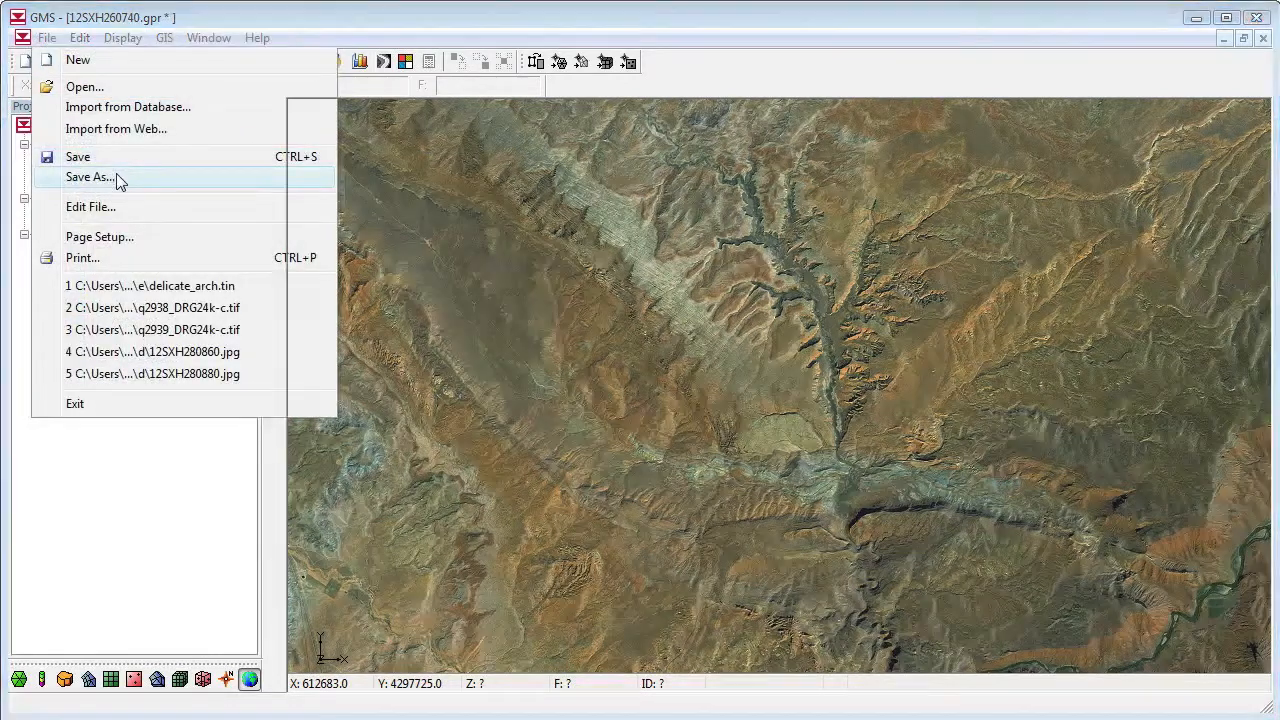
click(89, 176)
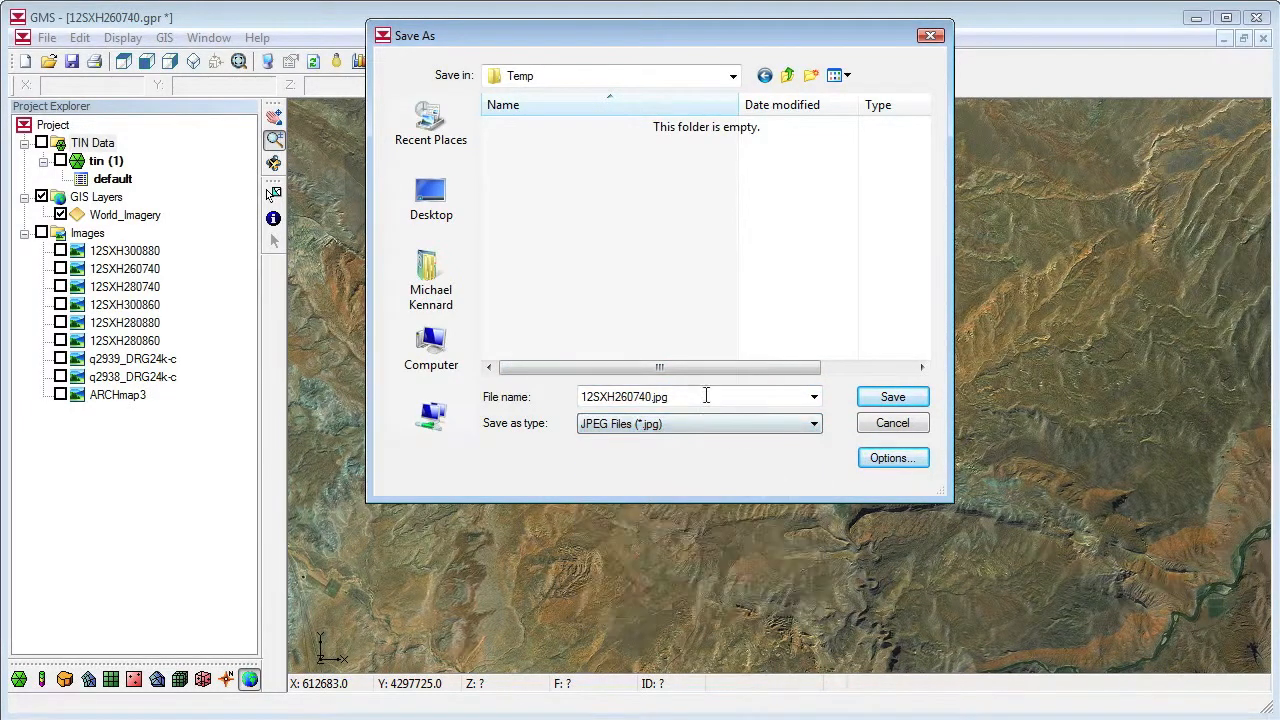
text(arches)
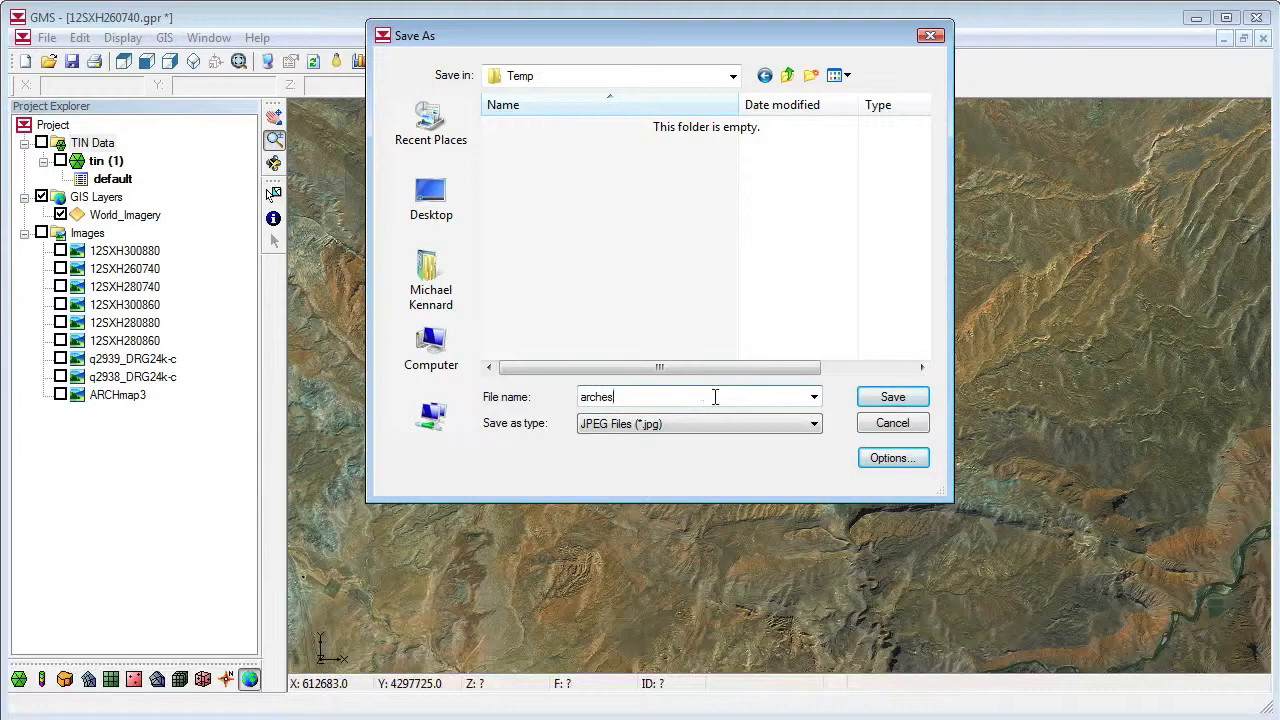
click(891, 457)
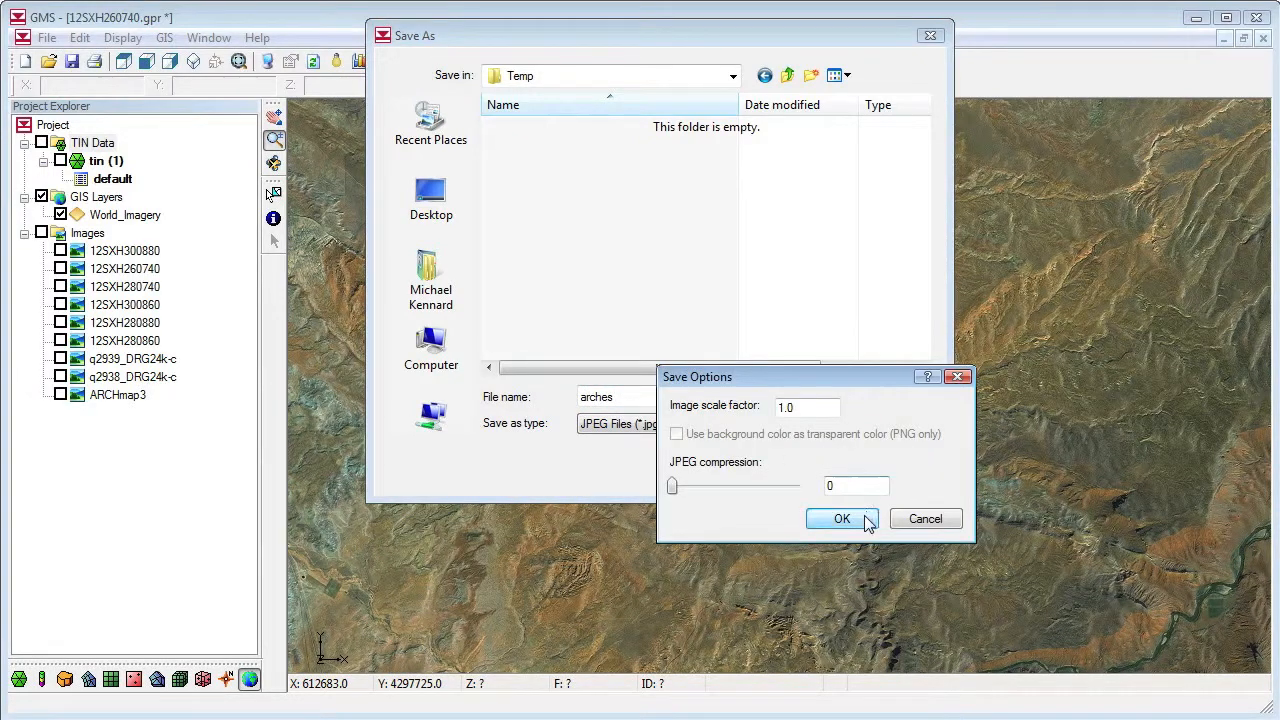
click(841, 518)
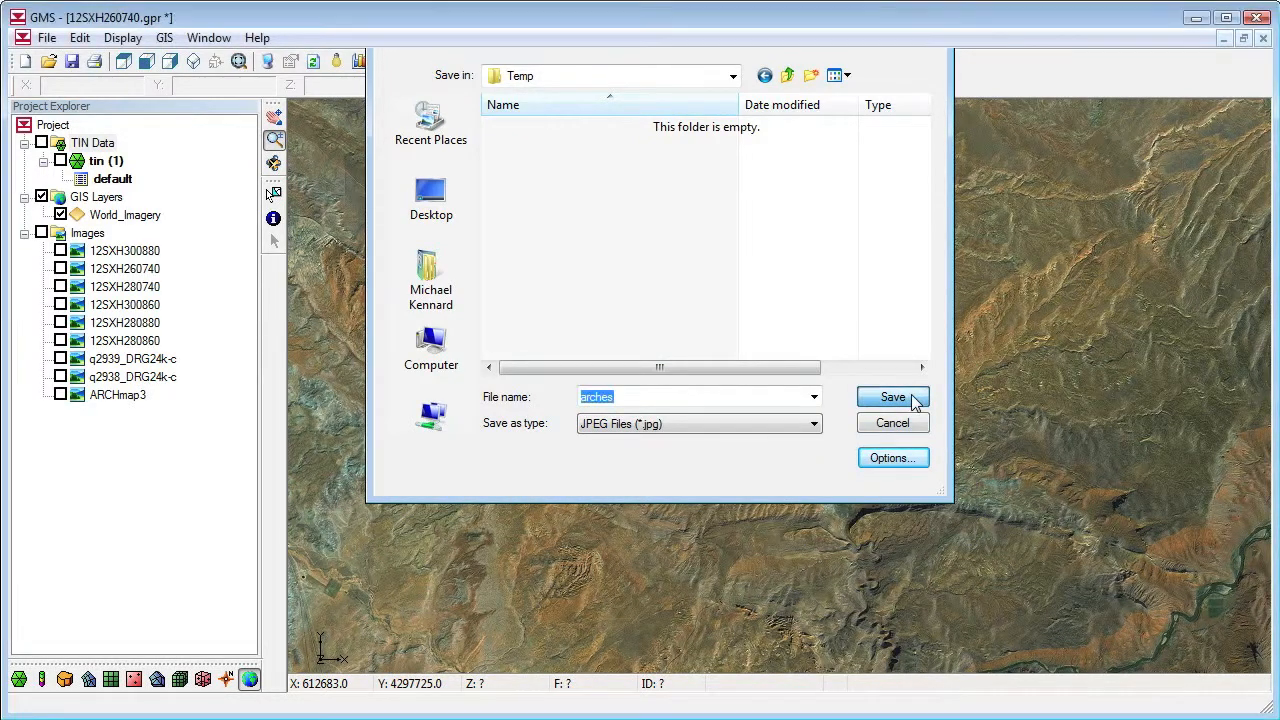
click(891, 397)
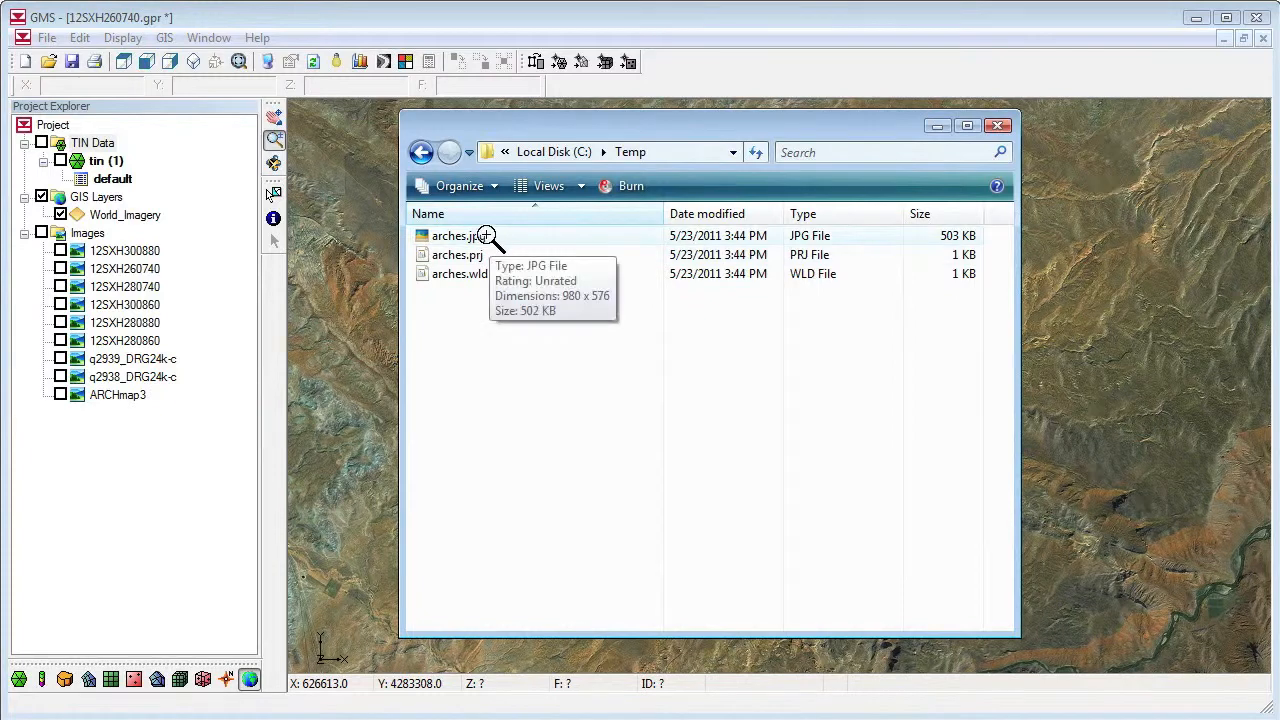
mouse_move(525, 277)
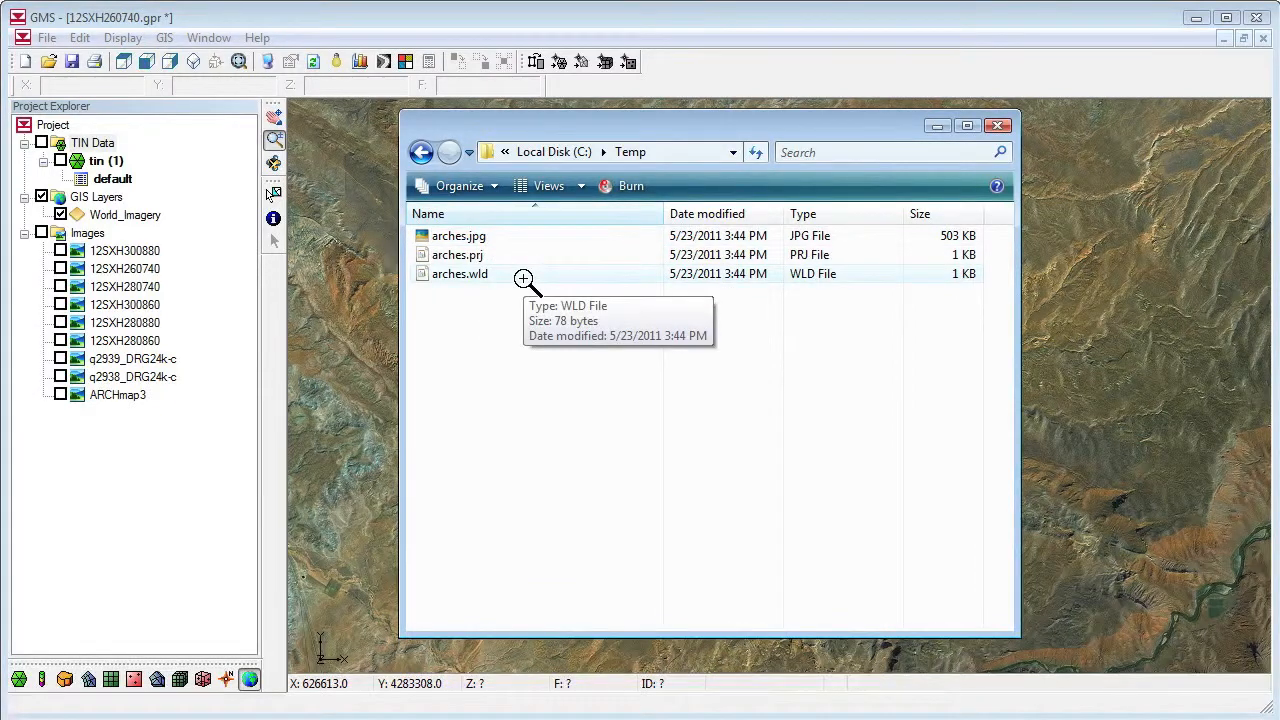